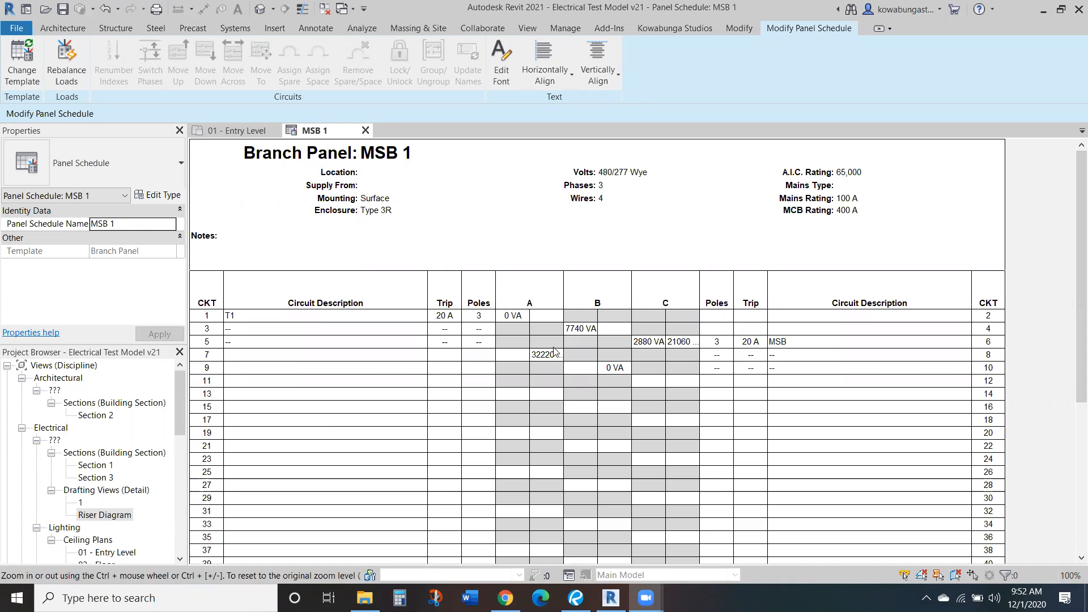
# Open the MSB panel schedule and scroll through its header fields and circuits
pyautogui.click(104, 515)
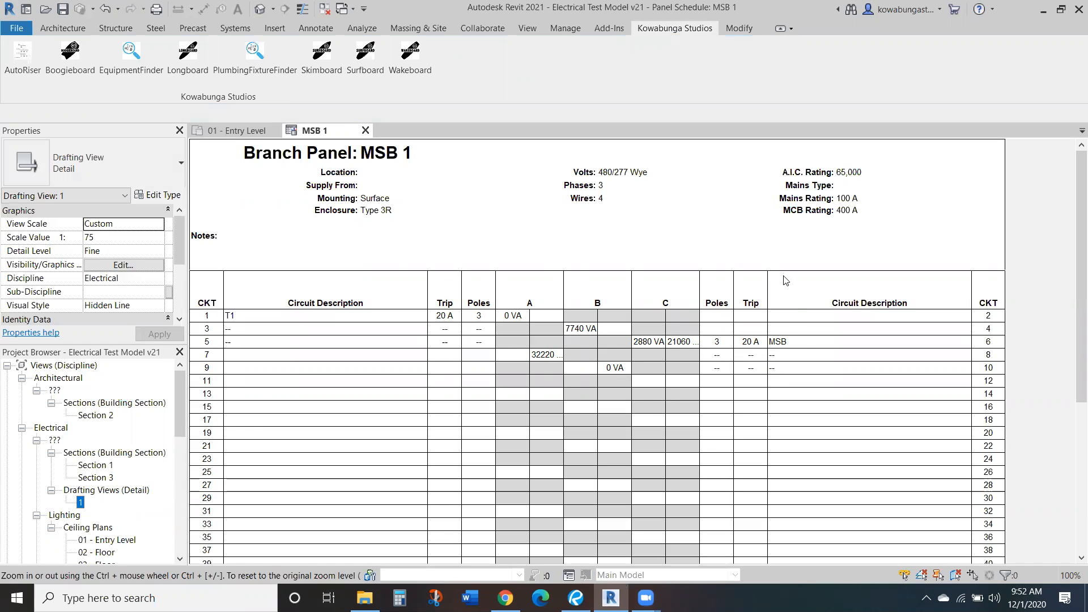
pyautogui.moveTo(219, 458)
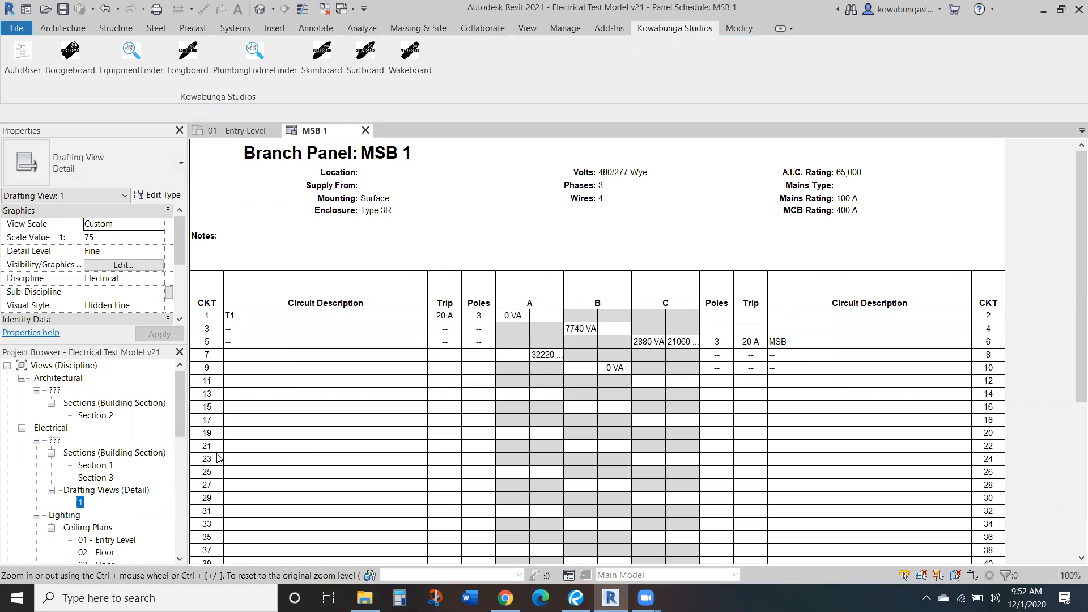
pyautogui.moveTo(646, 396)
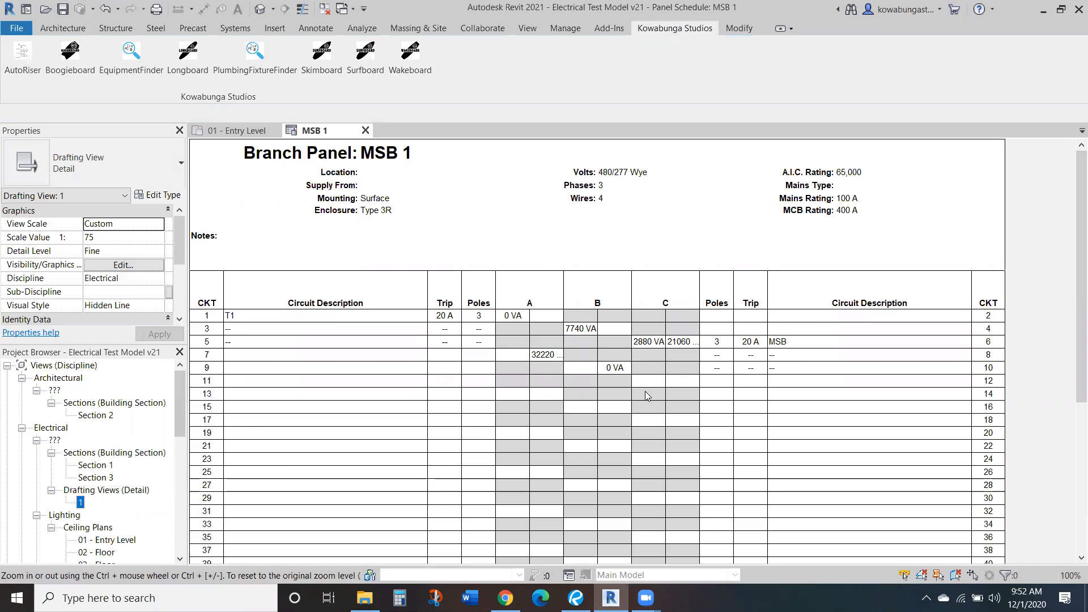
pyautogui.moveTo(320, 410)
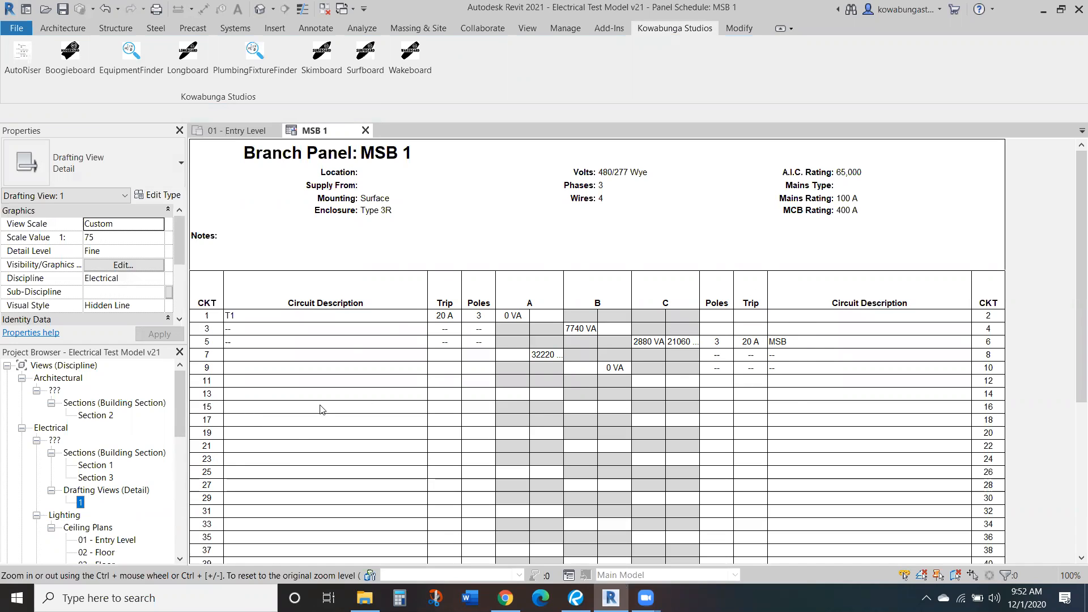
pyautogui.moveTo(383, 318)
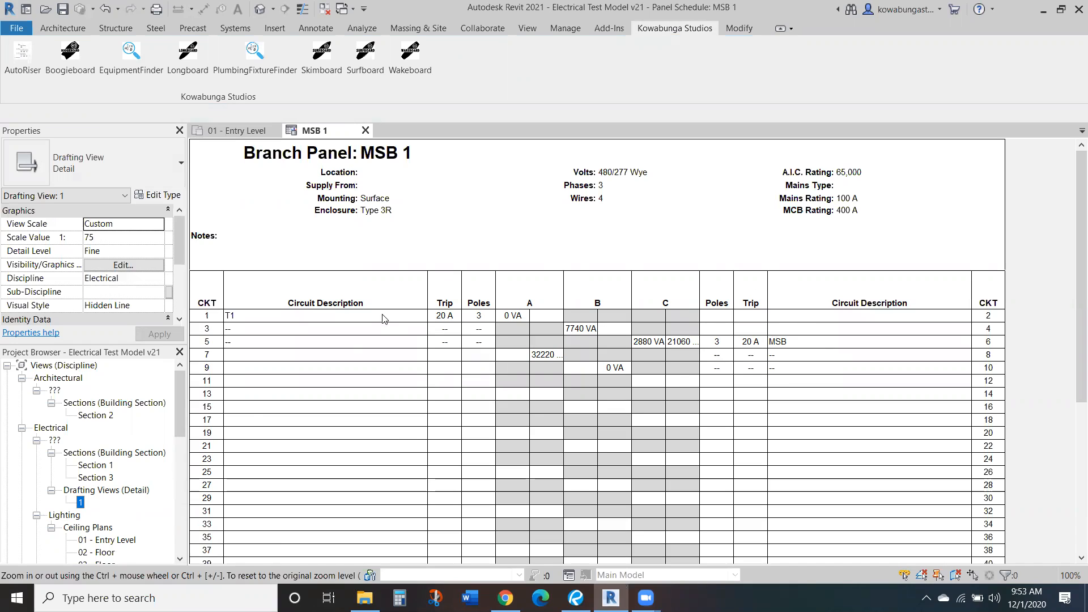
pyautogui.moveTo(633, 313)
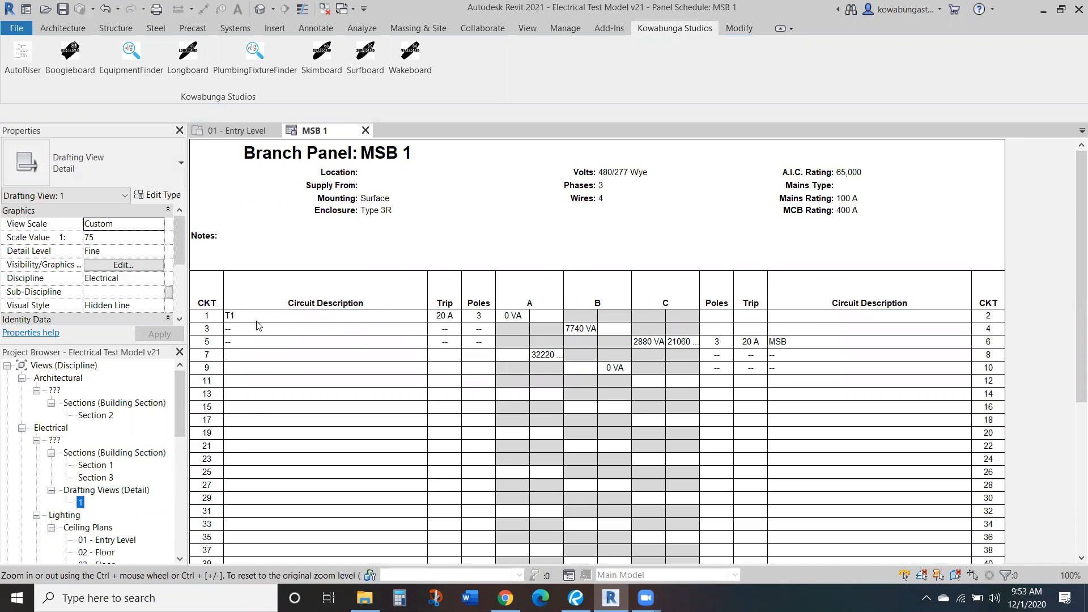
pyautogui.moveTo(291, 330)
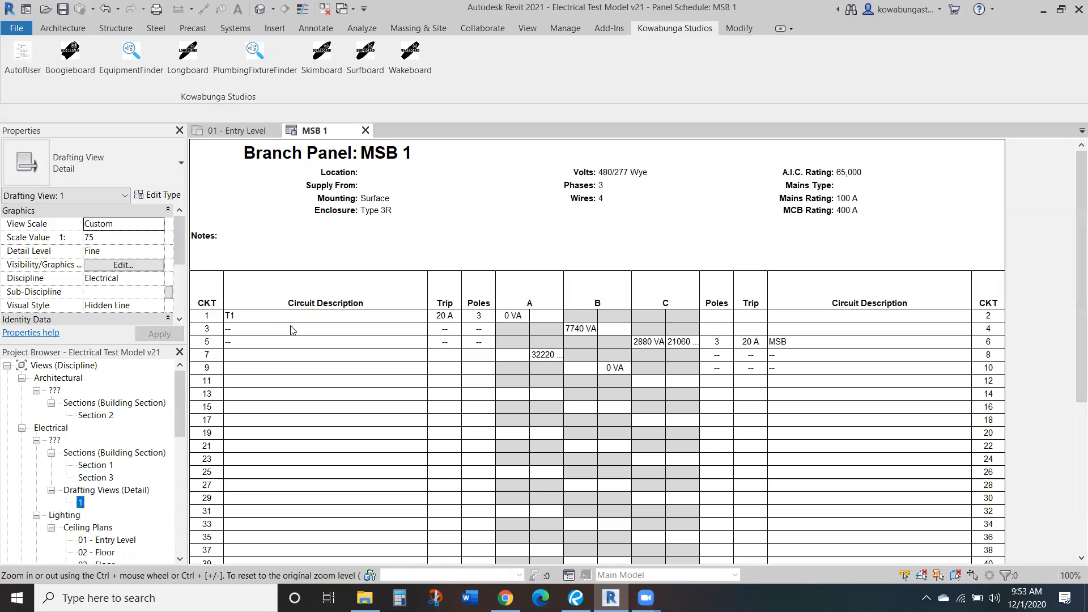
pyautogui.scroll(-3)
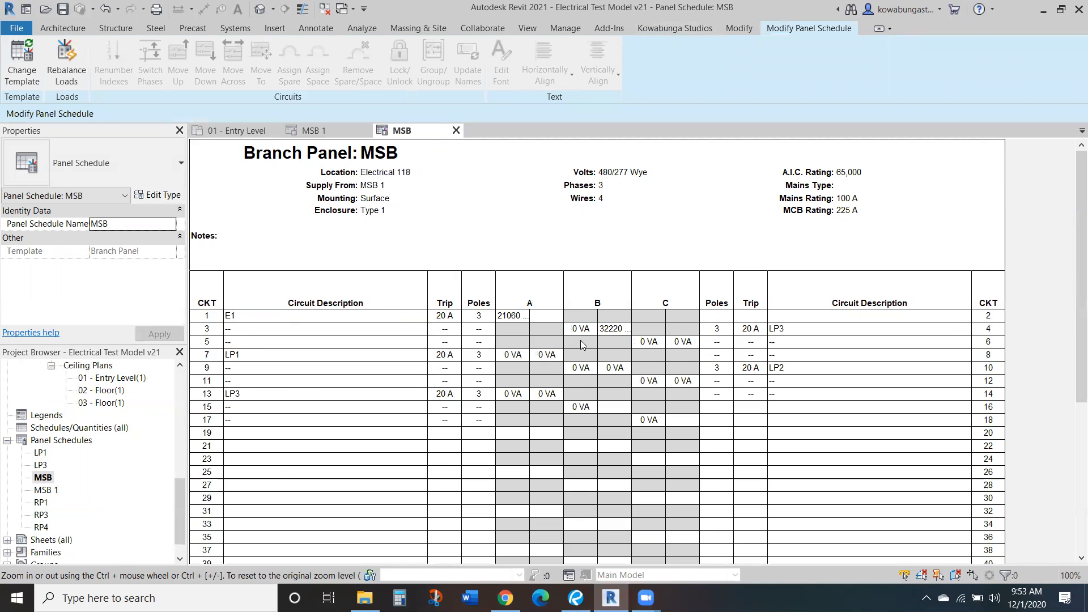
pyautogui.moveTo(548, 326)
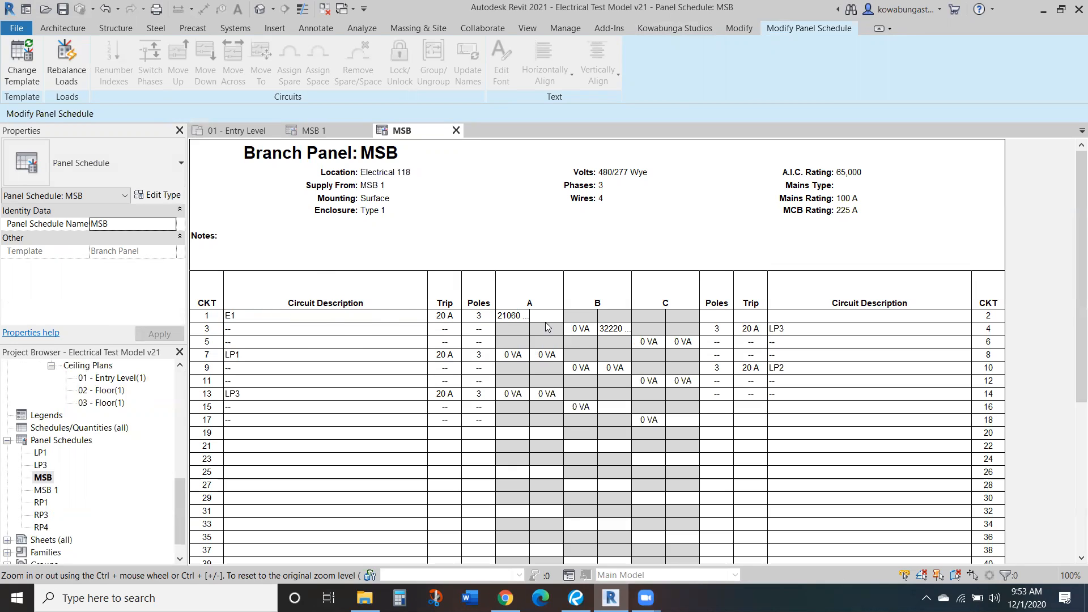
pyautogui.moveTo(532, 325)
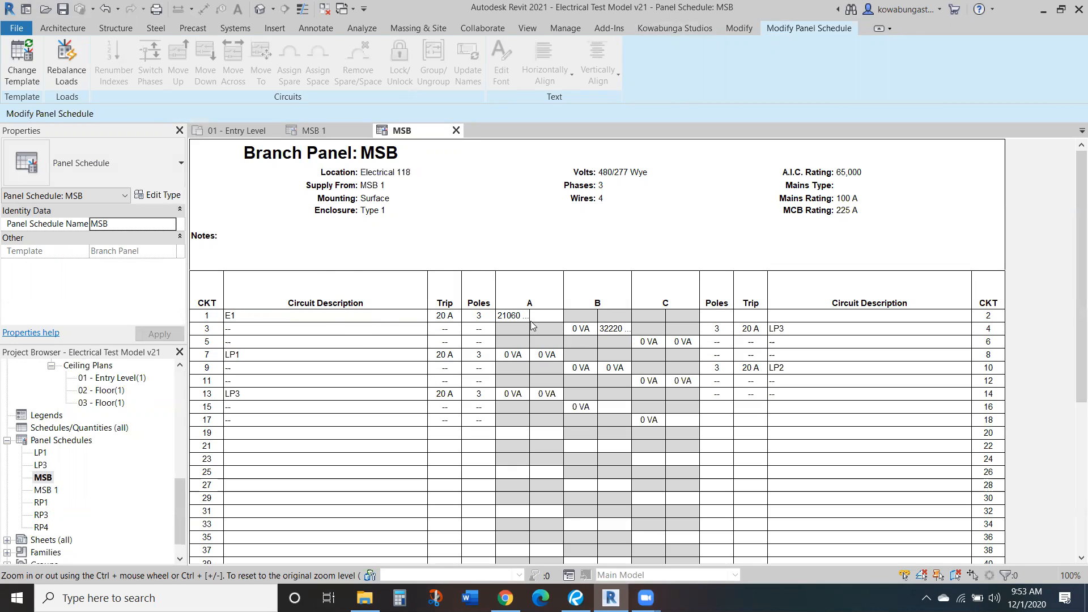
pyautogui.moveTo(441, 364)
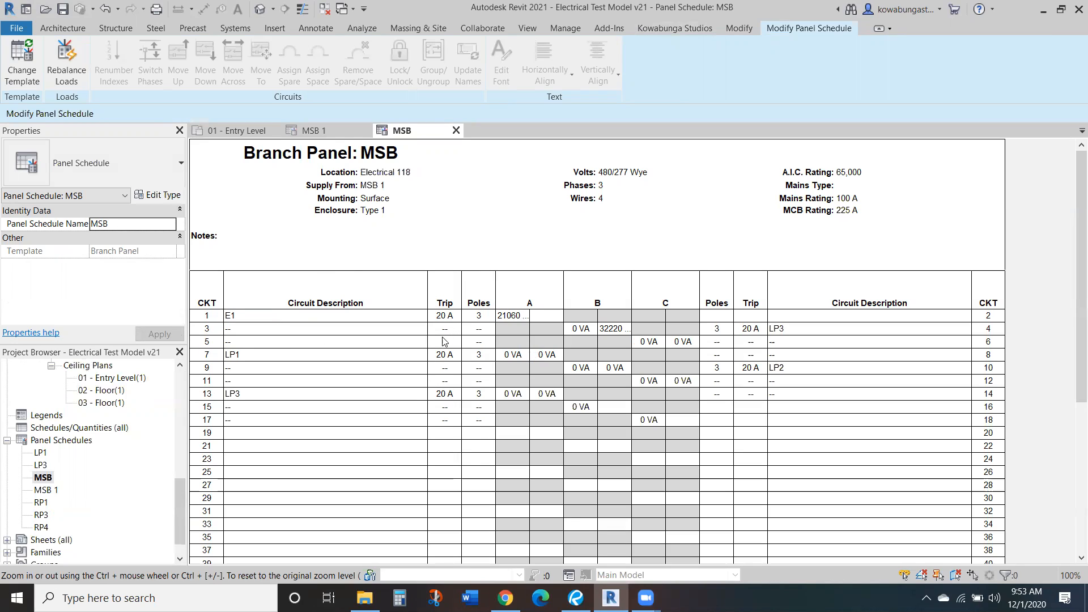
pyautogui.moveTo(445, 327)
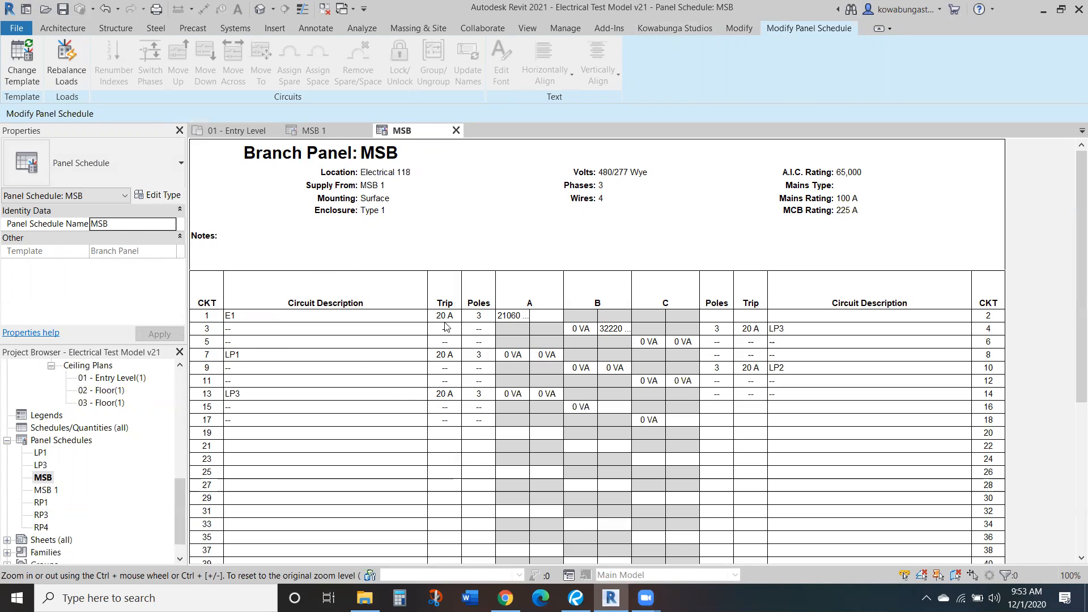
pyautogui.moveTo(507, 325)
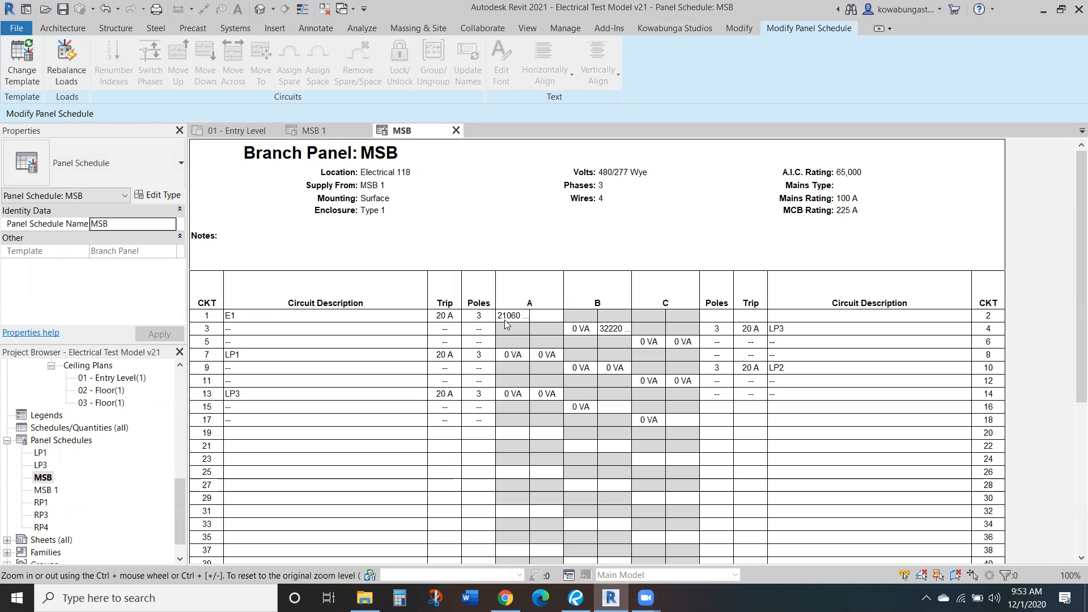
pyautogui.moveTo(448, 320)
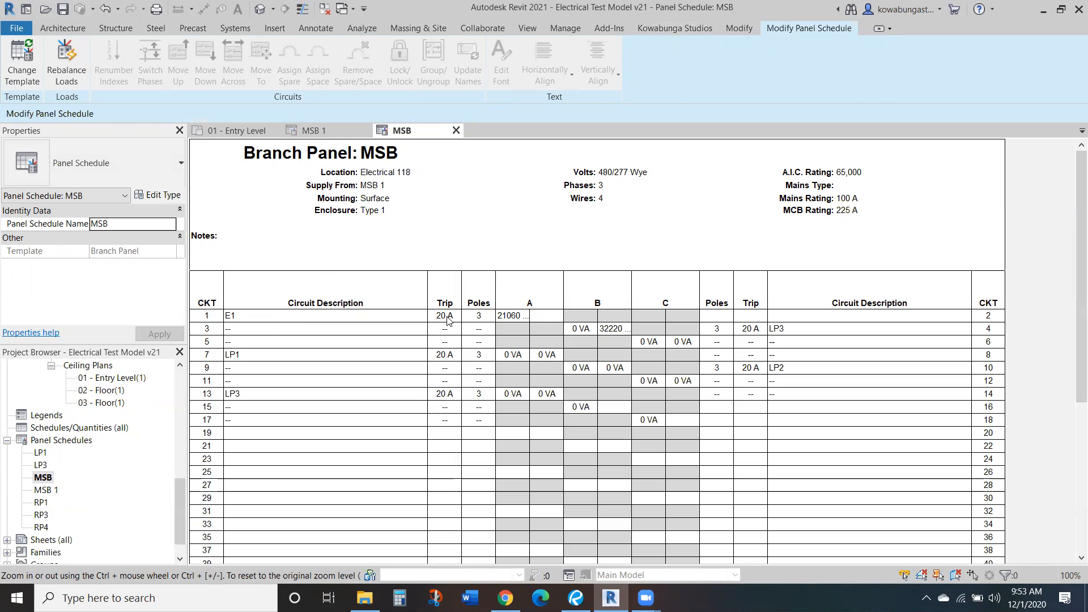
pyautogui.moveTo(506, 337)
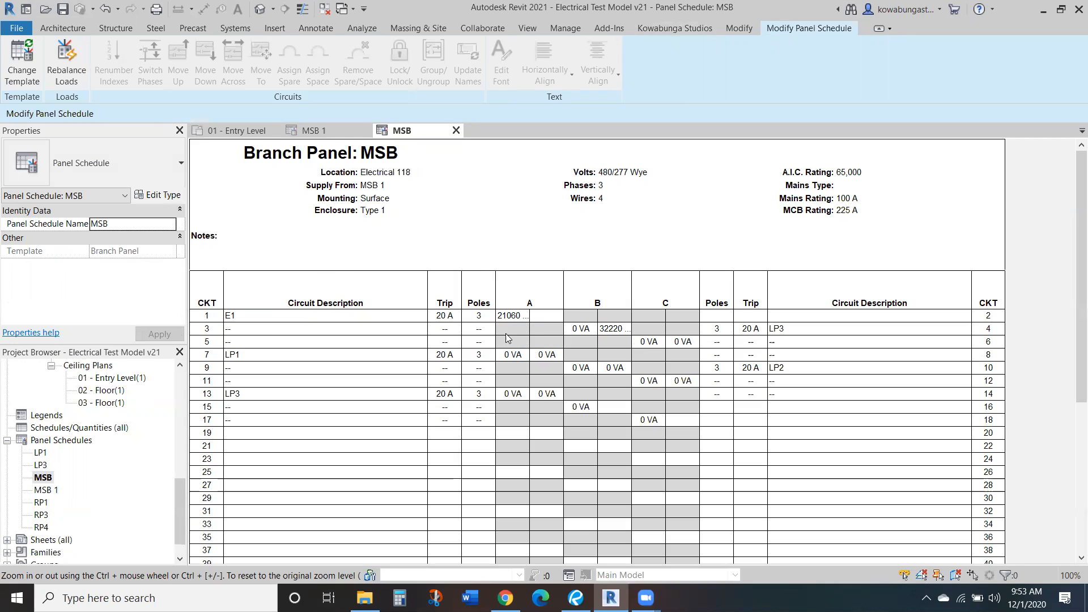
pyautogui.moveTo(662, 303)
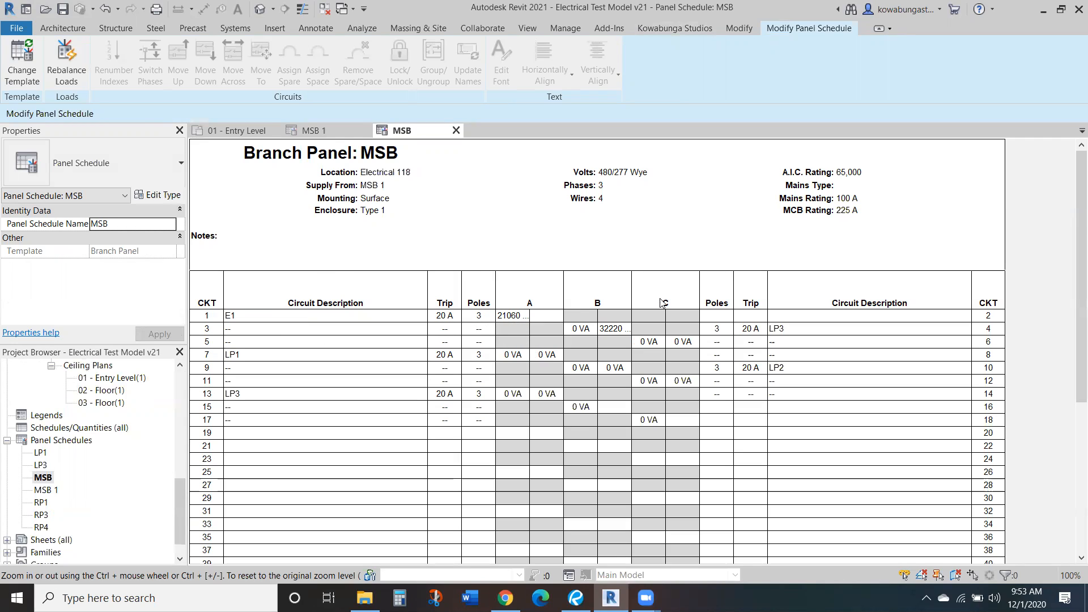
pyautogui.moveTo(272, 229)
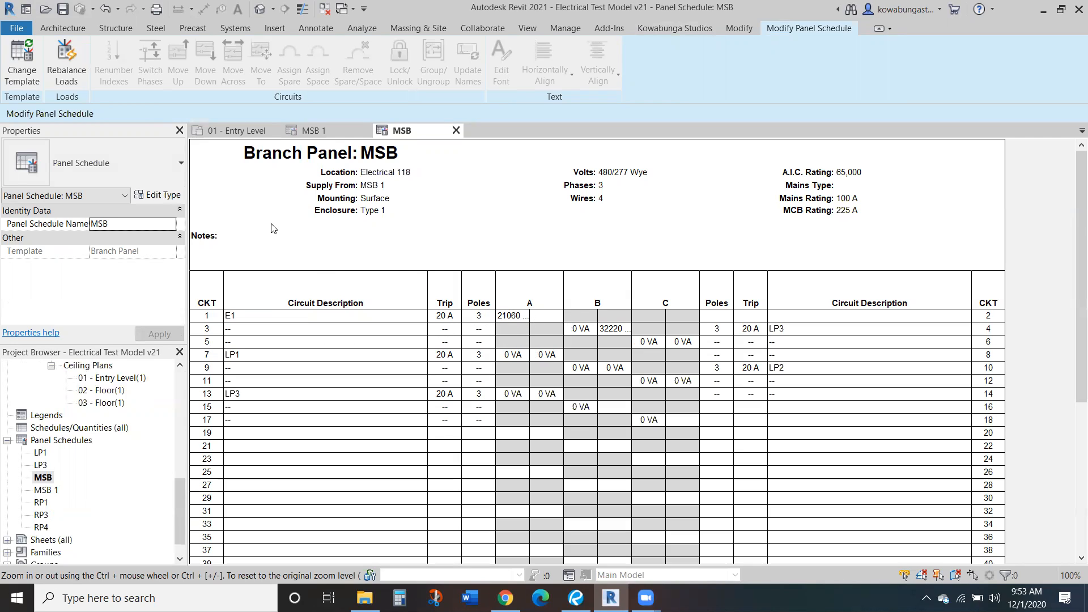
pyautogui.moveTo(22, 61)
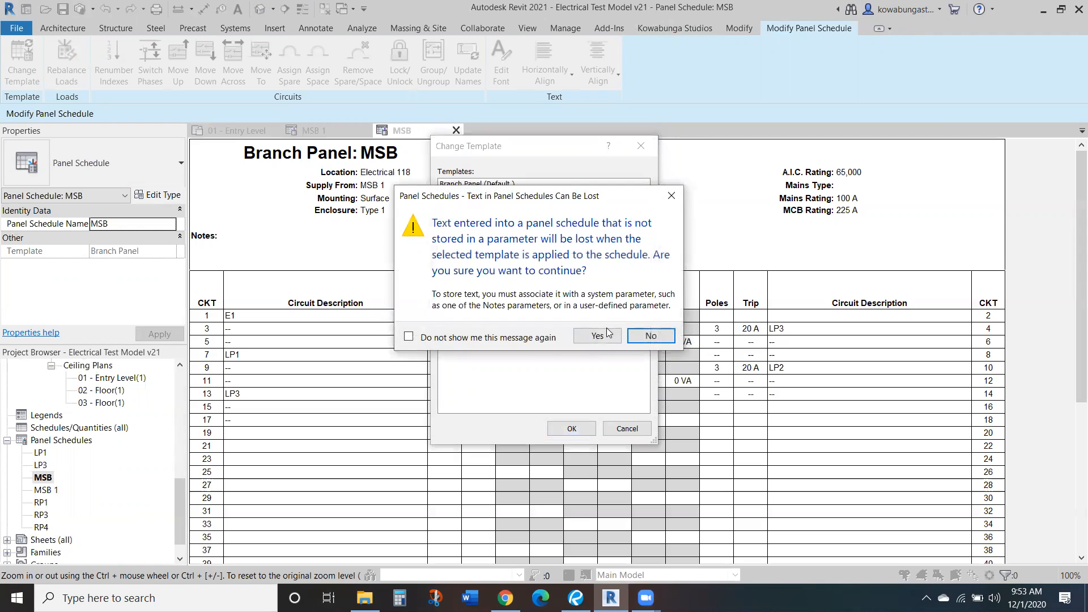
pyautogui.click(595, 336)
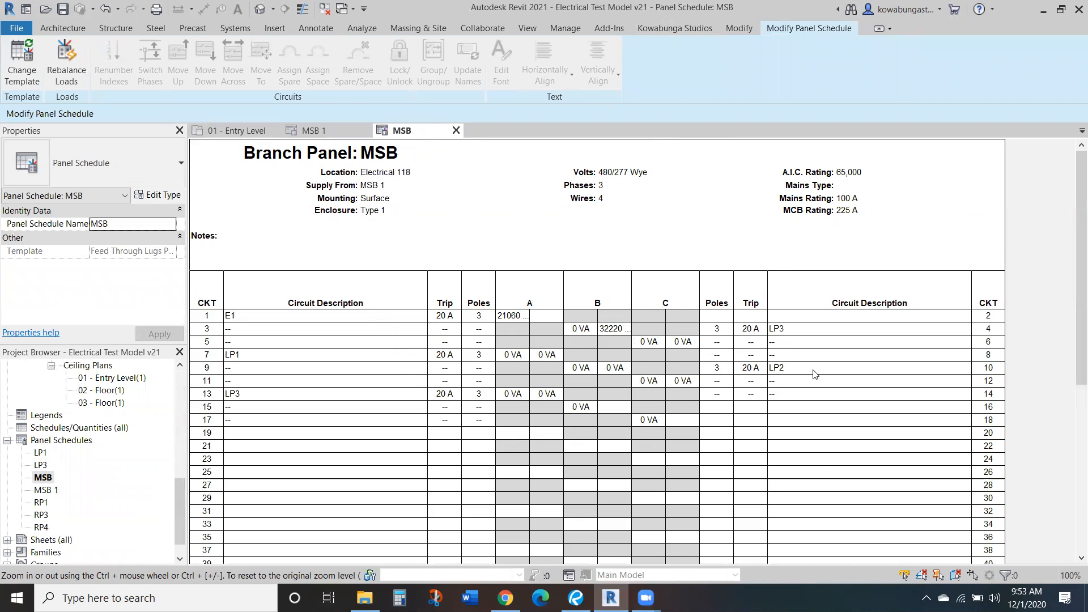
pyautogui.scroll(-3)
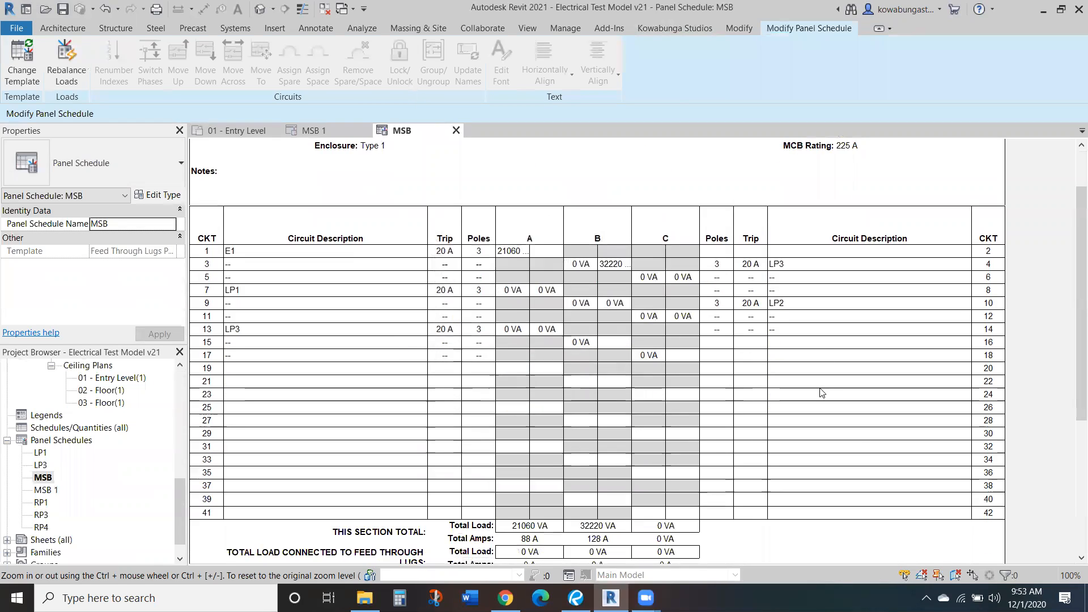
pyautogui.scroll(-3)
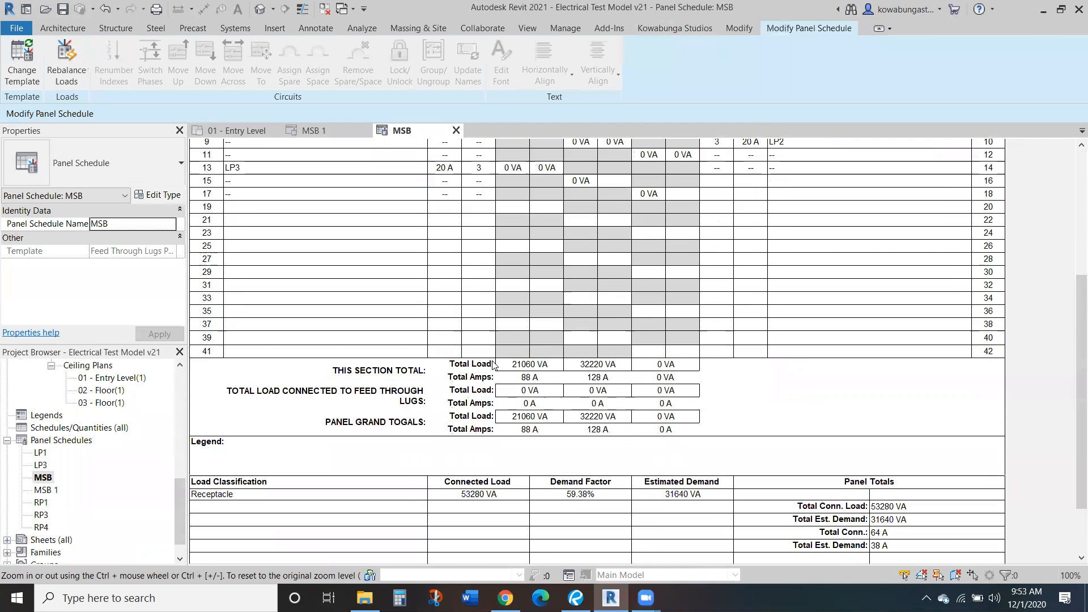
pyautogui.scroll(-3)
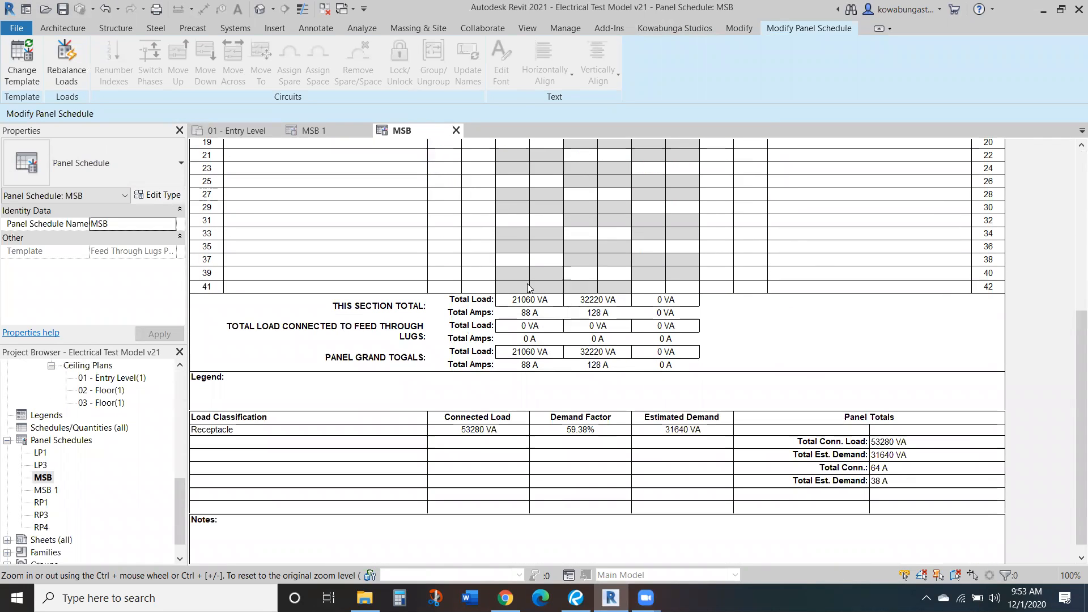
pyautogui.click(22, 63)
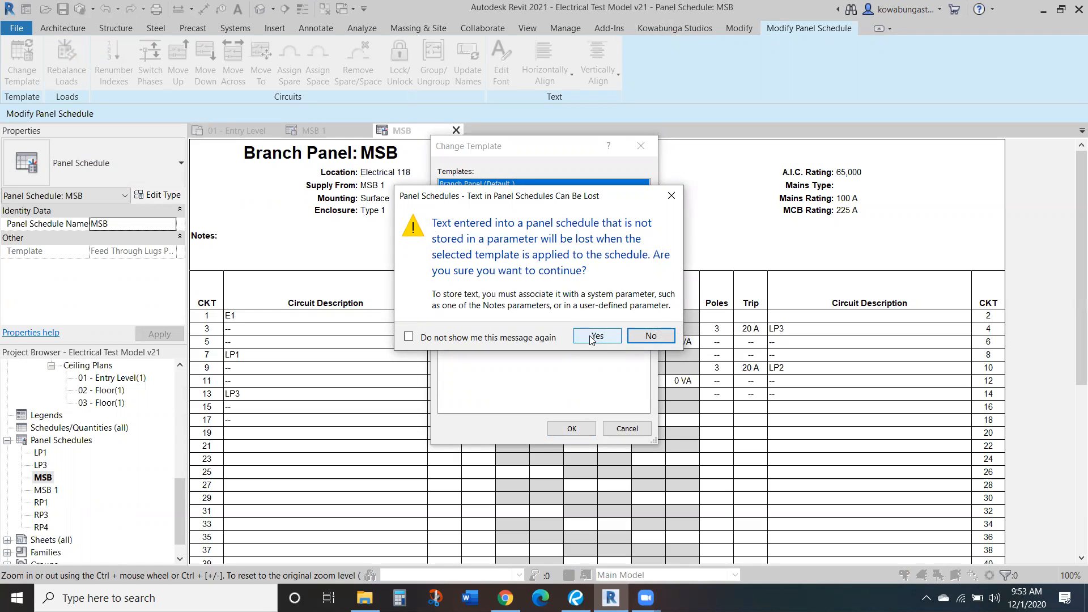
pyautogui.click(596, 337)
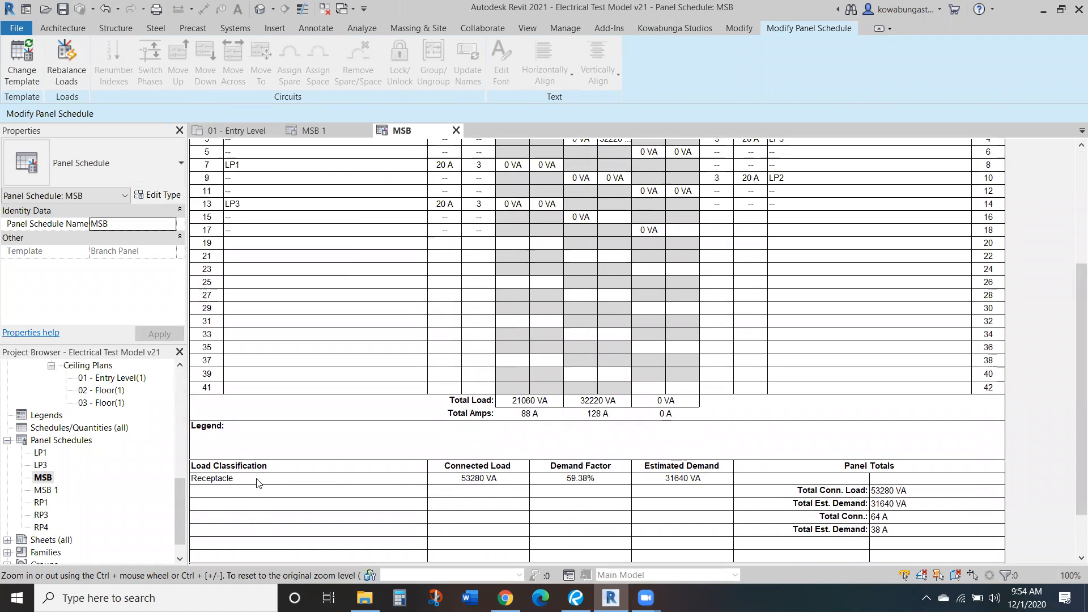
pyautogui.scroll(-3)
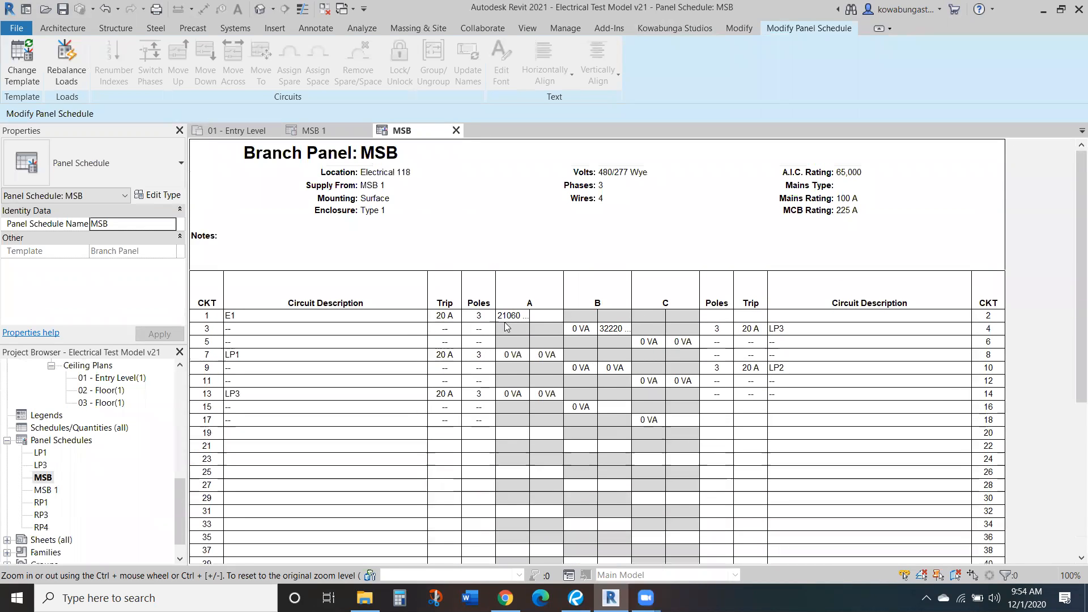
pyautogui.moveTo(313, 329)
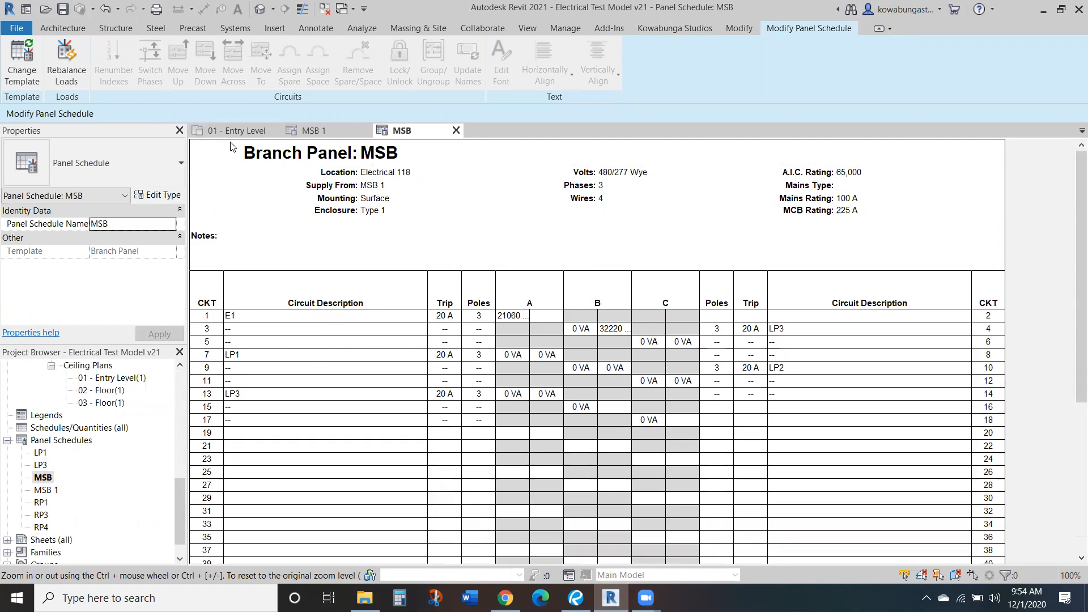
# Open the 02 - Floor plan via 03 - Floor and select panelboard E1 in Electrical 220
pyautogui.click(236, 130)
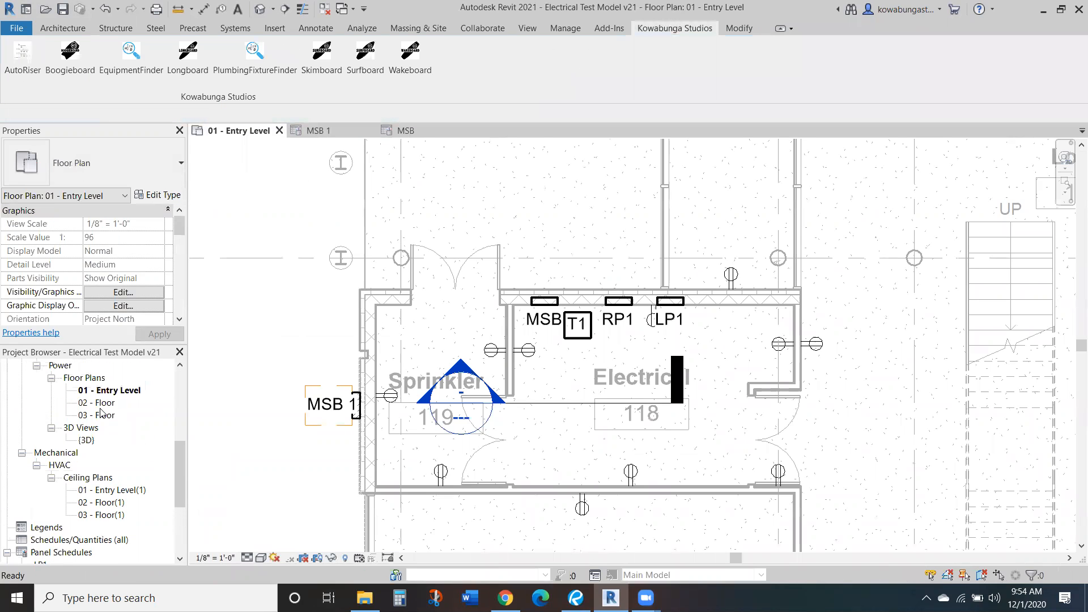
pyautogui.doubleClick(98, 414)
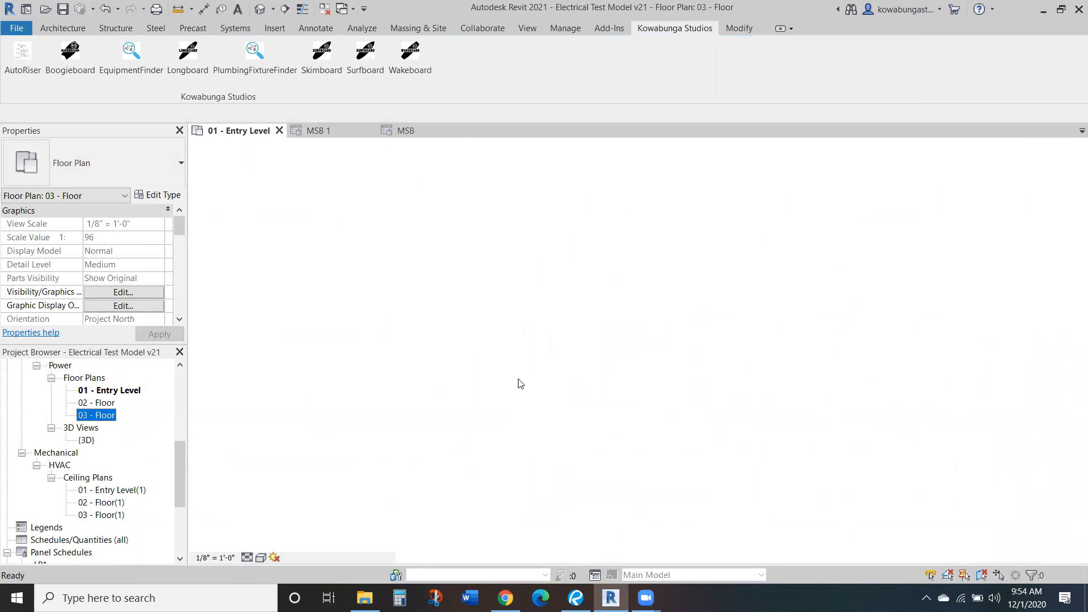
pyautogui.doubleClick(96, 414)
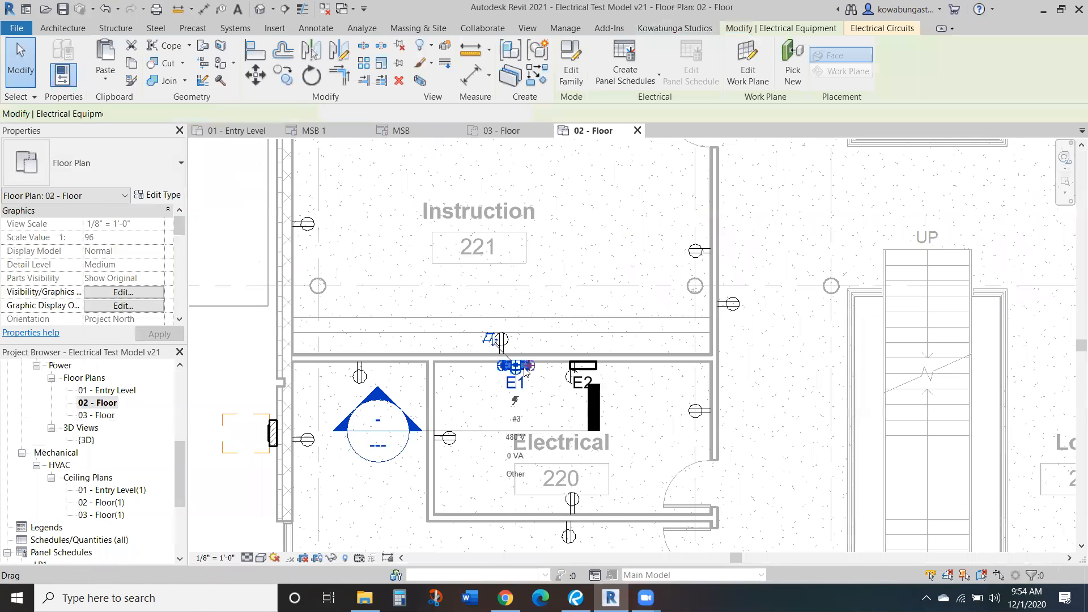
pyautogui.click(624, 62)
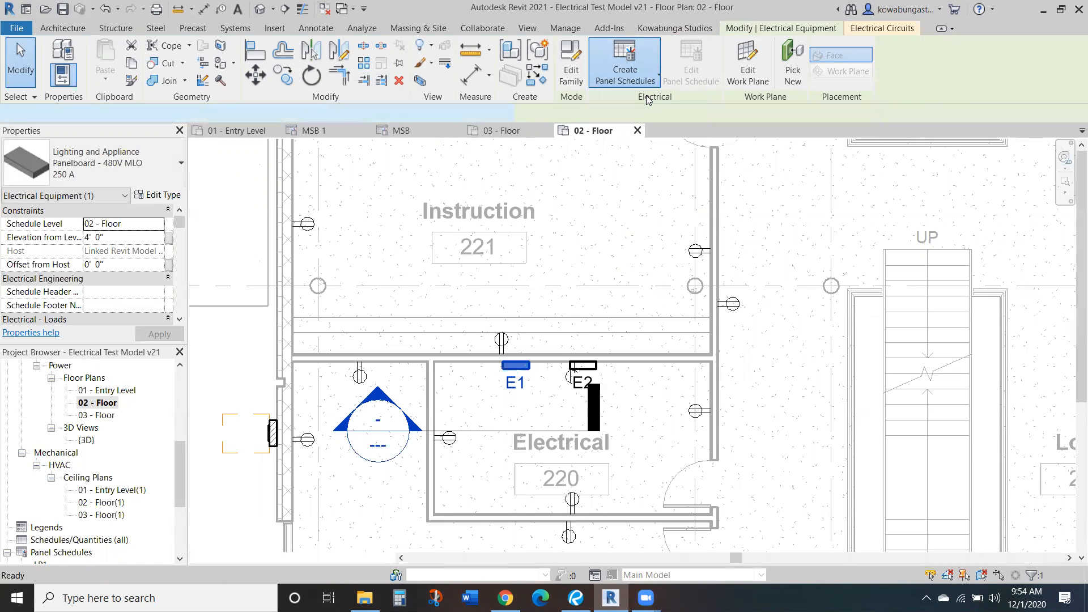
# Compare the MSB and E1 panel schedules, then return to the 02 - Floor plan
pyautogui.click(623, 62)
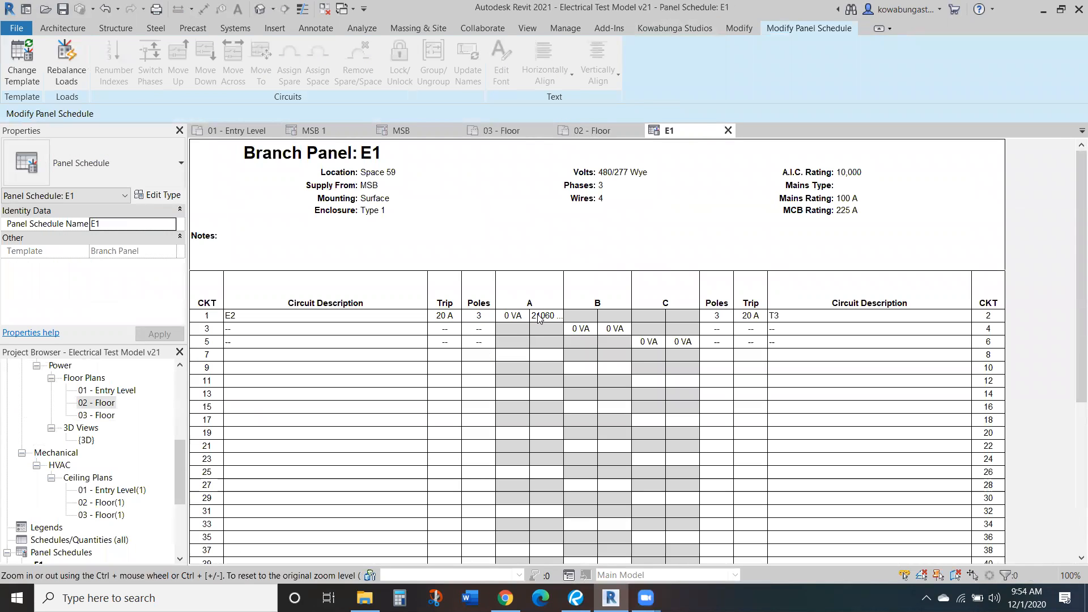
pyautogui.moveTo(553, 330)
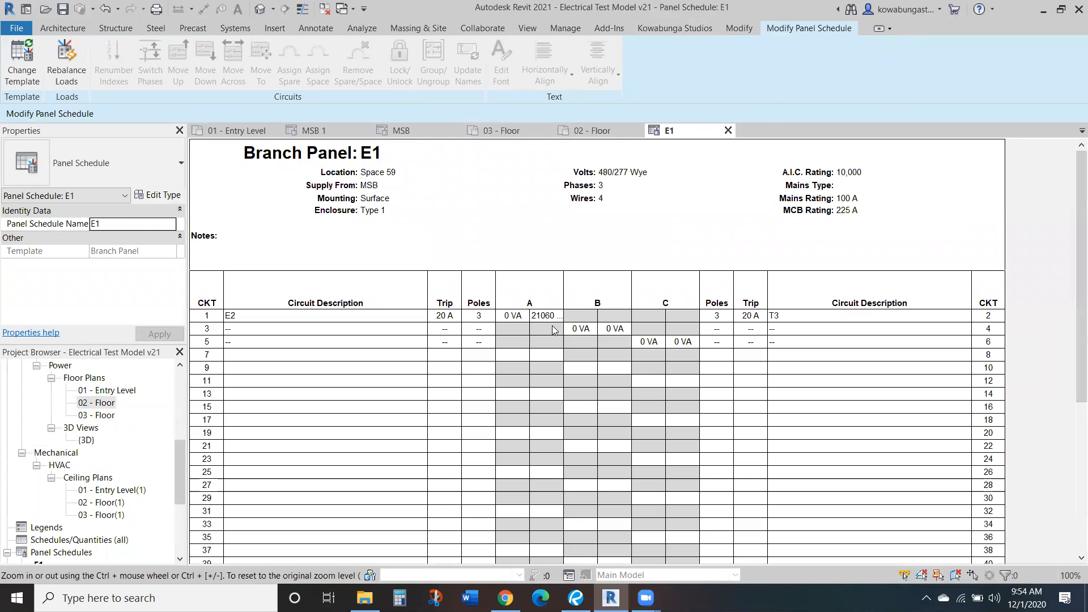
pyautogui.moveTo(385, 145)
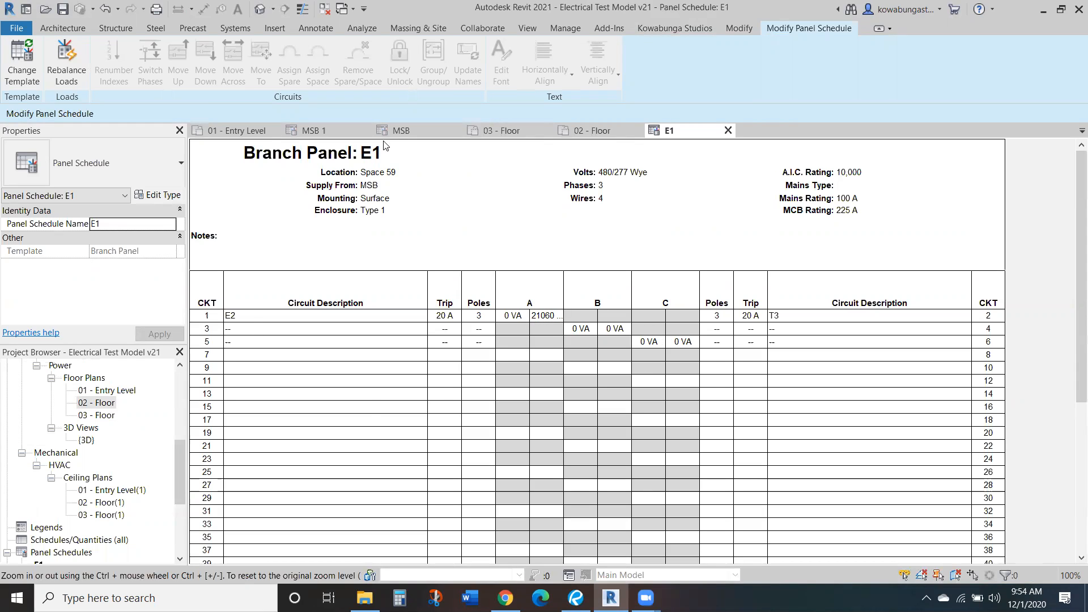
pyautogui.click(401, 130)
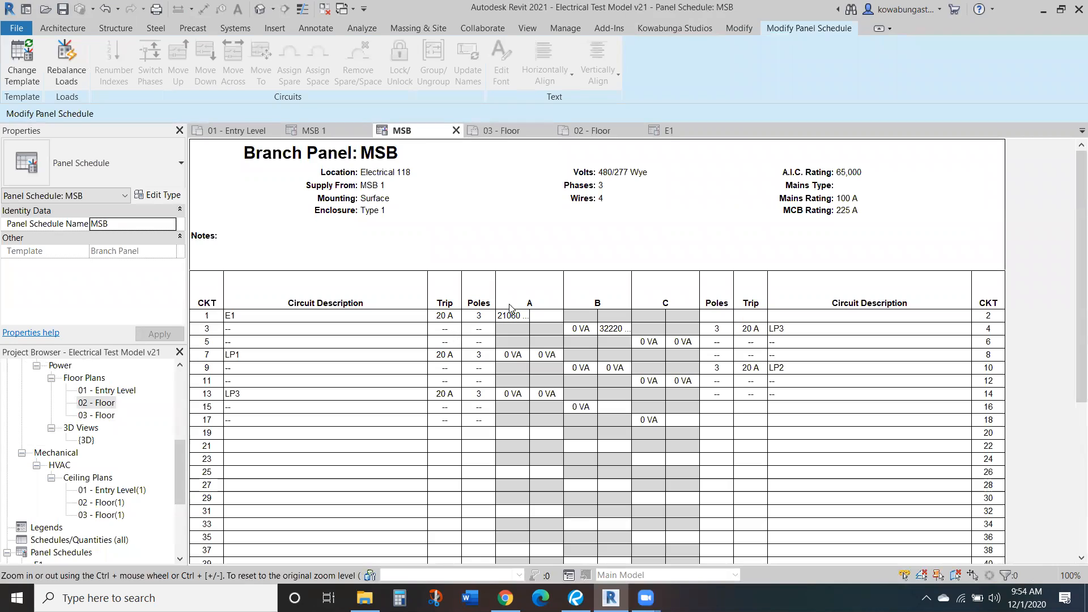
pyautogui.click(509, 315)
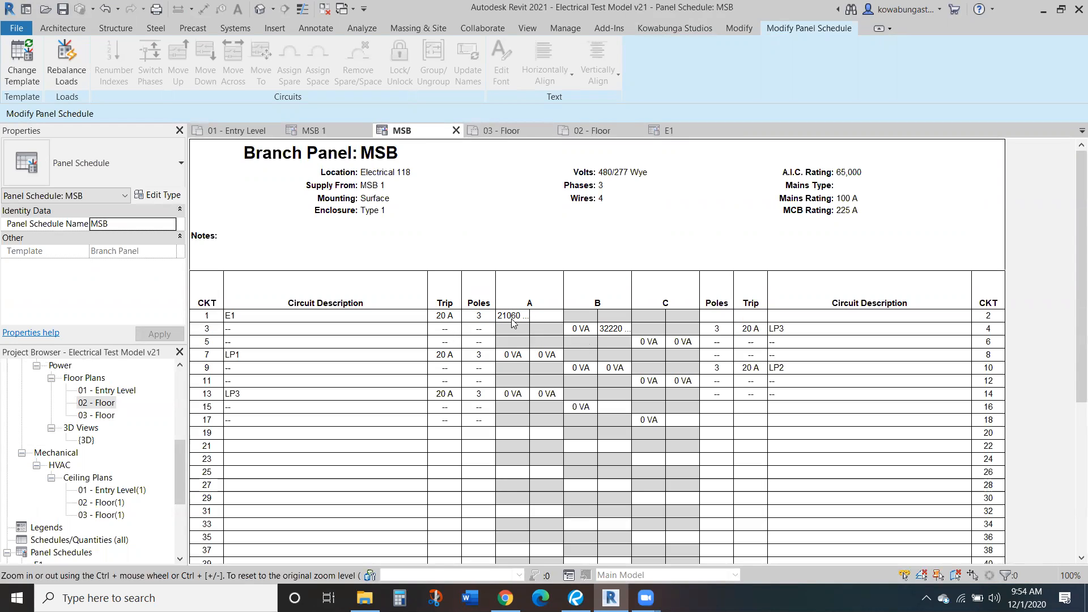
pyautogui.click(667, 131)
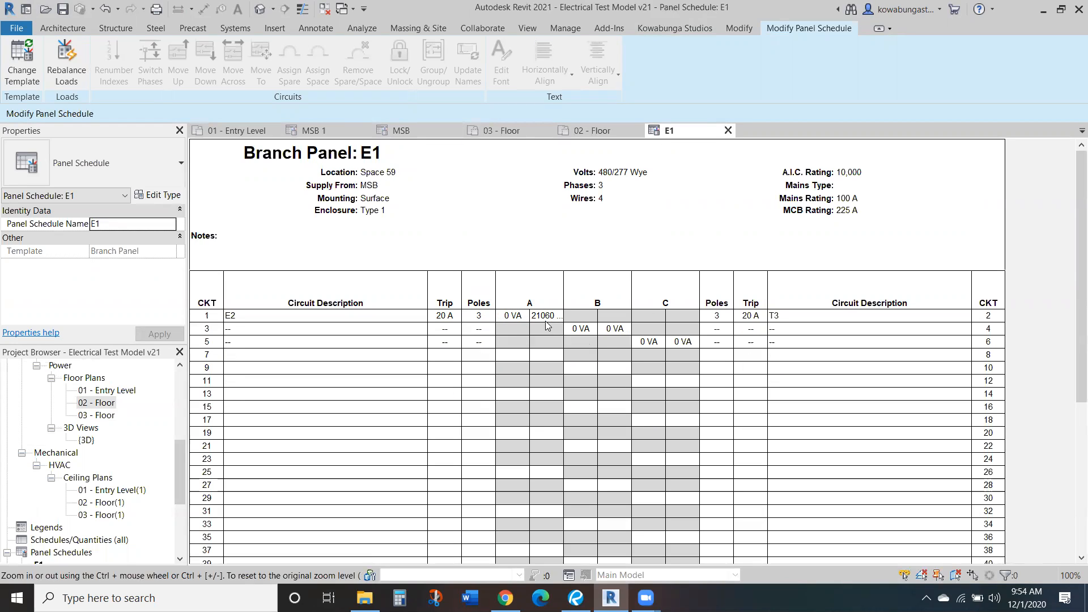
pyautogui.moveTo(494, 295)
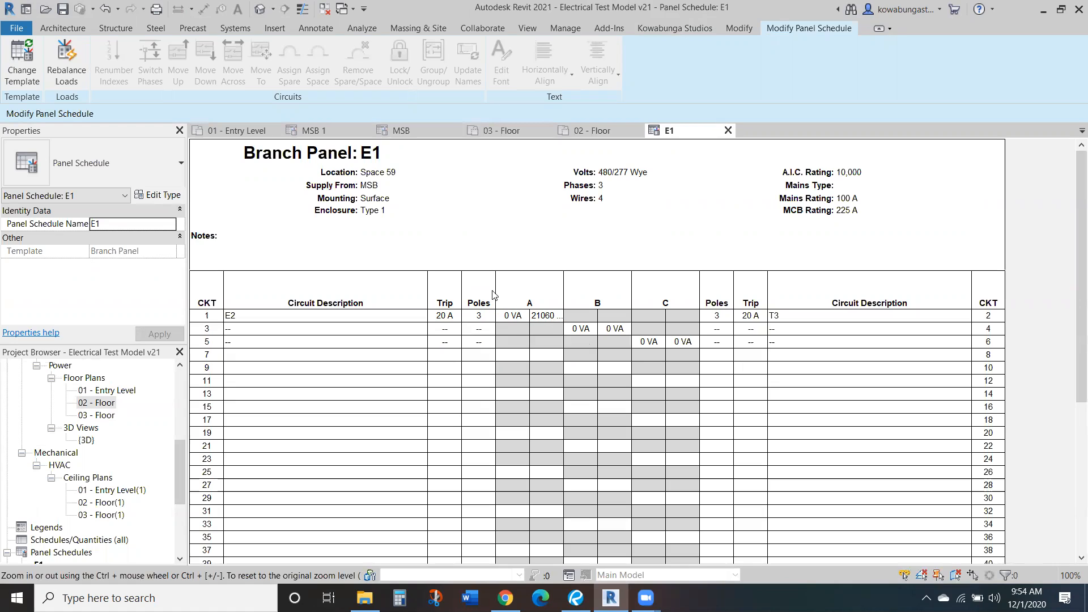
pyautogui.moveTo(232, 331)
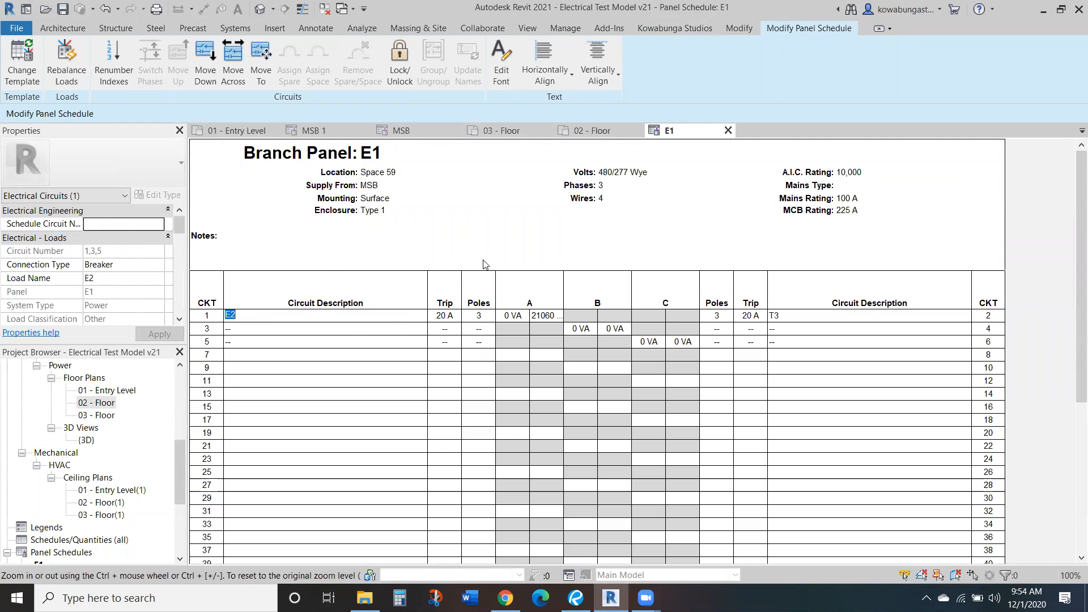
pyautogui.click(591, 130)
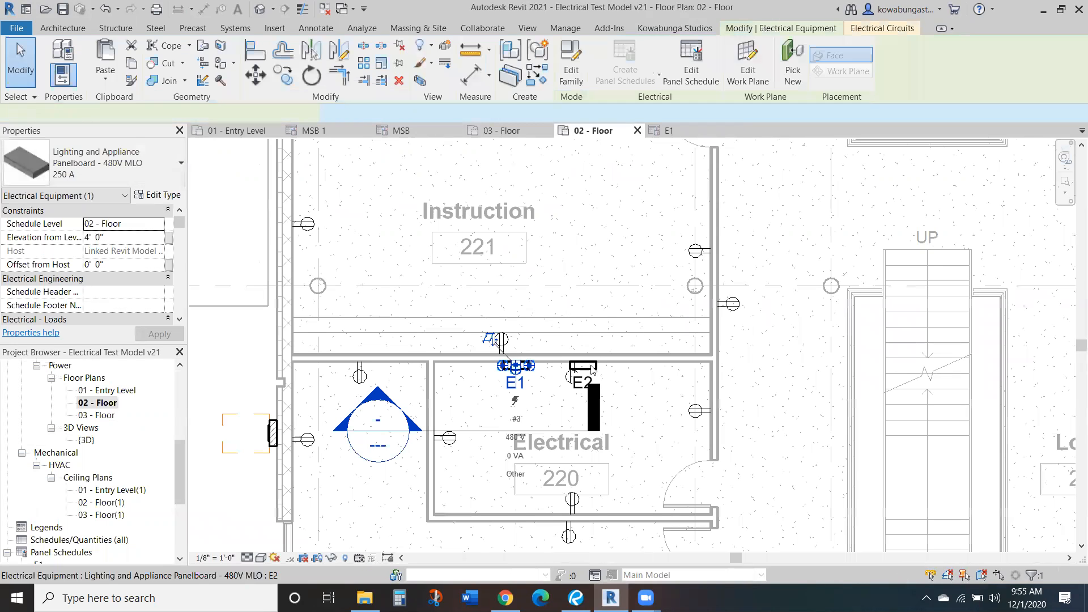
# Create panel E2's schedule from the default template and view the new E2 schedule
pyautogui.click(624, 62)
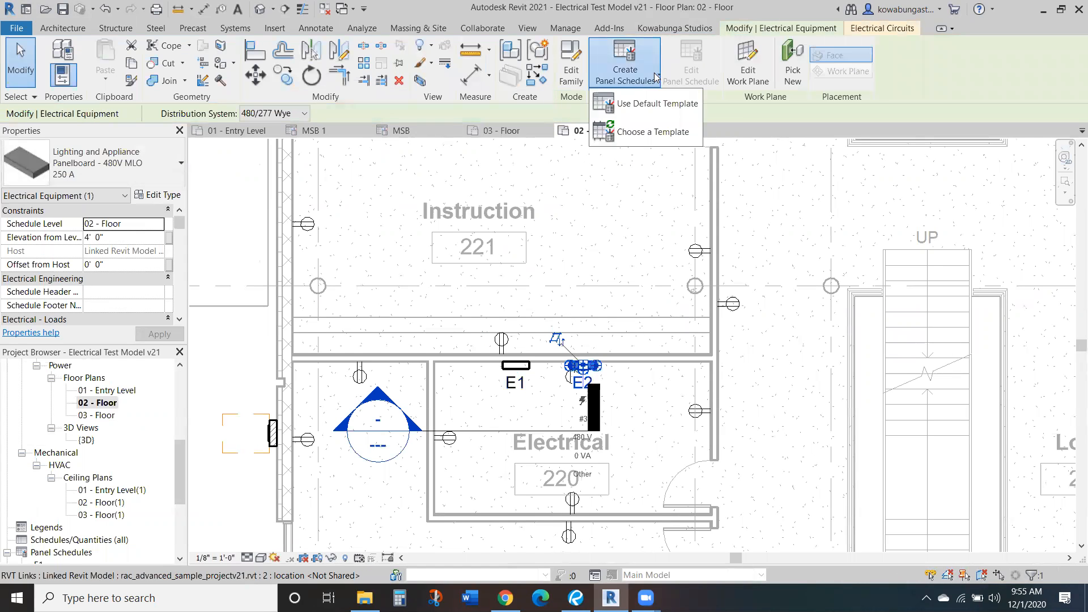
pyautogui.click(653, 102)
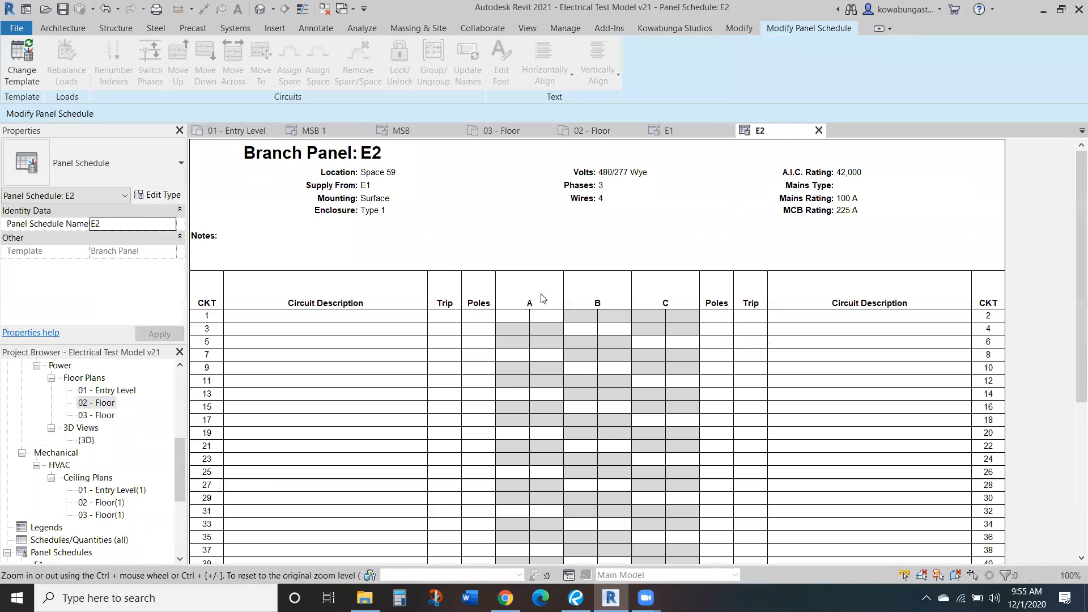
pyautogui.moveTo(691, 198)
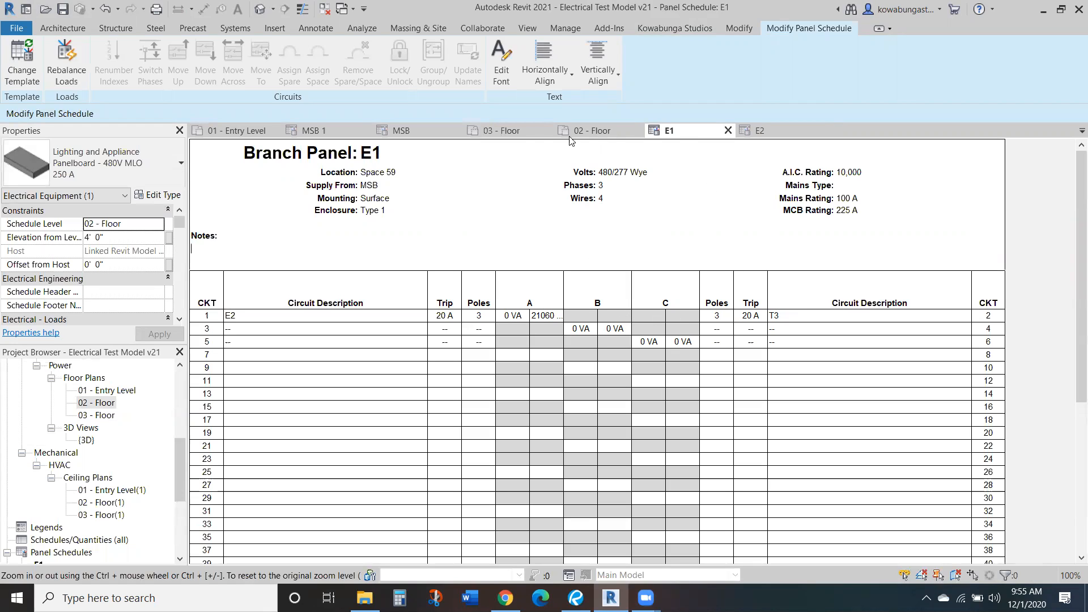
pyautogui.click(758, 131)
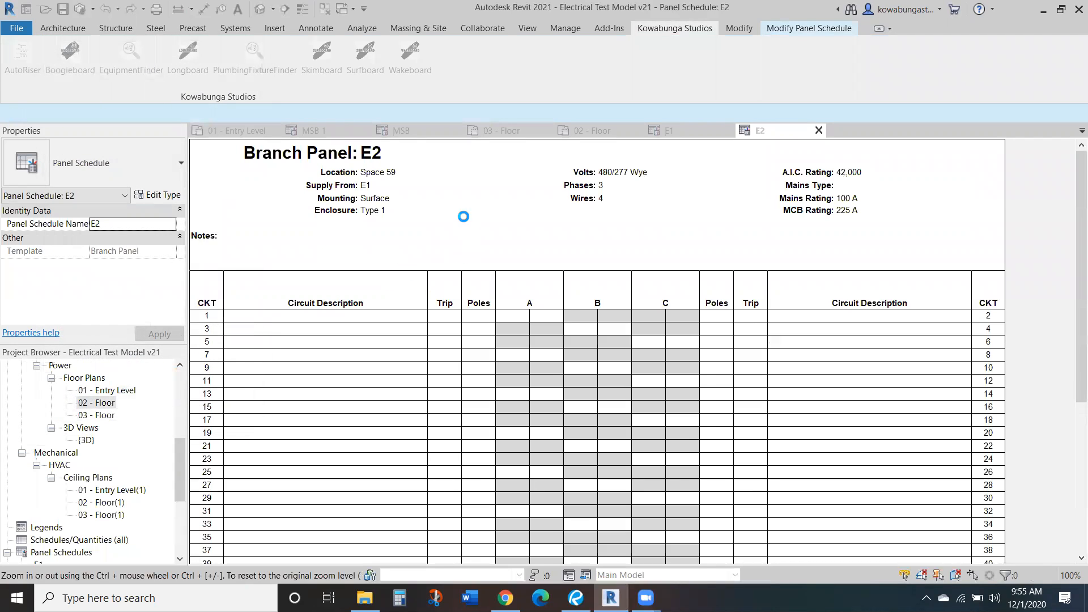
pyautogui.click(808, 28)
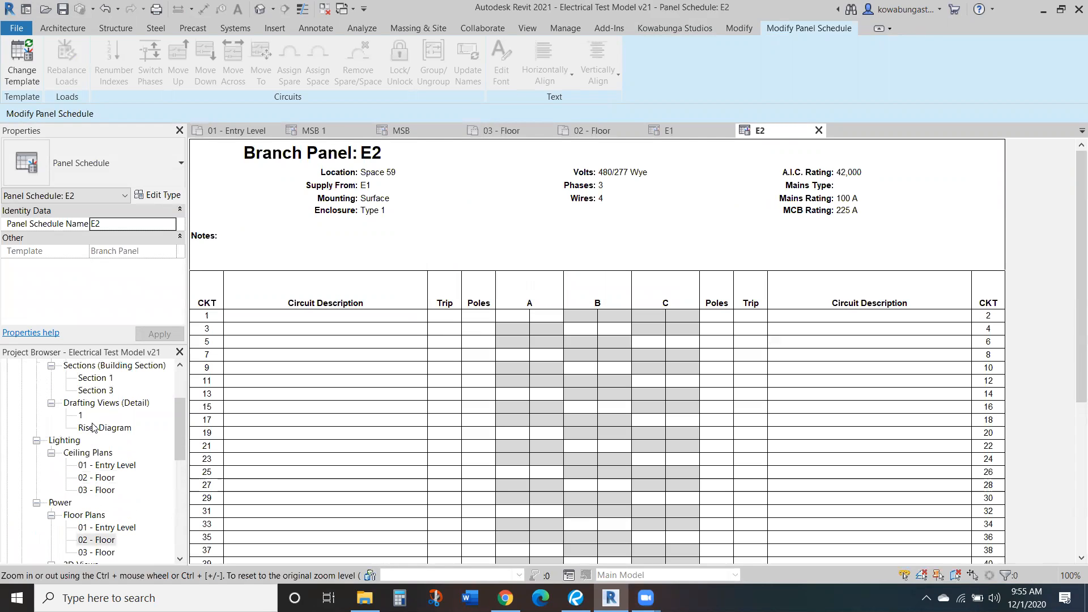
# Review the Riser Diagram drafting view, then switch to the 03 - Floor plan
pyautogui.doubleClick(106, 427)
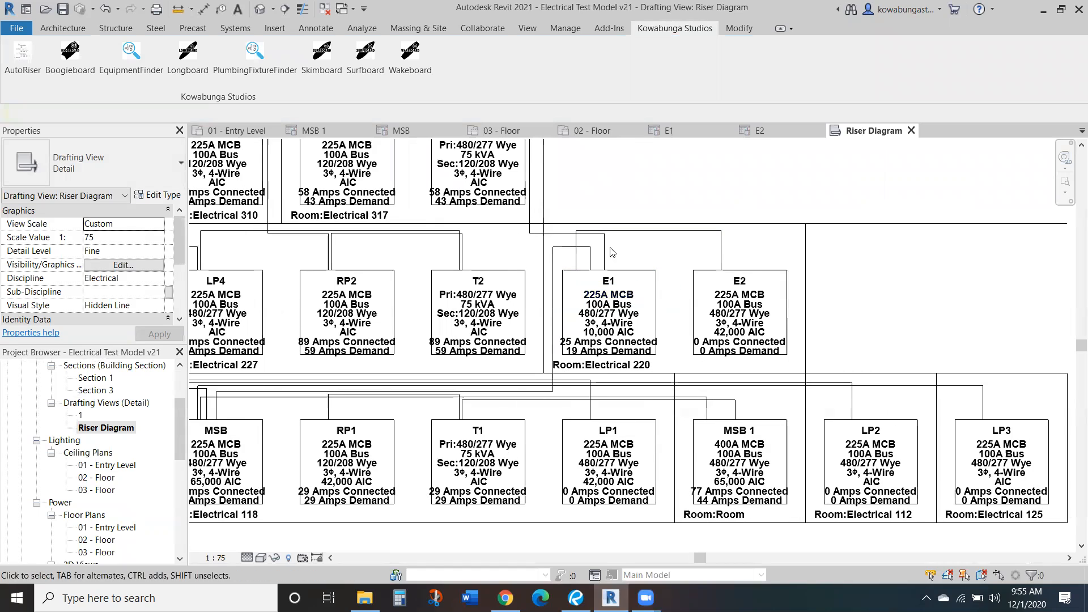
pyautogui.click(608, 268)
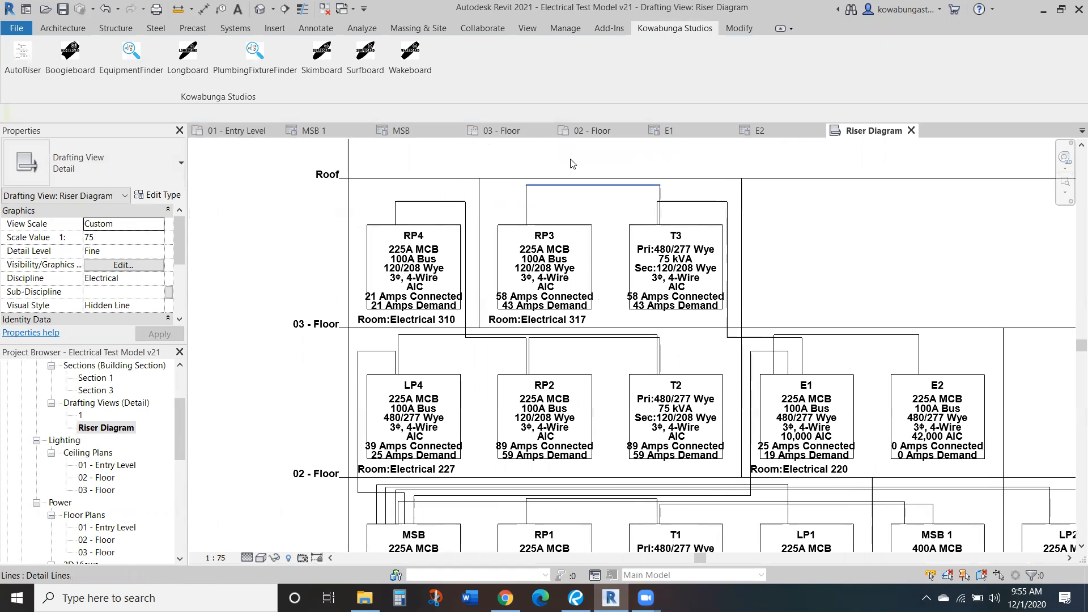
pyautogui.click(501, 130)
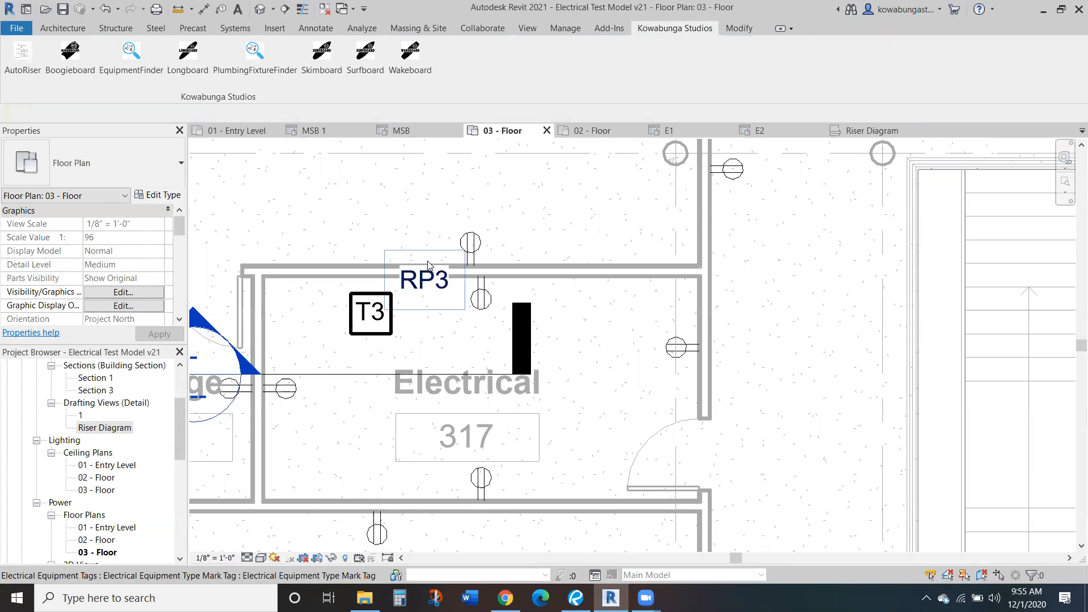
# Create panel RP3's schedule from the default template
pyautogui.click(425, 280)
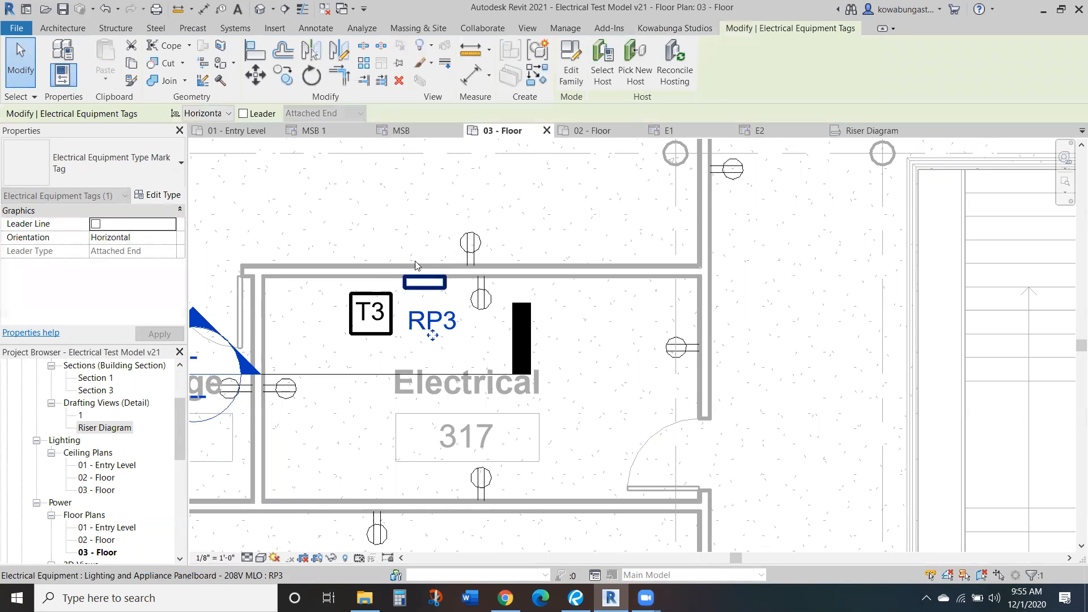
pyautogui.click(624, 62)
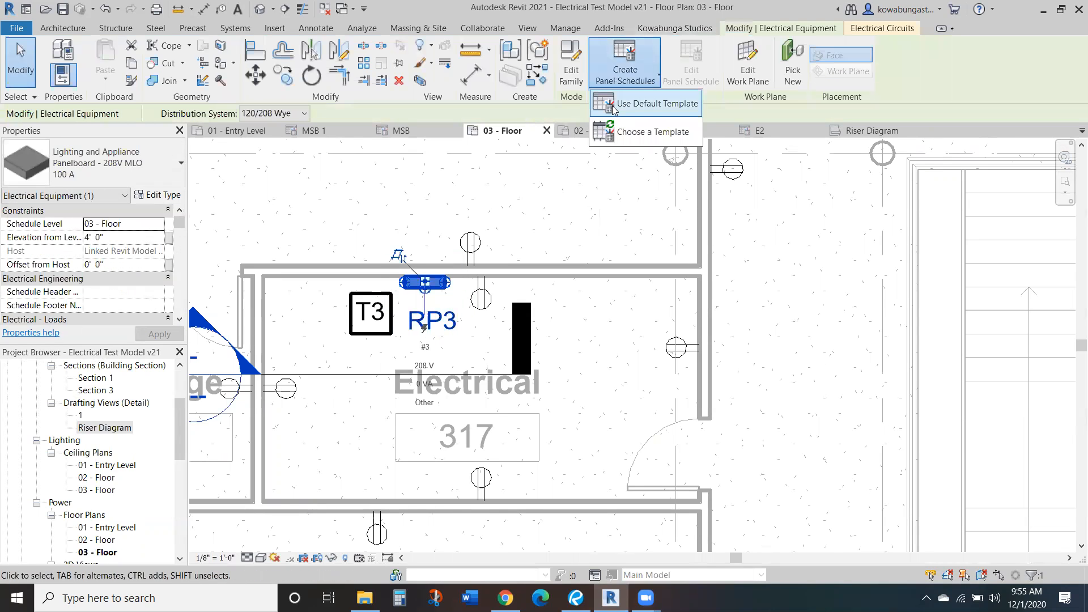
pyautogui.click(628, 103)
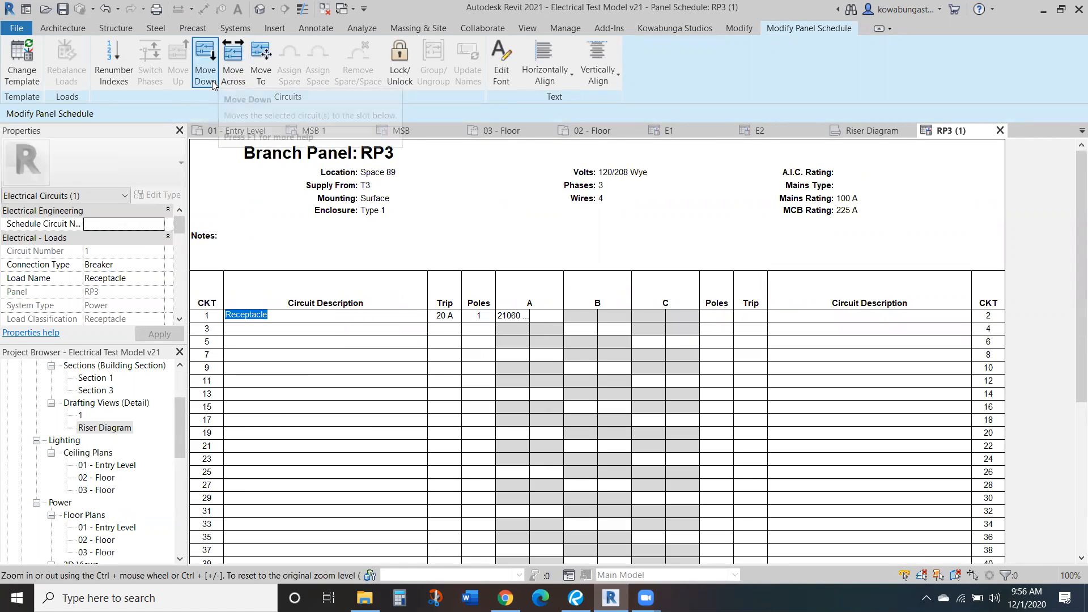
# Move RP3's Receptacle circuit down to slot 5, checking MSB phase loads after each move
pyautogui.click(204, 62)
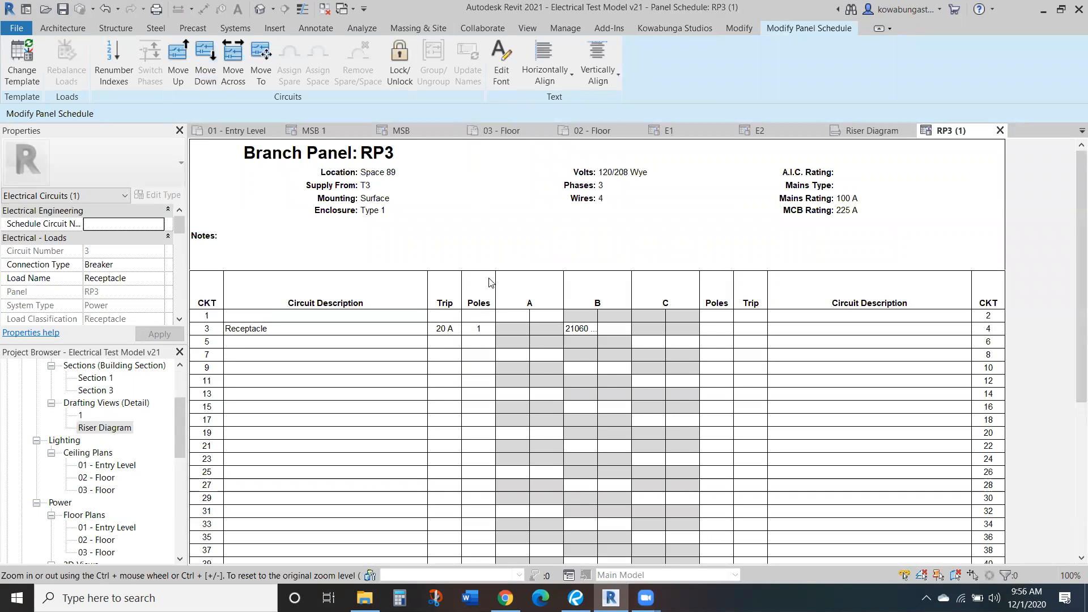
pyautogui.click(401, 130)
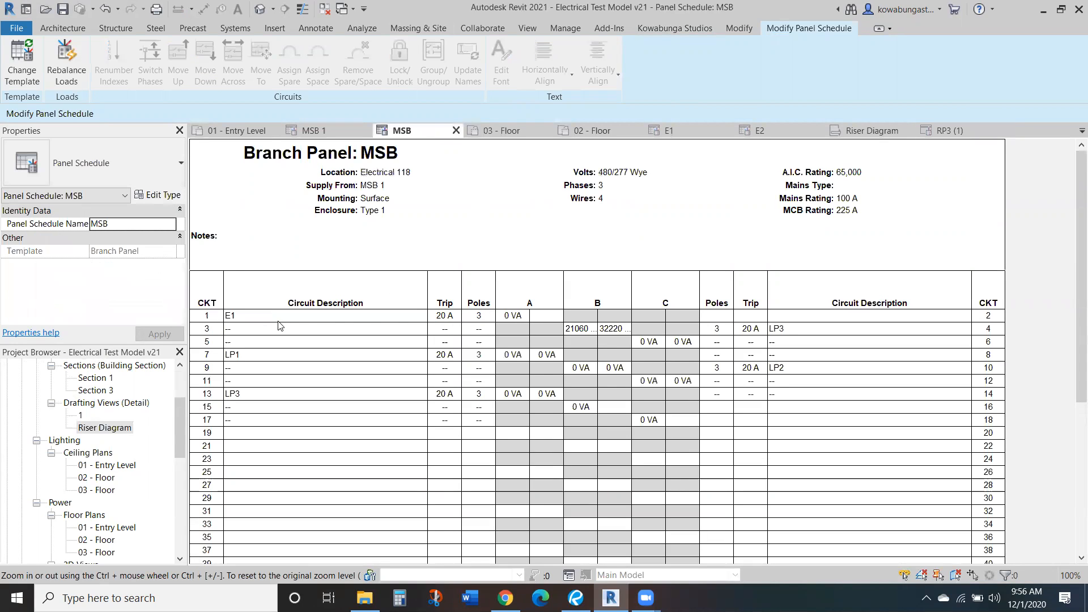
pyautogui.moveTo(571, 336)
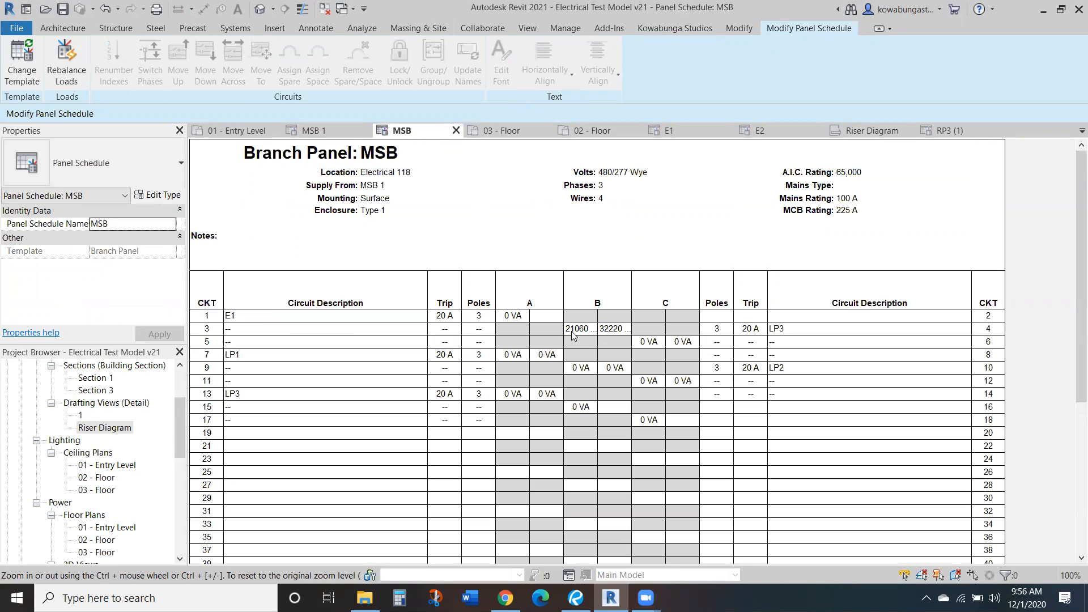
pyautogui.moveTo(822, 195)
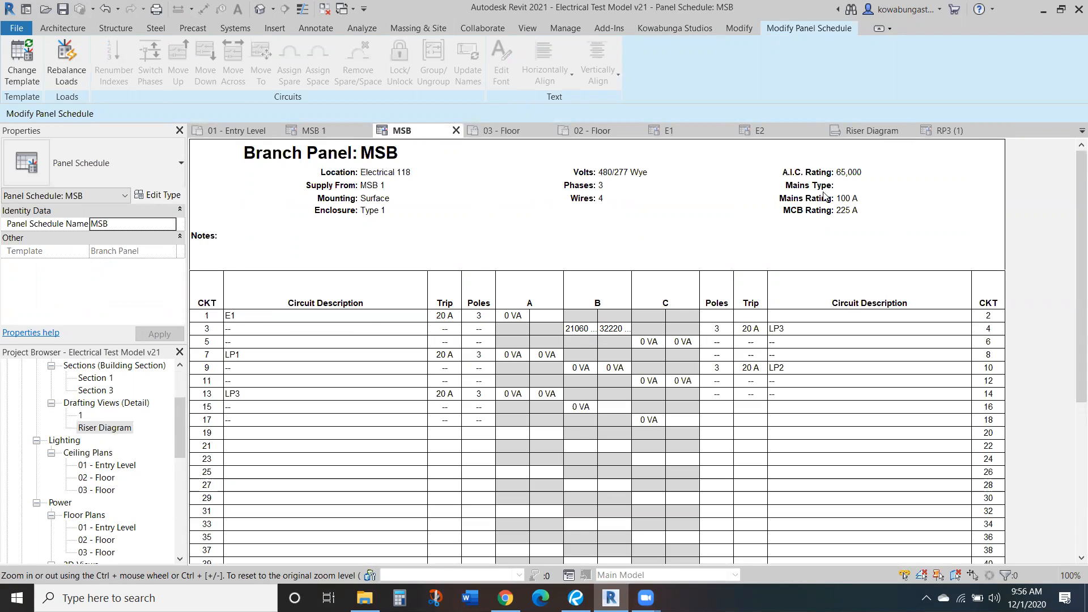
pyautogui.click(945, 130)
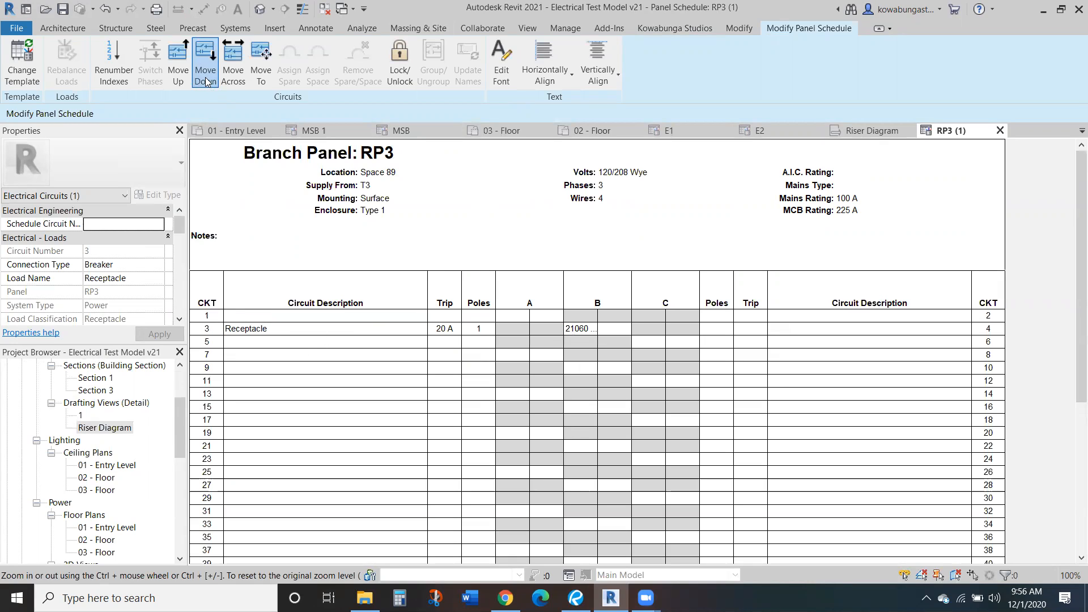
pyautogui.click(204, 63)
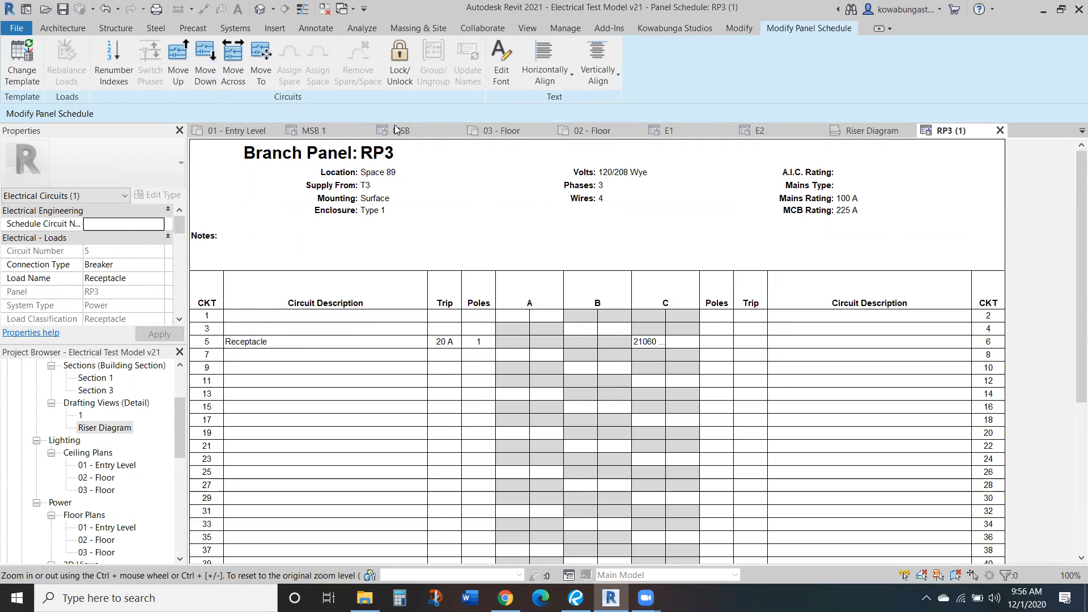
pyautogui.click(401, 130)
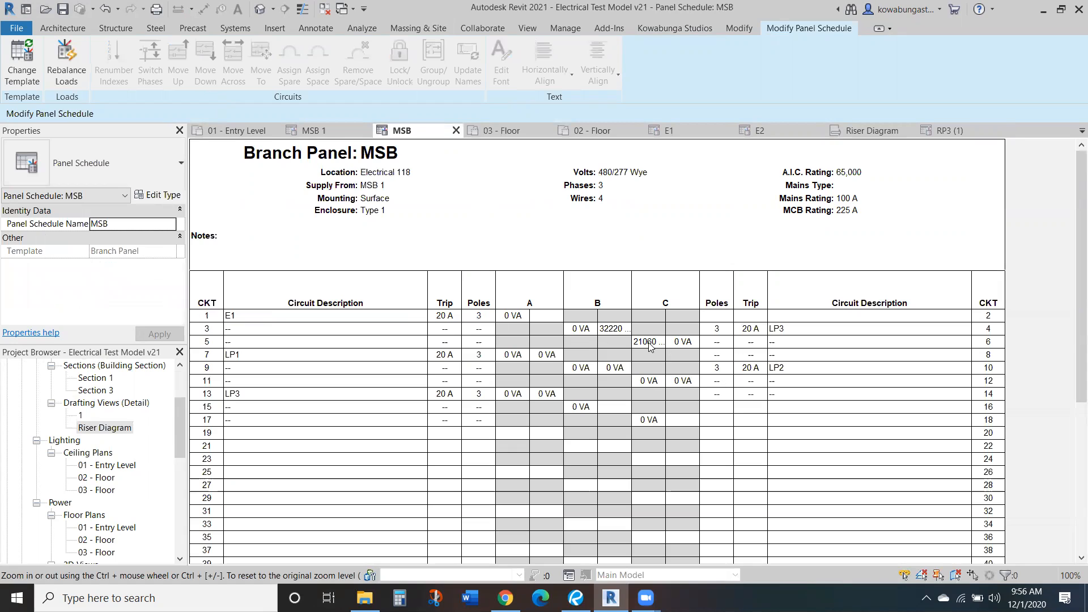
pyautogui.moveTo(358, 309)
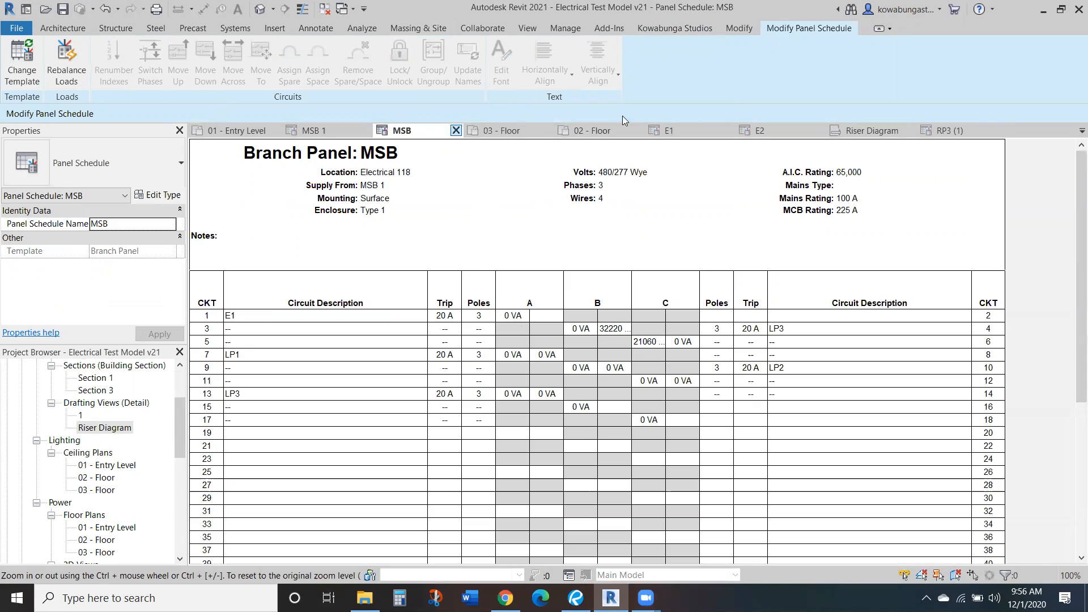
pyautogui.click(944, 130)
pyautogui.write('R')
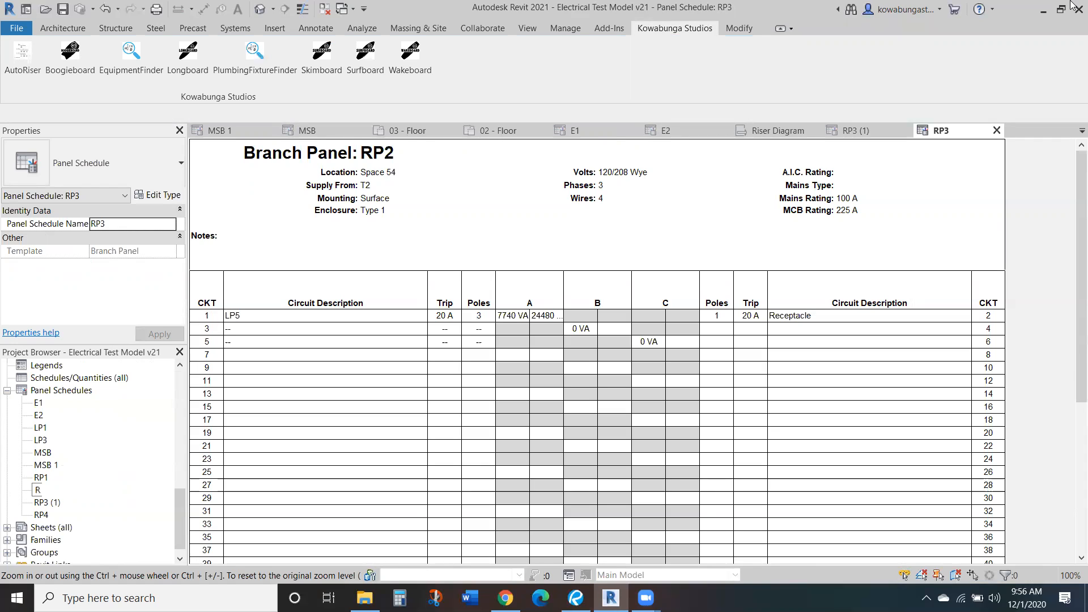
# Finish renaming the schedules to RP2 and RP3, then bring up the Riser Diagram
pyautogui.click(41, 490)
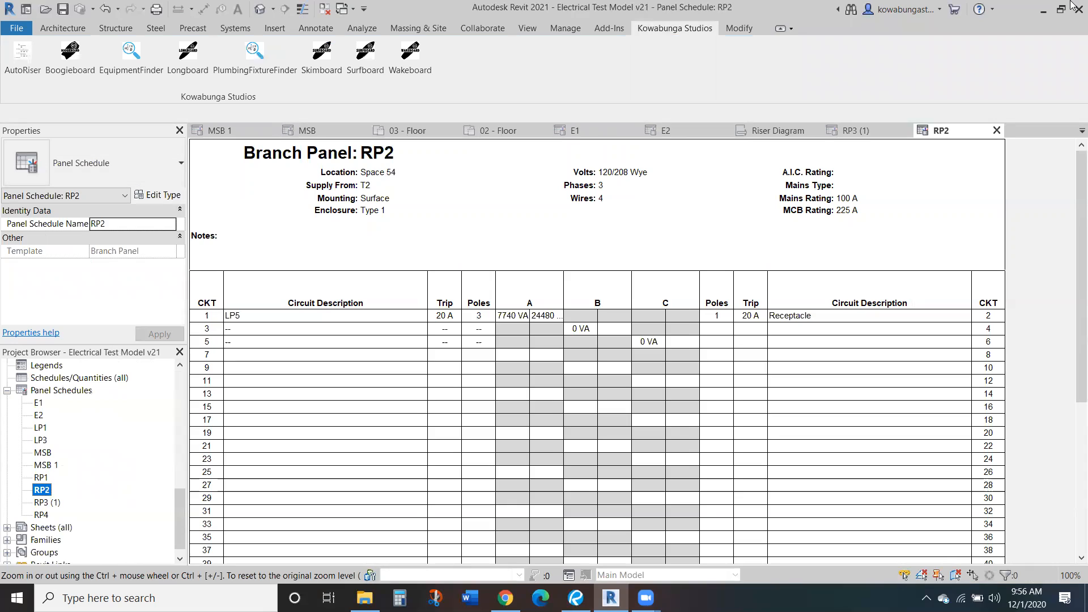
pyautogui.click(46, 501)
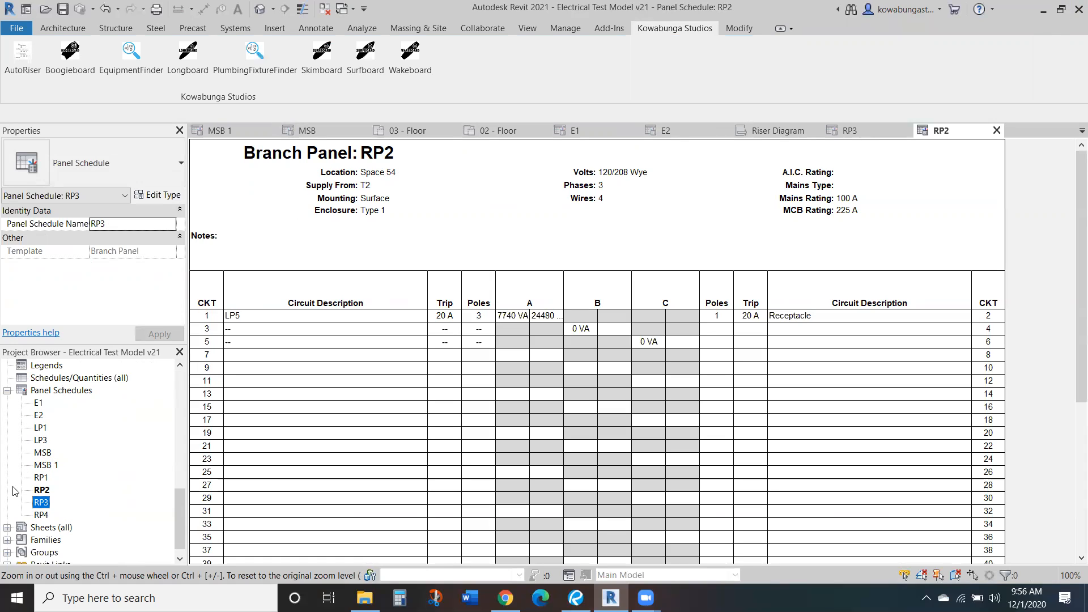
pyautogui.moveTo(18, 471)
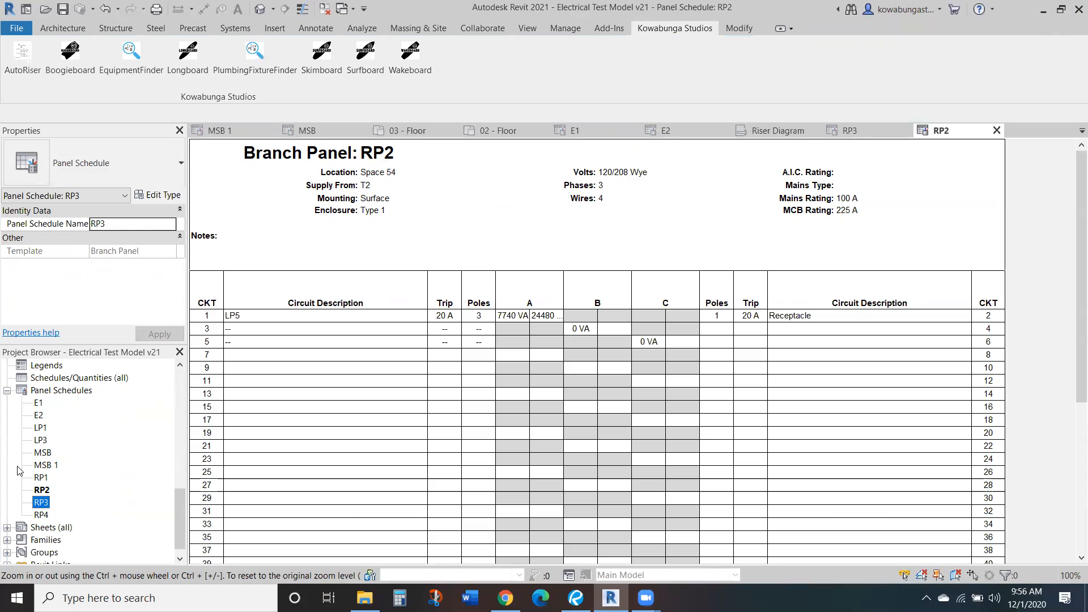
pyautogui.moveTo(82, 439)
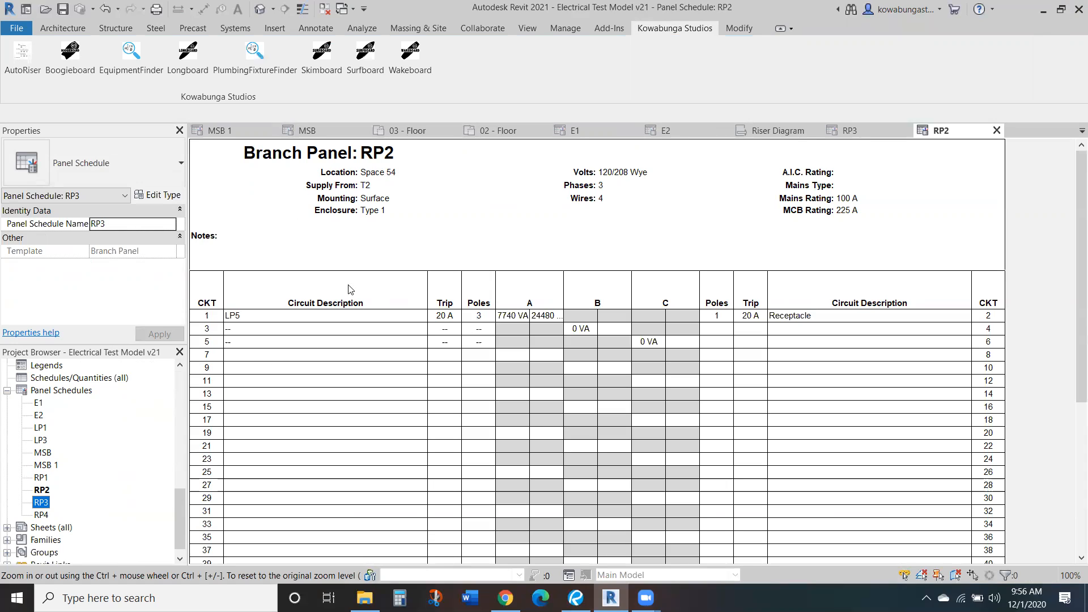
pyautogui.moveTo(767, 136)
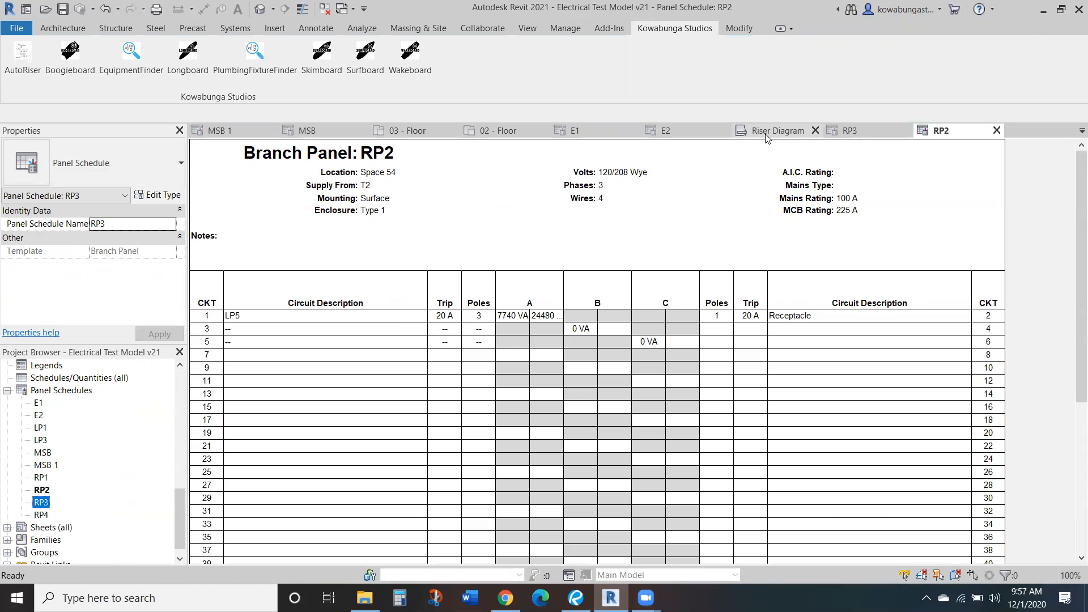
pyautogui.click(778, 130)
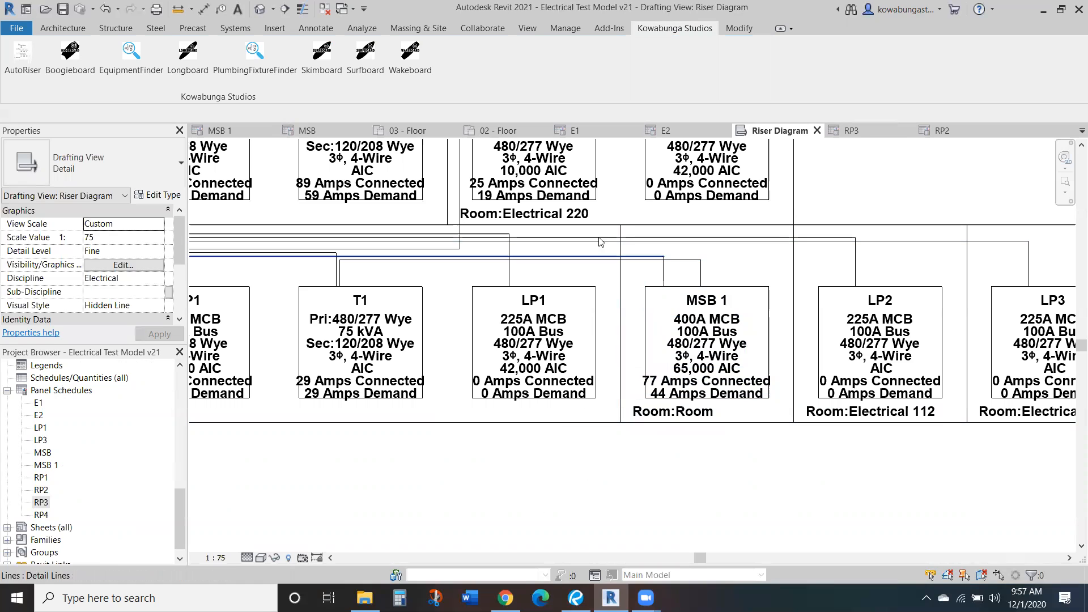
pyautogui.click(680, 381)
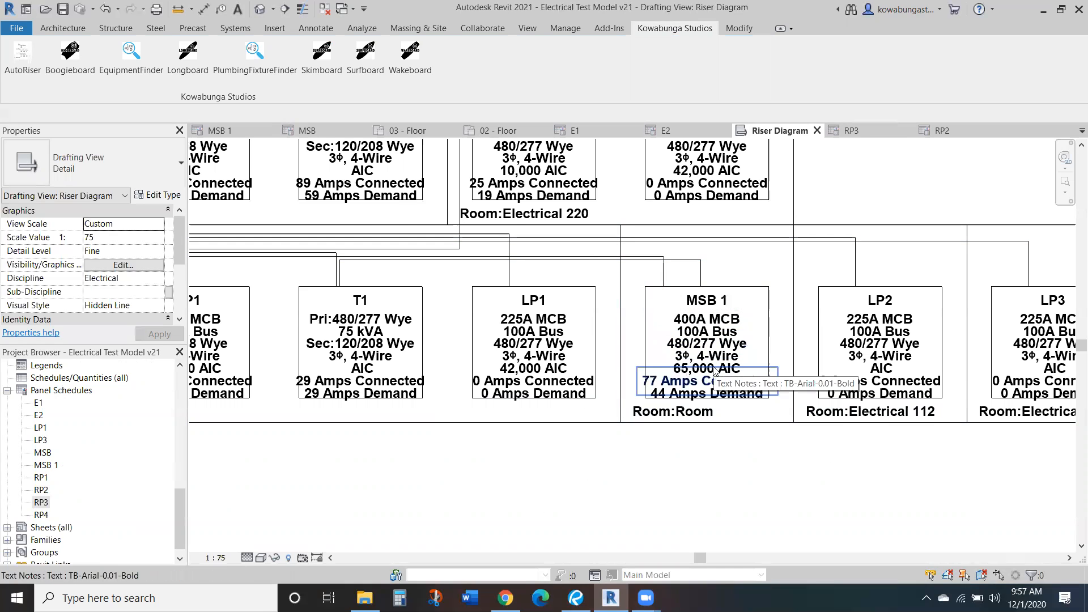
pyautogui.scroll(-3)
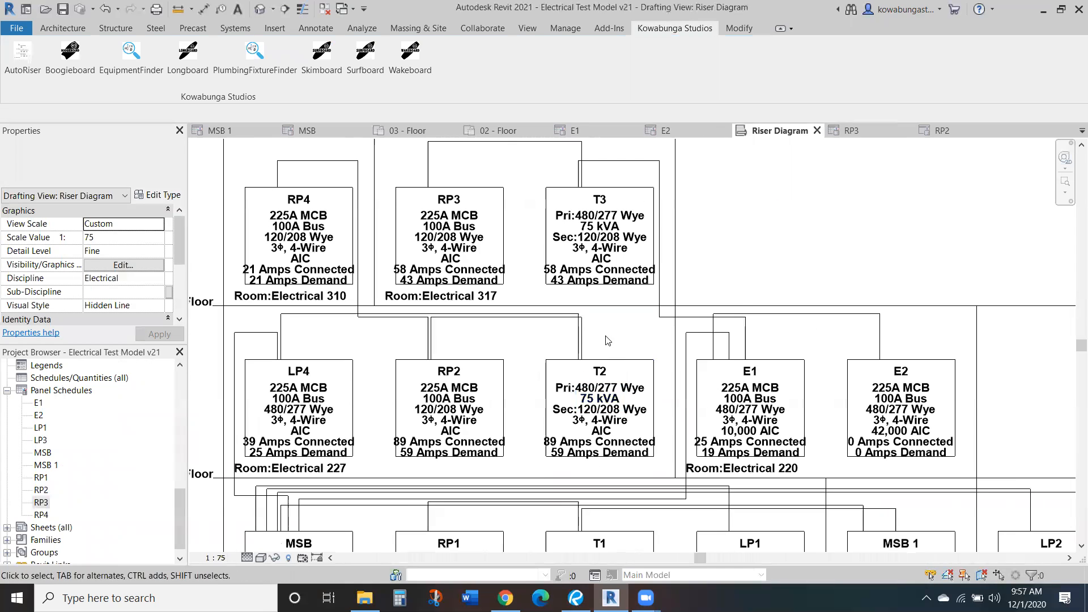
pyautogui.click(598, 258)
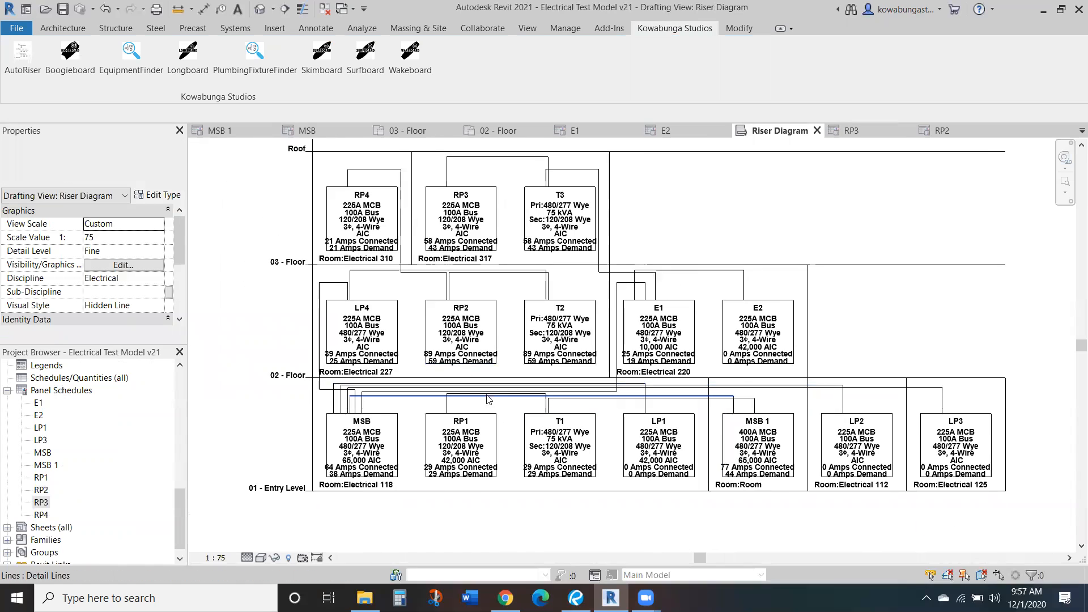
pyautogui.click(658, 346)
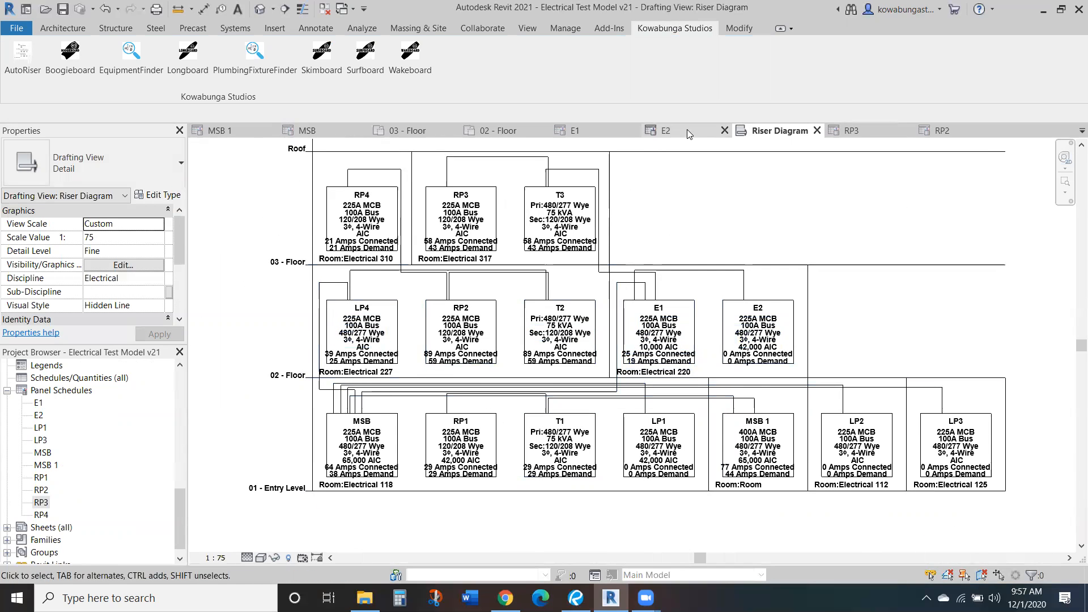
# Open the E2 schedule, then open the Branch Panel template for editing
pyautogui.click(665, 130)
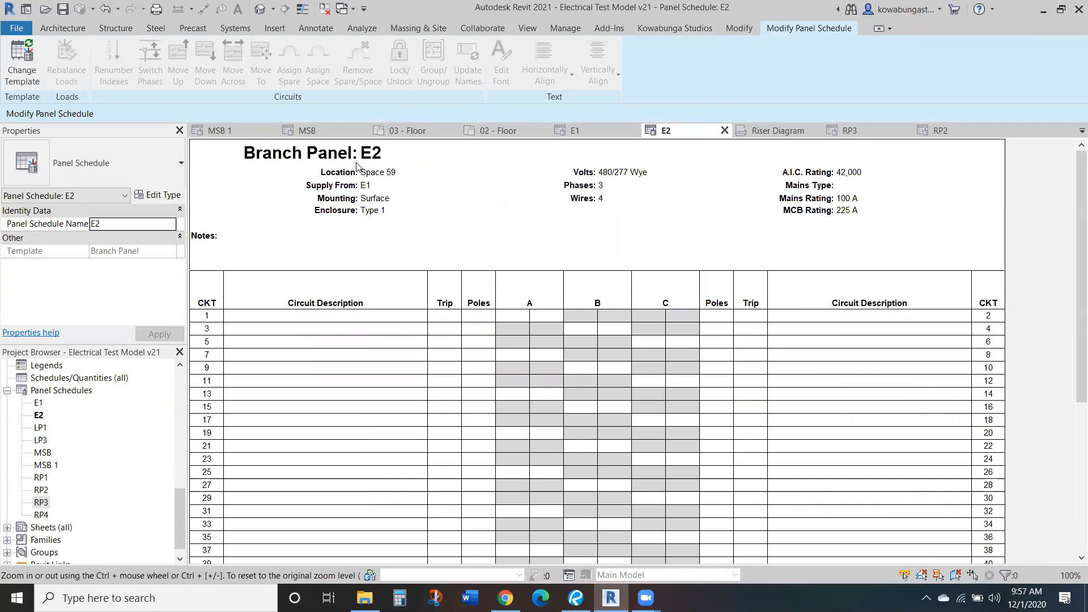
pyautogui.moveTo(386, 177)
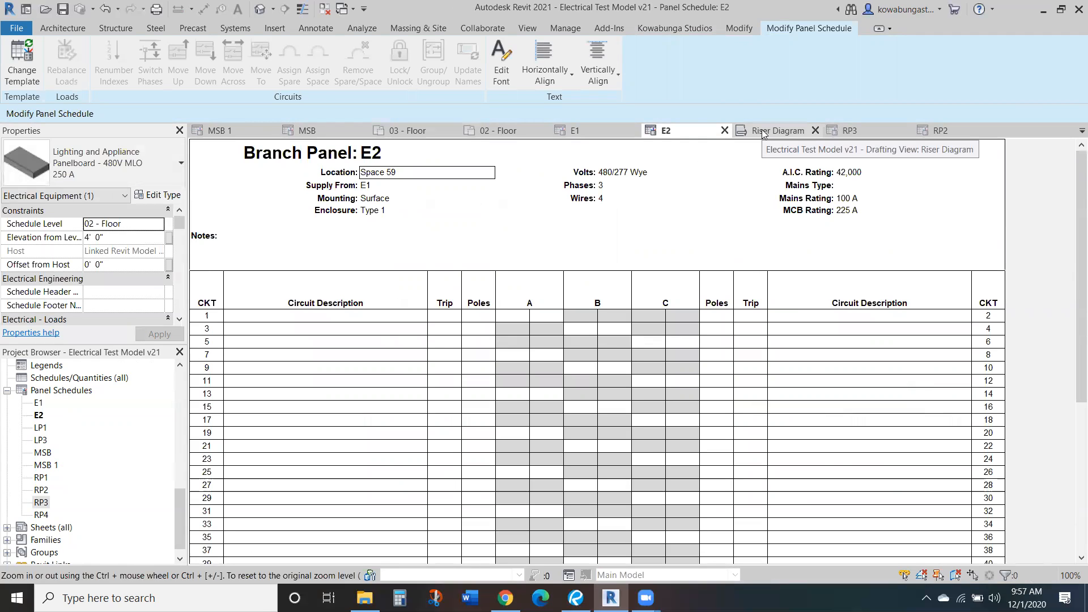
pyautogui.click(777, 130)
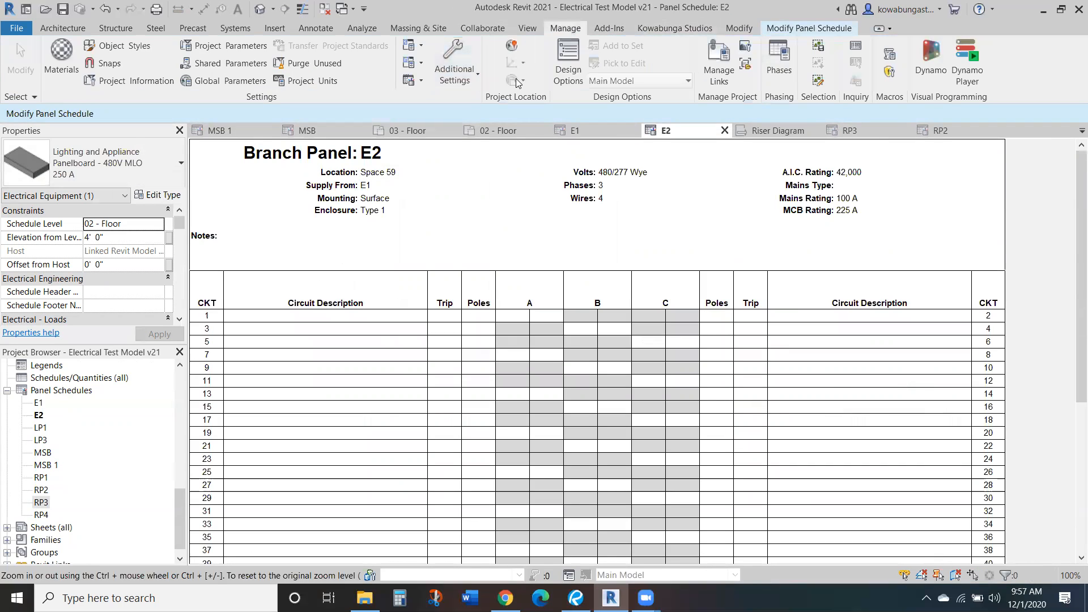
pyautogui.moveTo(412, 80)
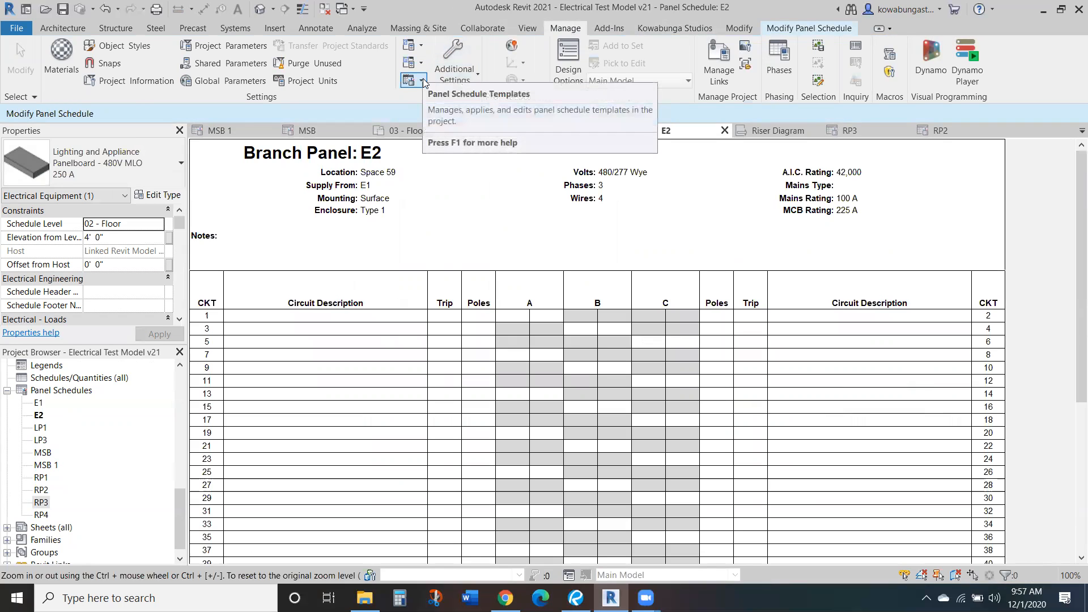
pyautogui.click(412, 80)
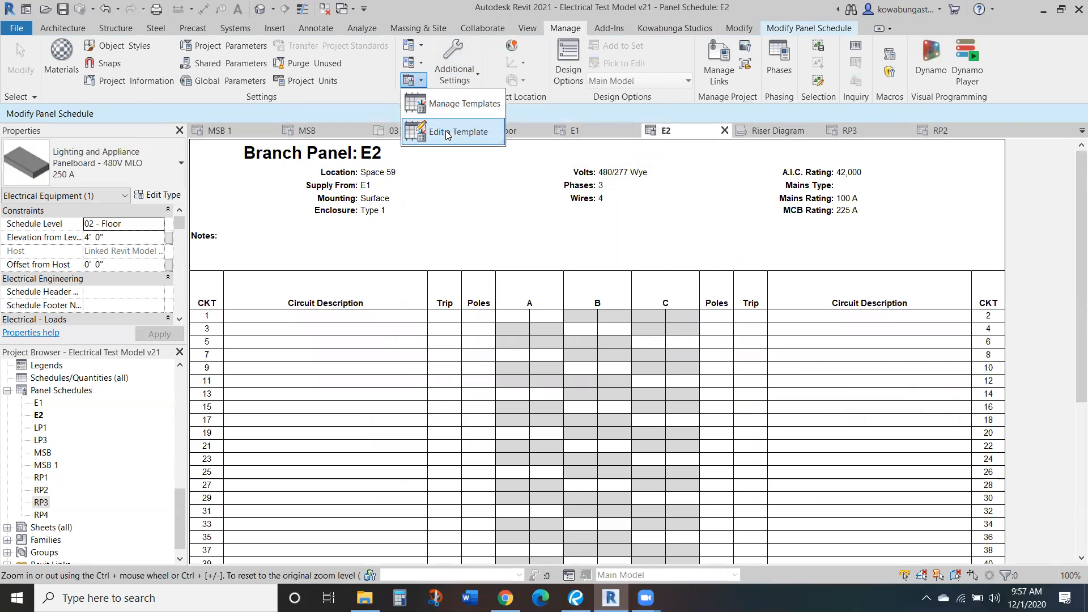
pyautogui.click(451, 132)
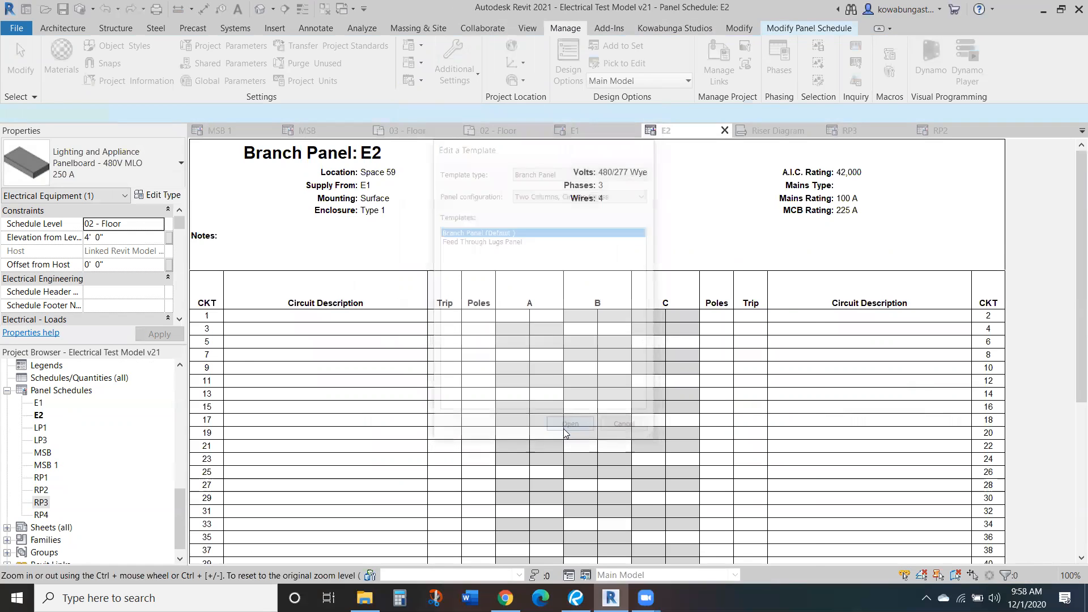
pyautogui.click(571, 423)
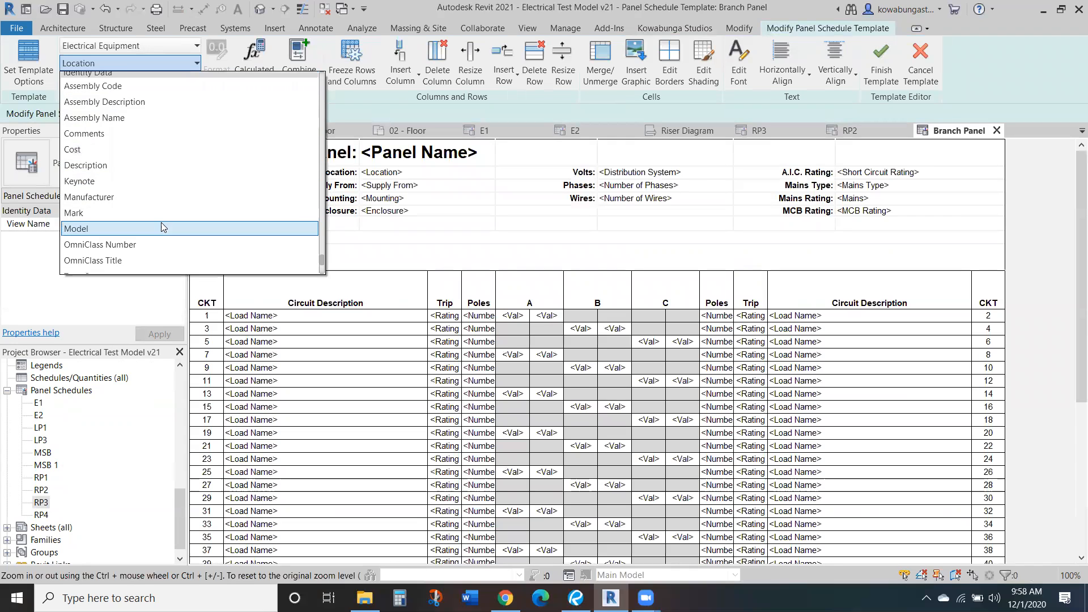
# Remove the <Location> parameter from the Branch Panel template header
pyautogui.scroll(-3)
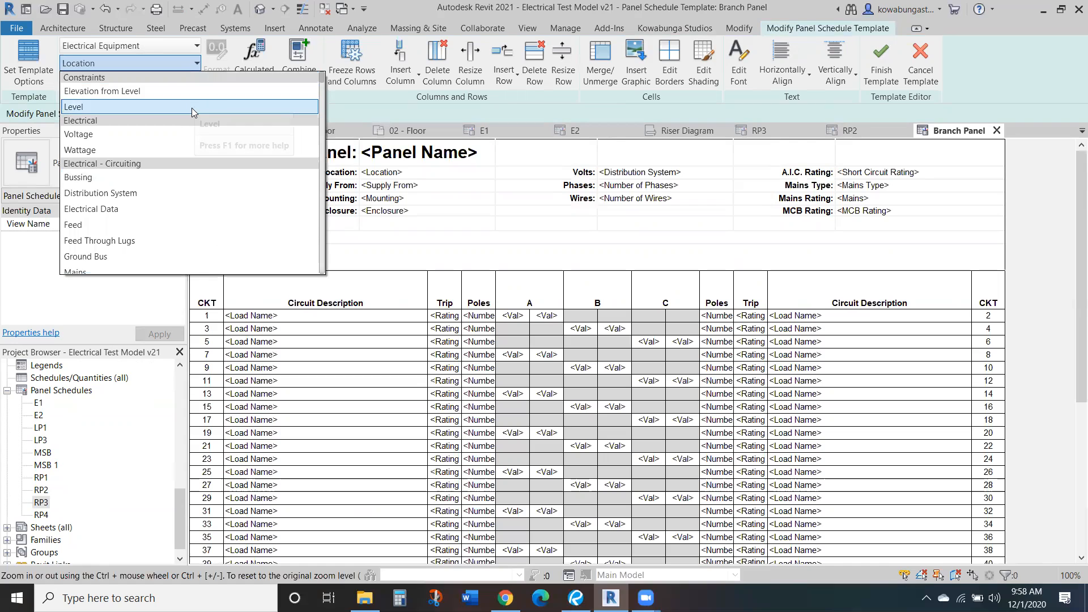
pyautogui.moveTo(305, 143)
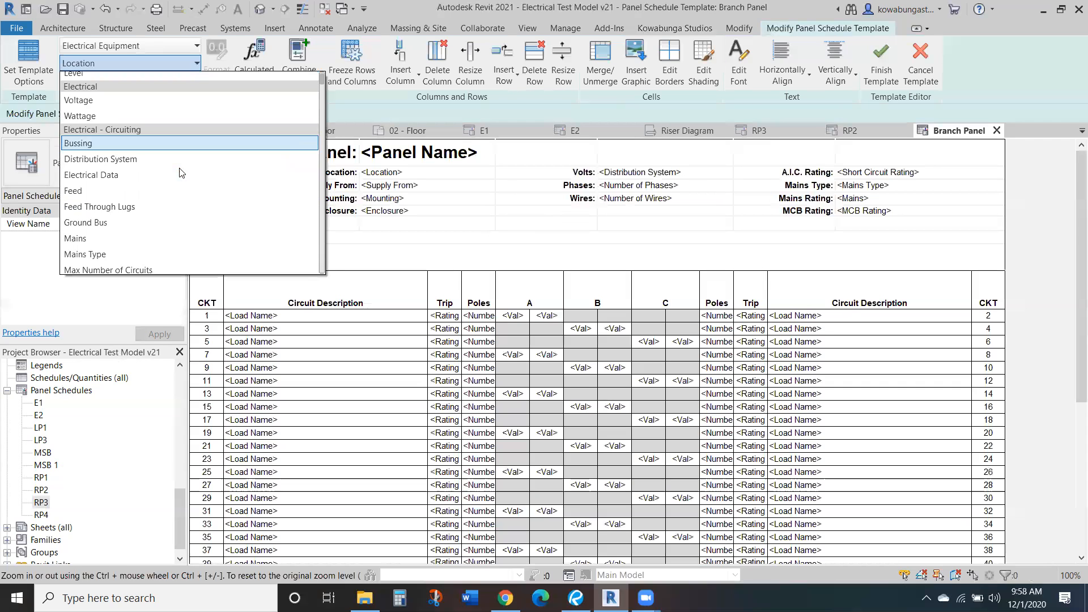
pyautogui.scroll(-3)
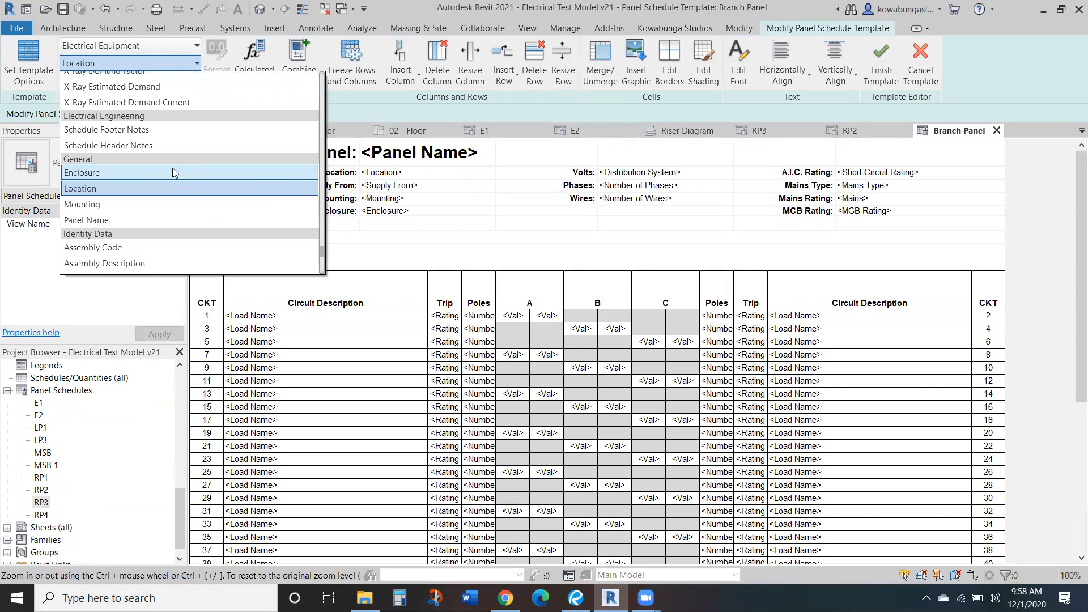
pyautogui.moveTo(233, 204)
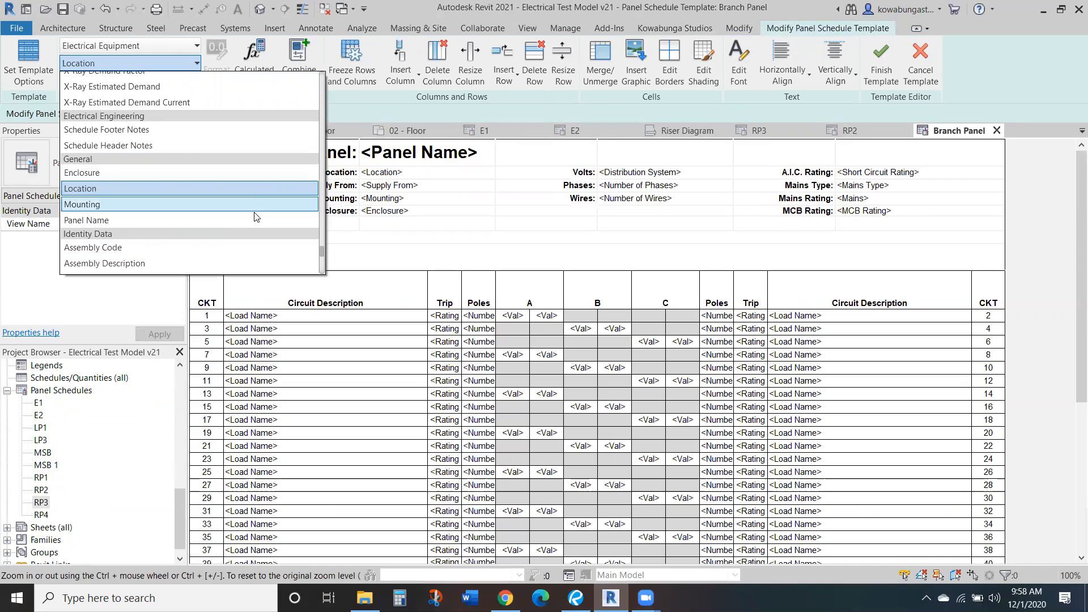
pyautogui.moveTo(257, 192)
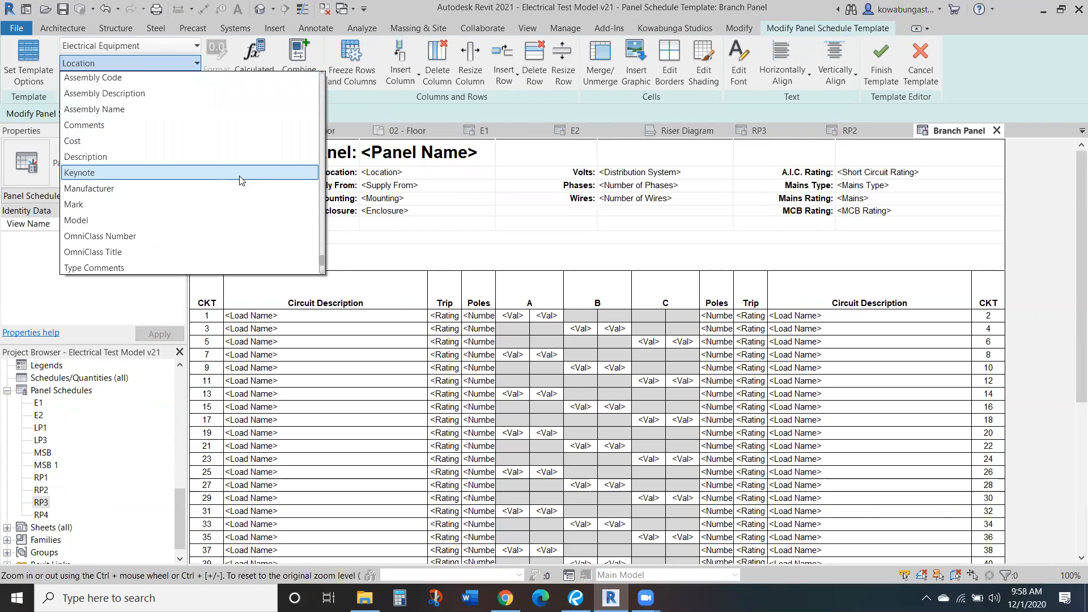
pyautogui.scroll(-3)
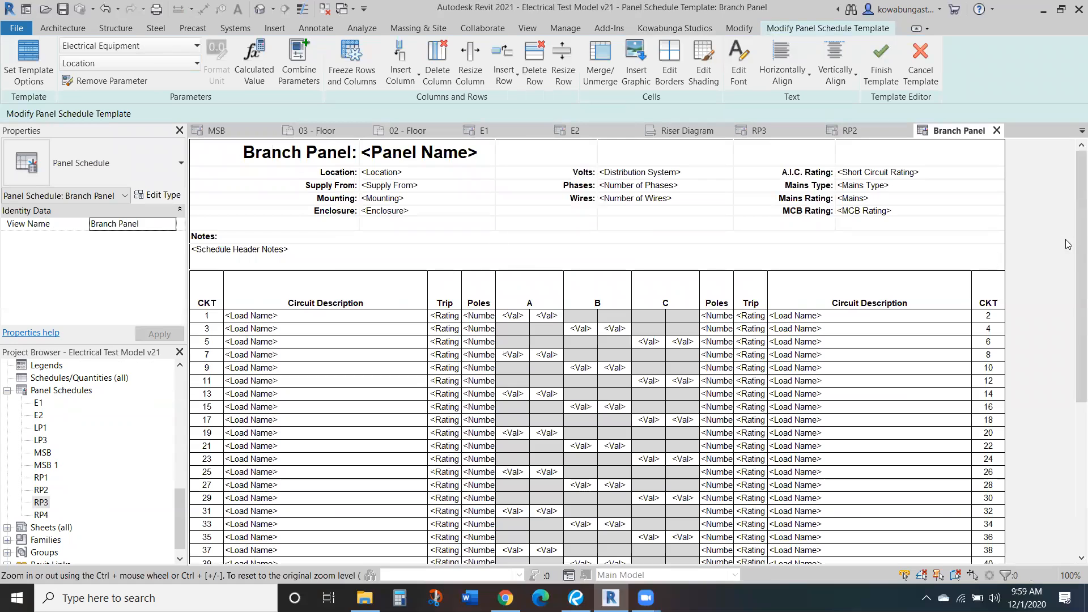
pyautogui.click(427, 172)
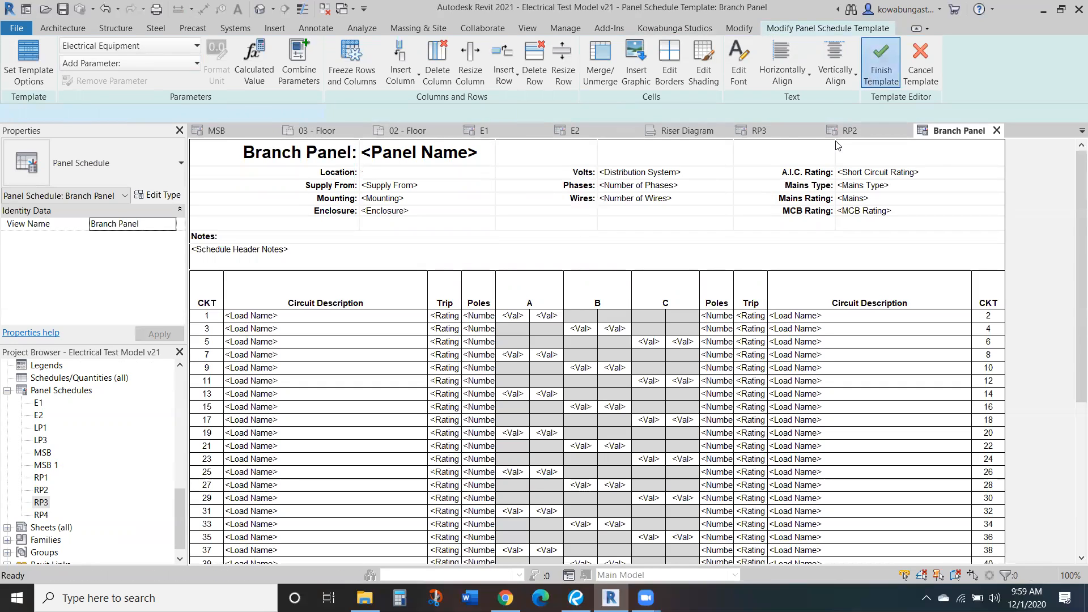
# Finish the template and reapply Branch Panel to E2, accepting loss of entered text
pyautogui.click(879, 61)
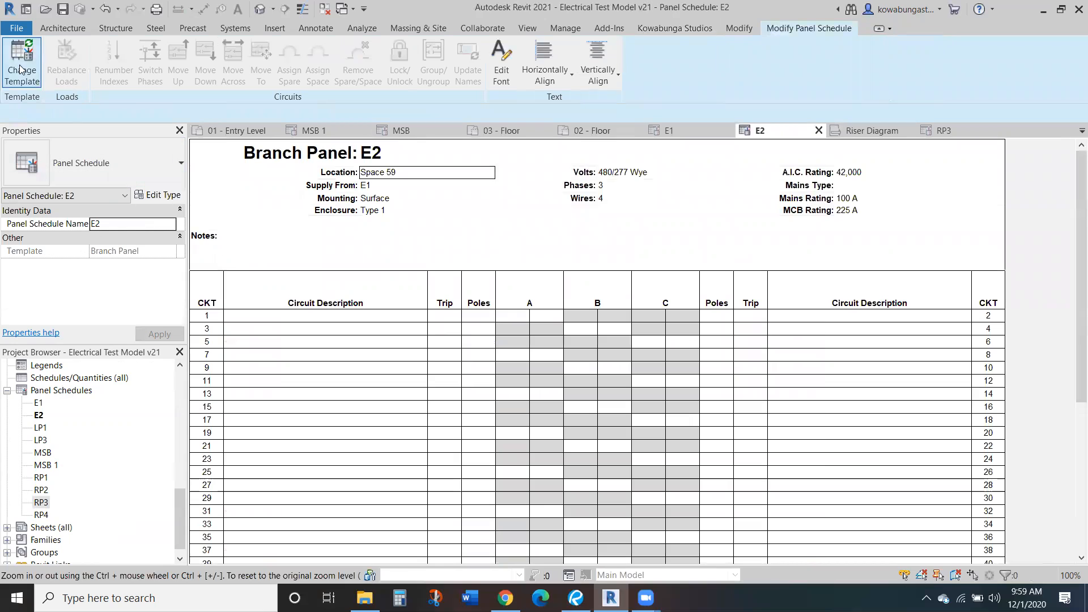
pyautogui.click(22, 62)
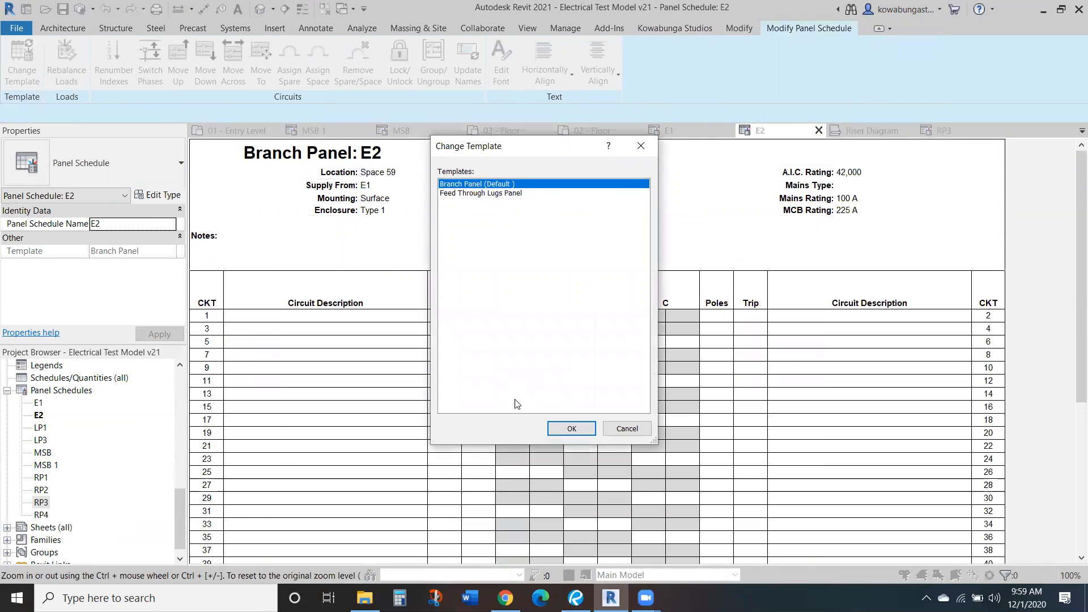
pyautogui.click(570, 428)
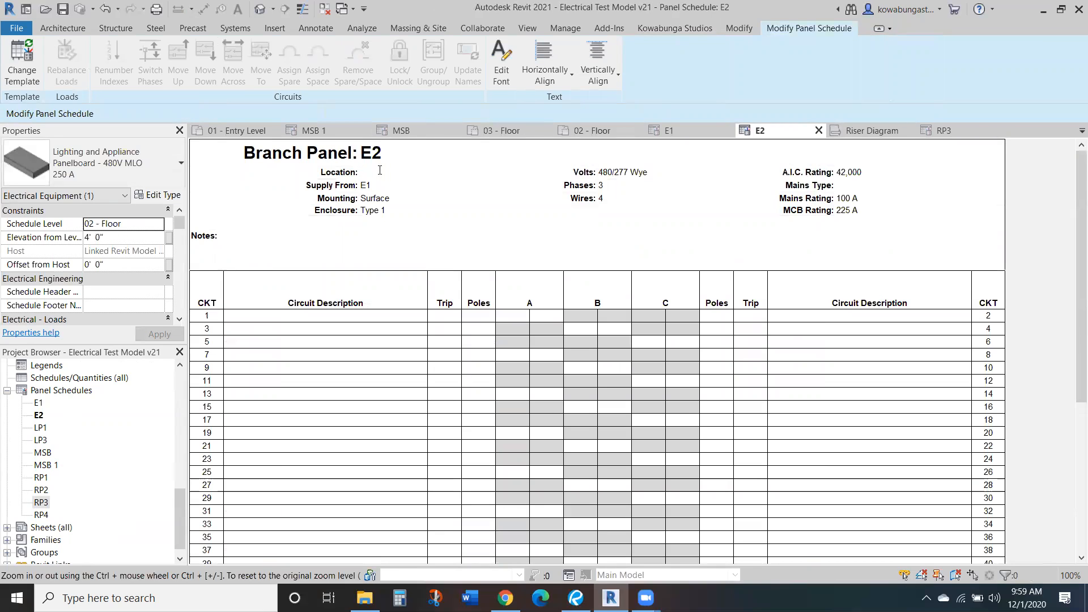
pyautogui.write('Electrical 220')
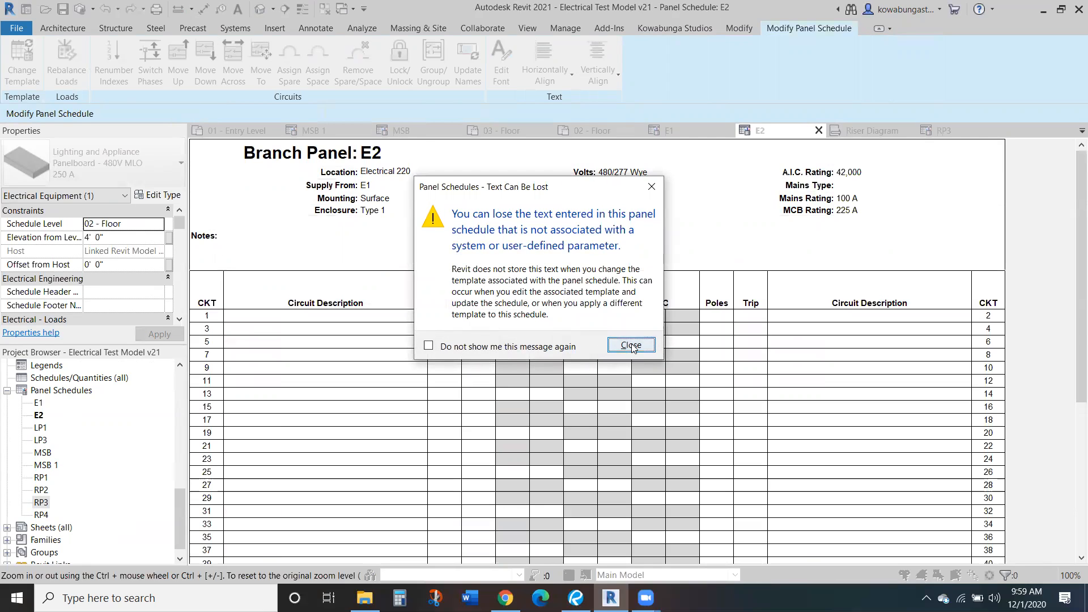
pyautogui.click(630, 345)
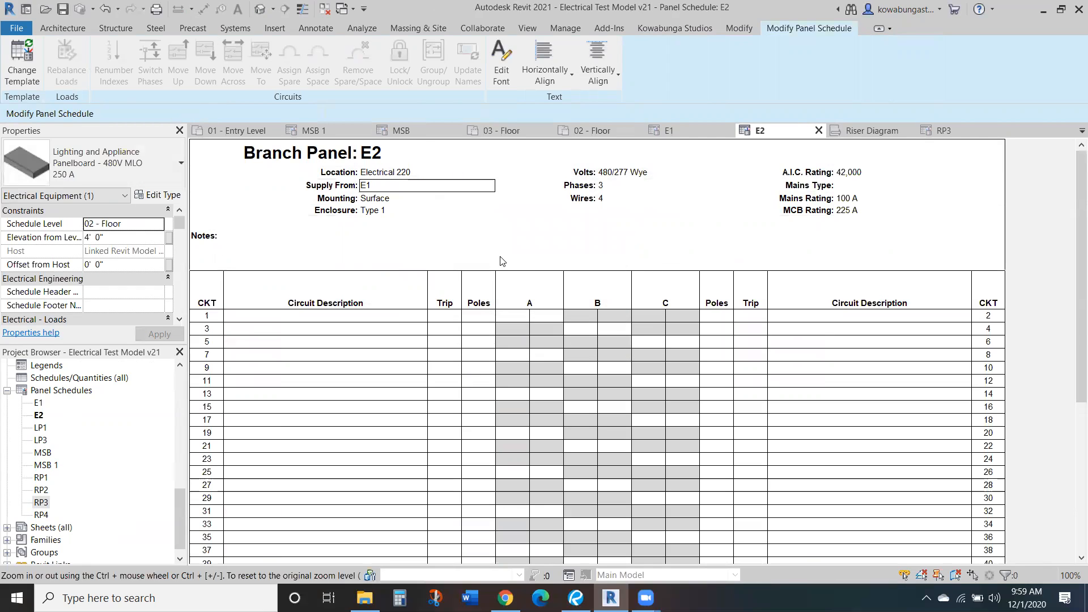
pyautogui.moveTo(506, 201)
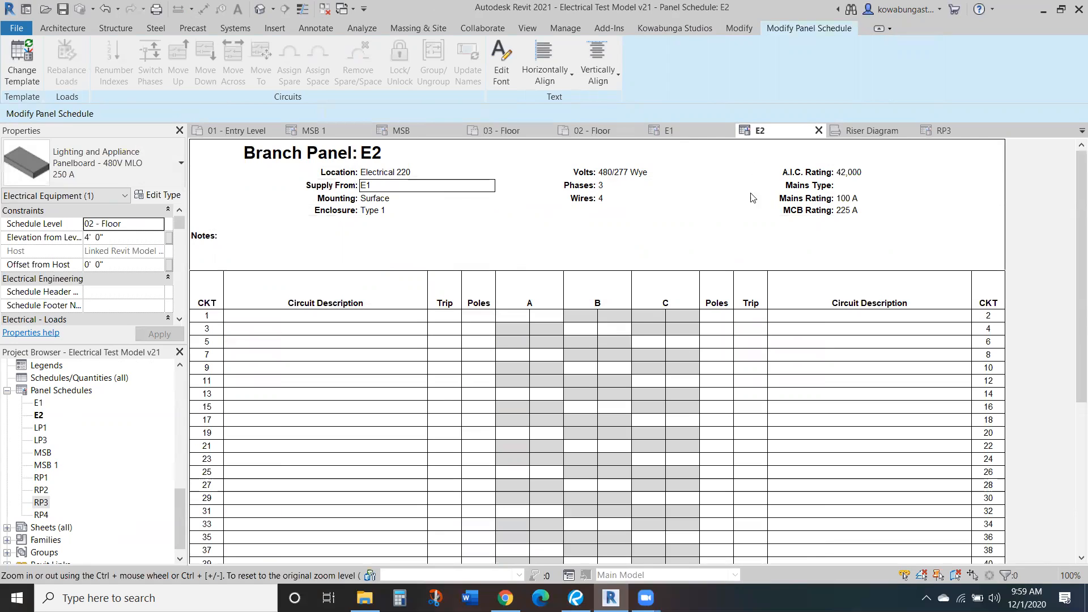
# Set E2's Mains Type to MCB and Mains Rating to 225 A
pyautogui.click(871, 130)
pyautogui.write('MCB')
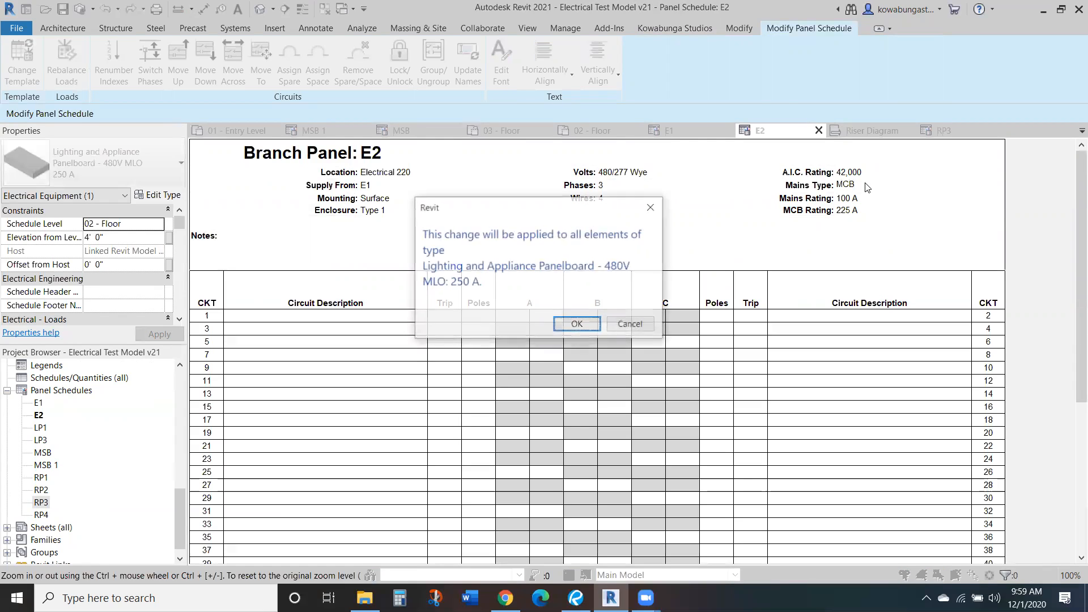
pyautogui.click(575, 323)
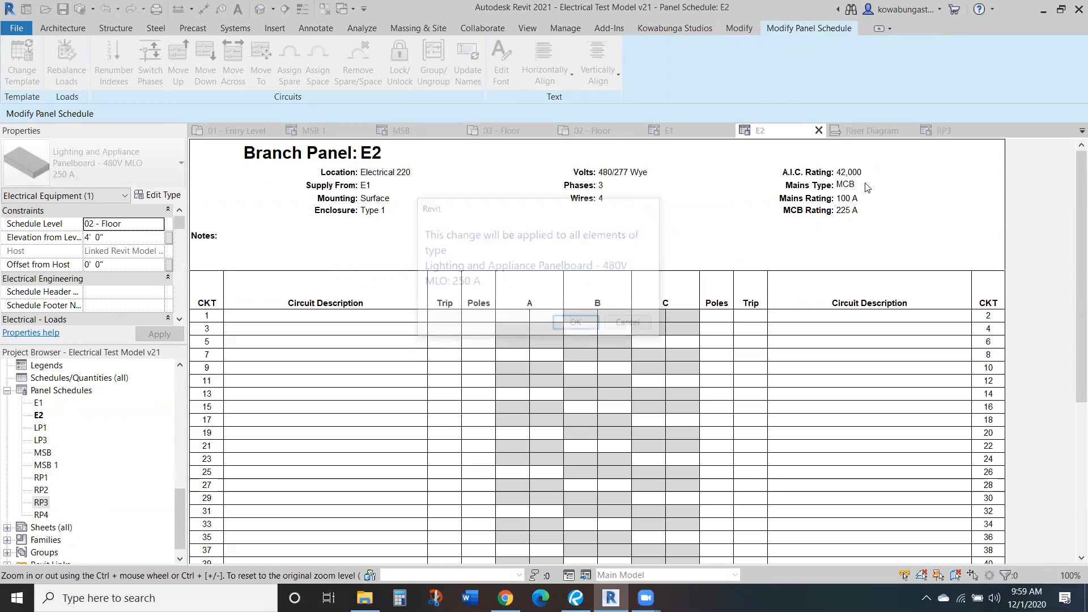
pyautogui.click(575, 322)
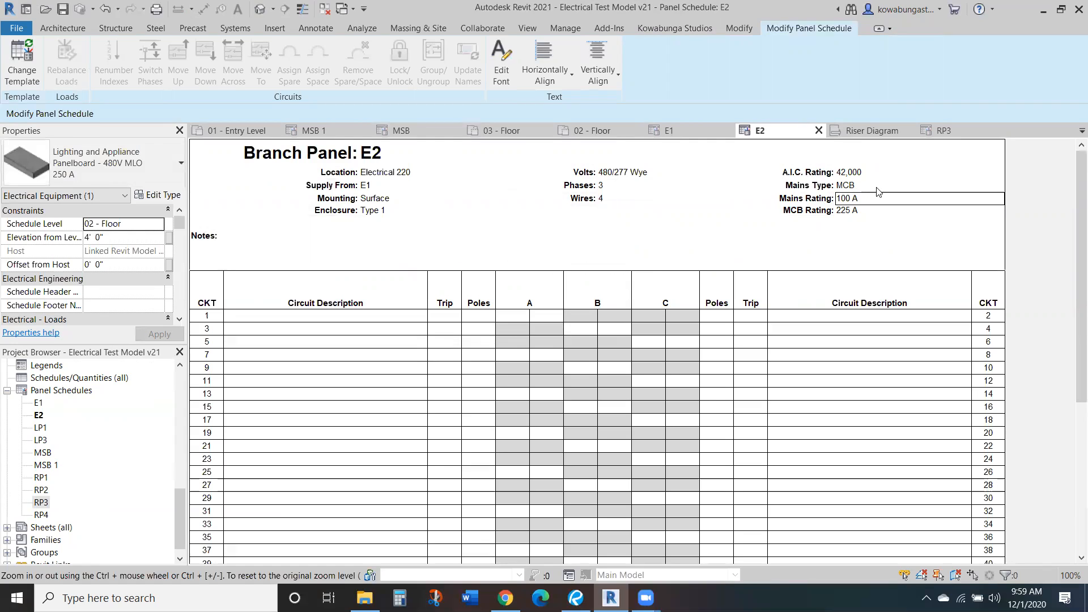
pyautogui.moveTo(866, 199)
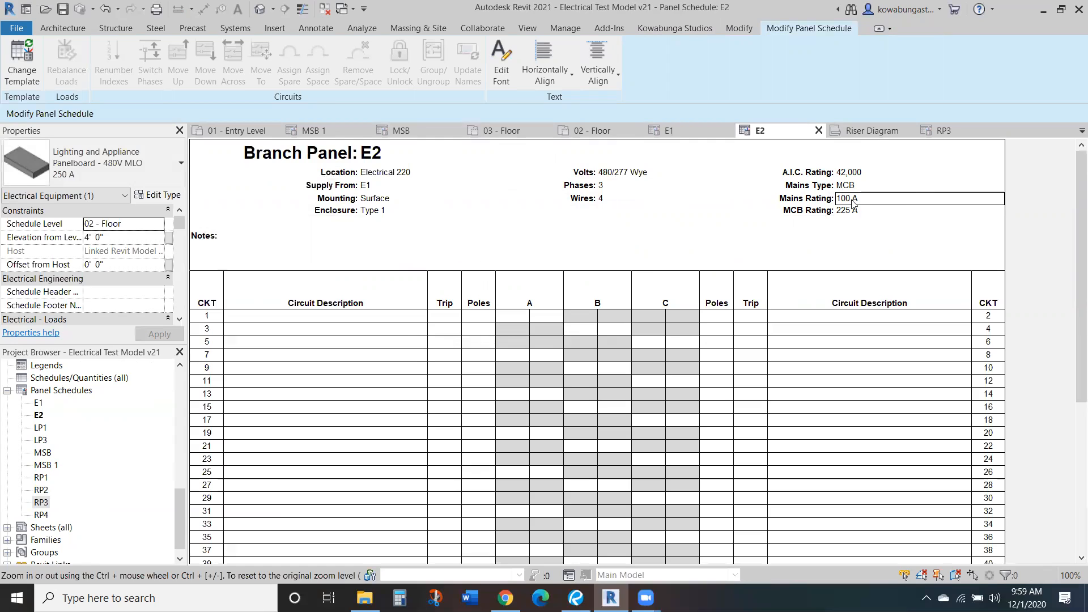
pyautogui.doubleClick(847, 199)
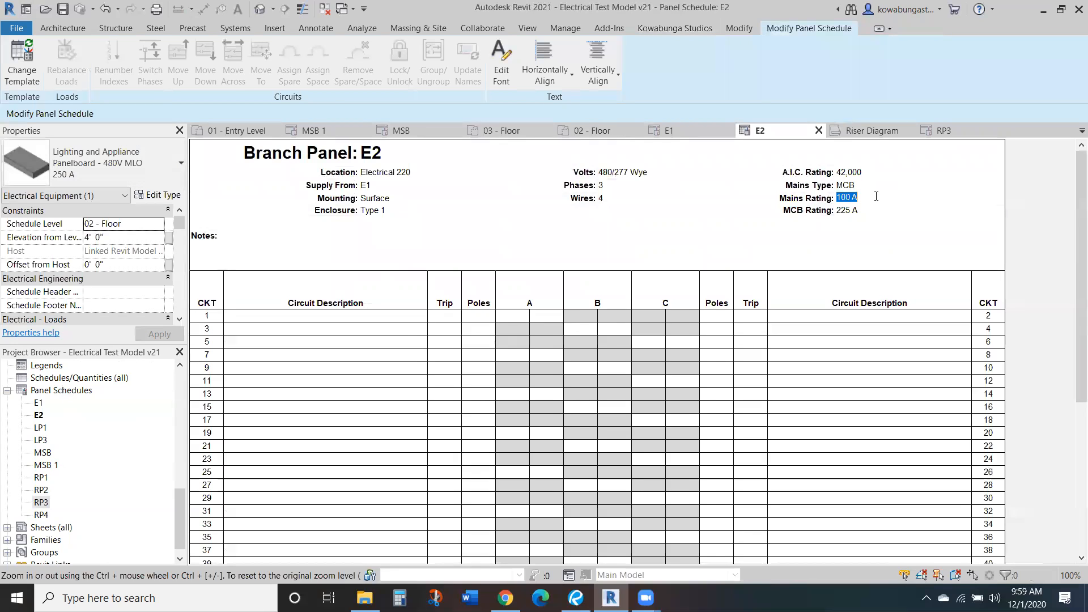
pyautogui.write('225 A')
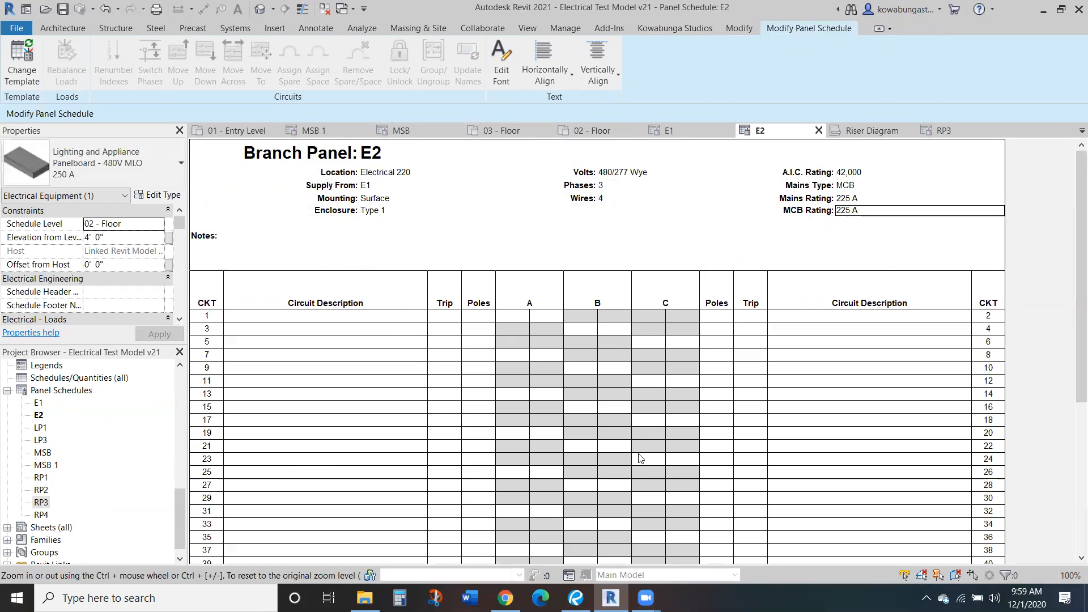
# Review the MSB panel schedule's circuits: Receptacle load 53280 VA, demand 31640 VA
pyautogui.scroll(-3)
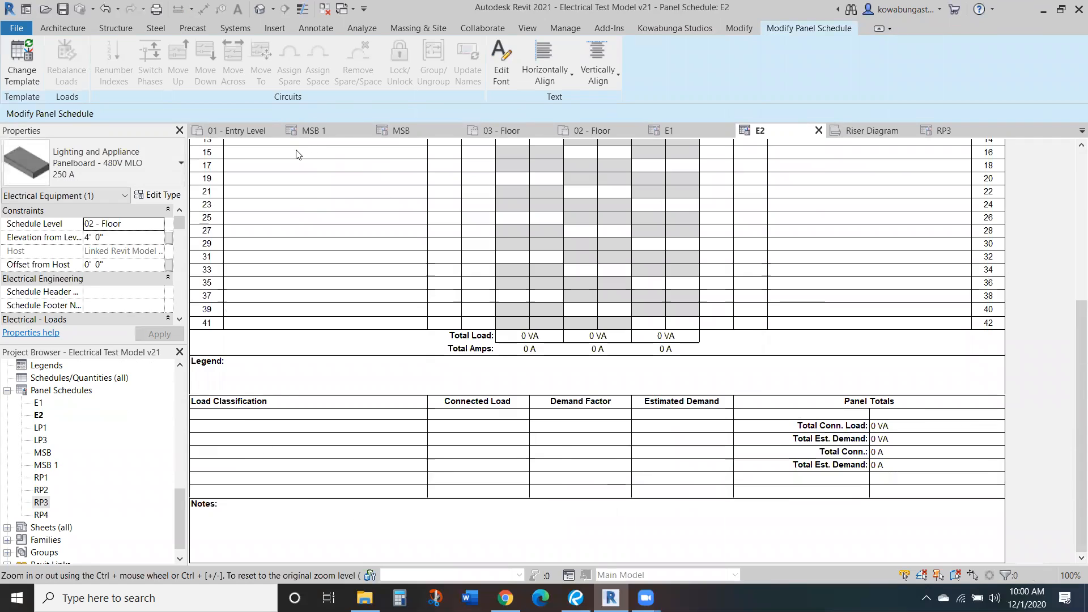
pyautogui.click(402, 130)
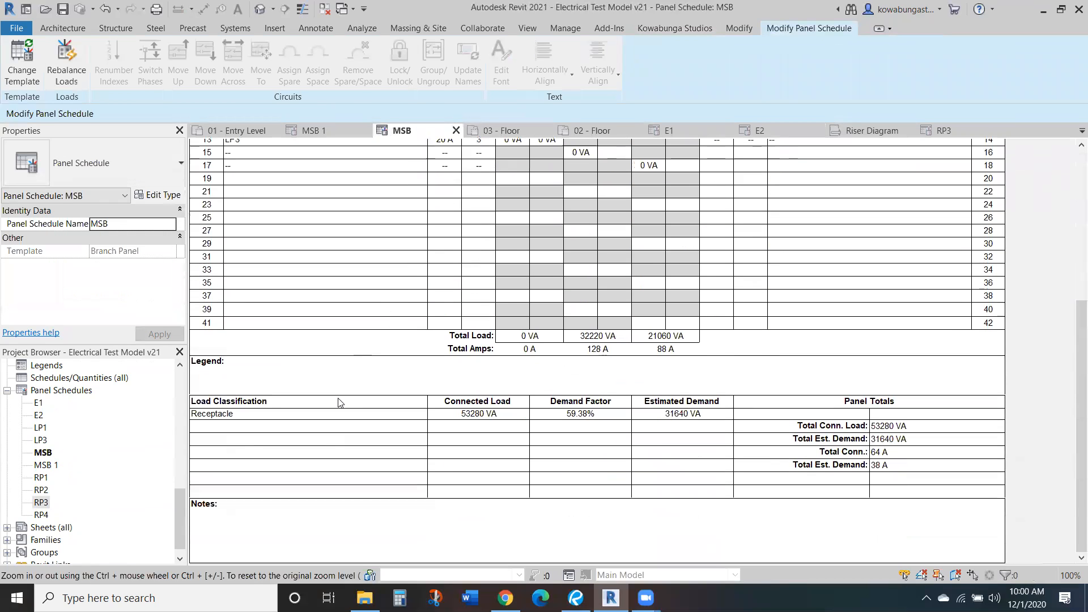
pyautogui.moveTo(805, 417)
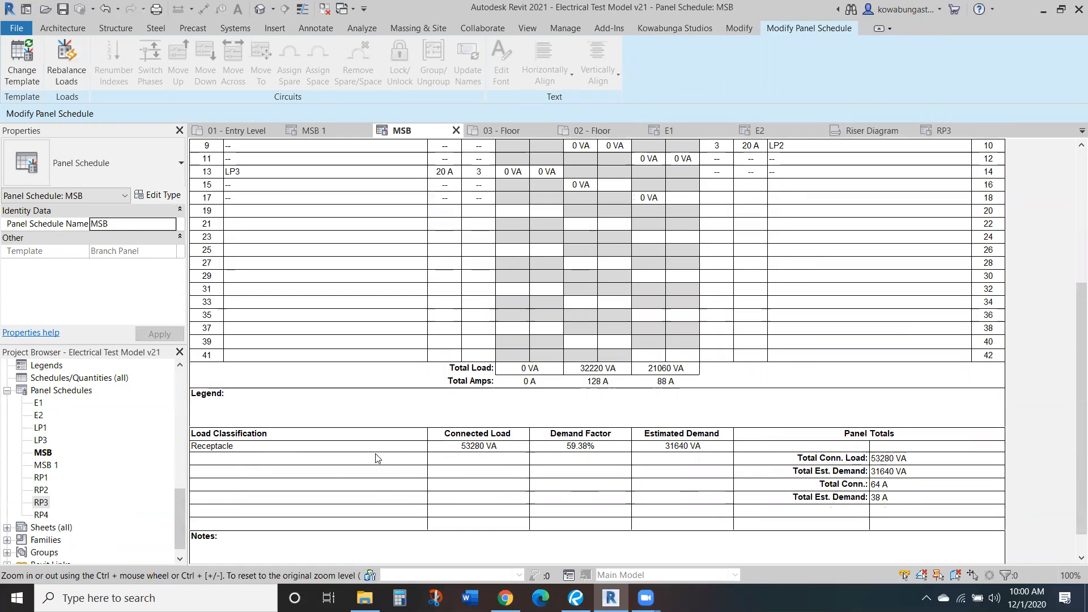
pyautogui.moveTo(757, 415)
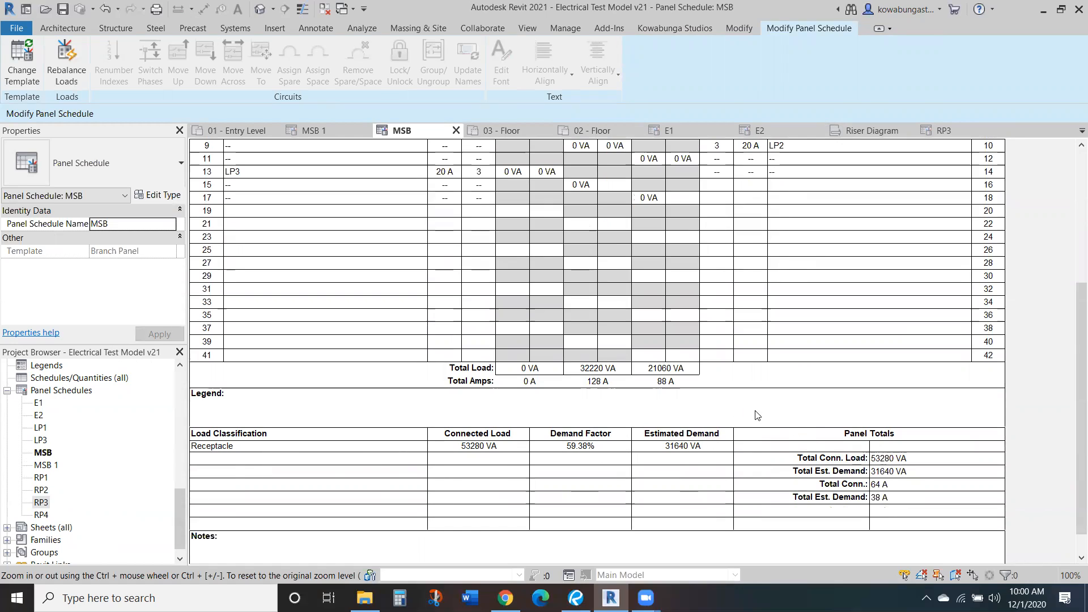
pyautogui.moveTo(645, 389)
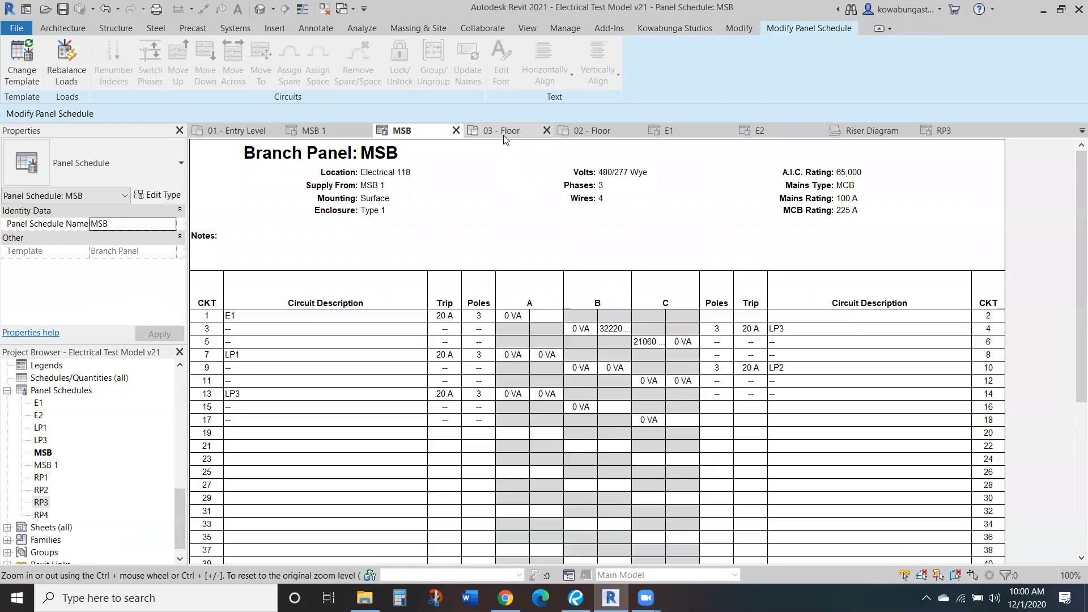
pyautogui.scroll(-3)
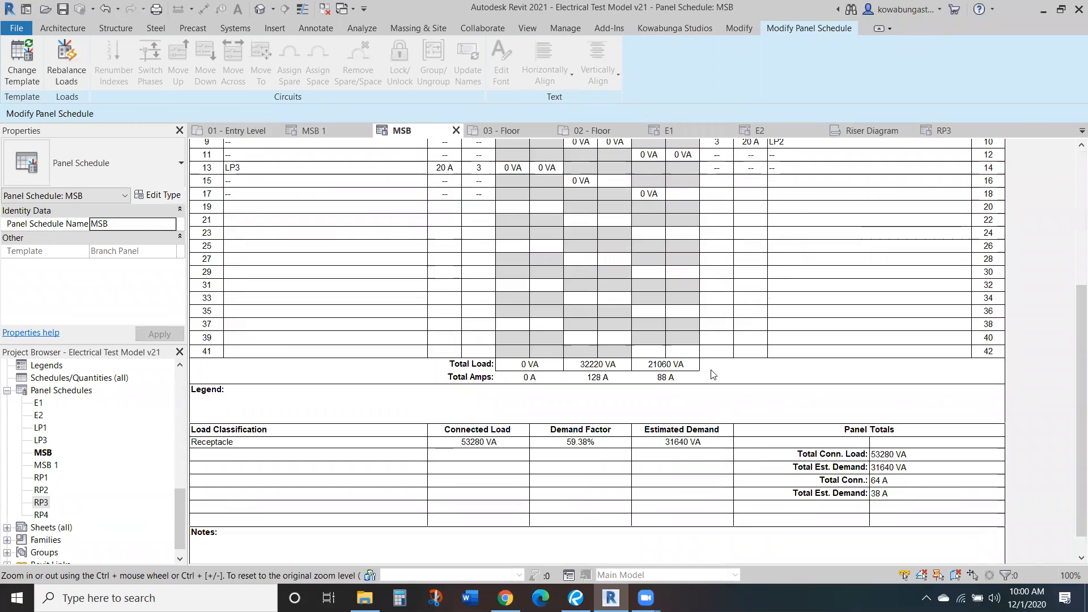
pyautogui.moveTo(906, 489)
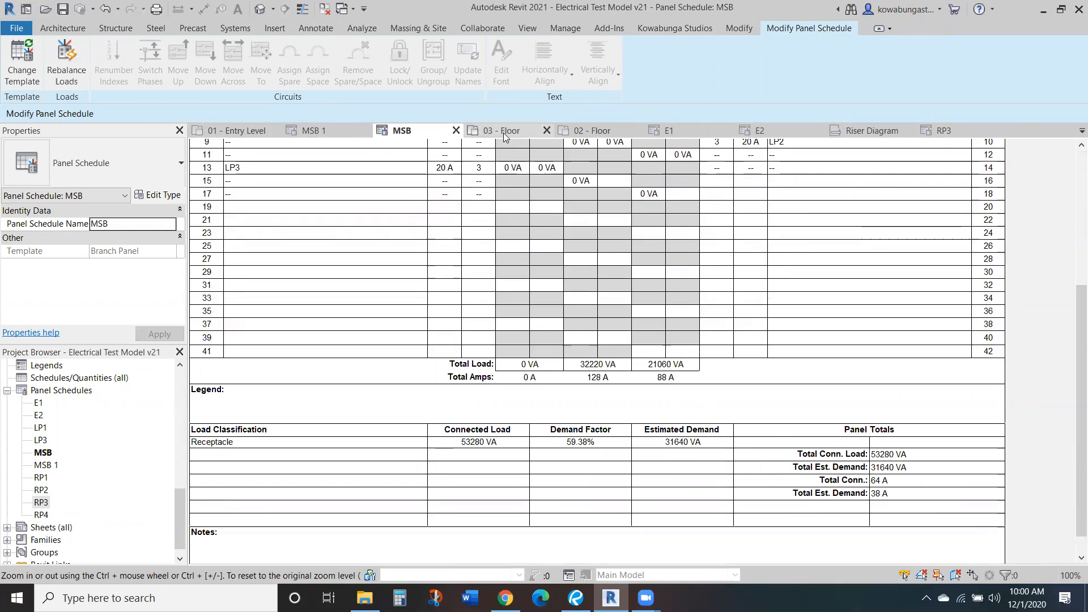
# Go to the E1 panel schedule and select the E2 circuit in slot 1
pyautogui.click(500, 130)
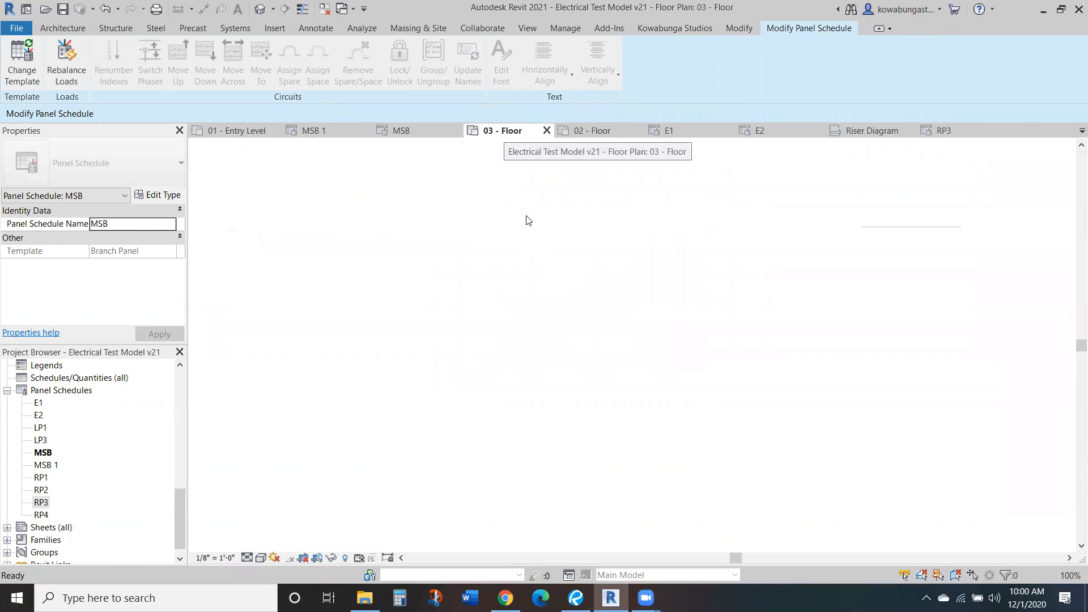
pyautogui.click(668, 130)
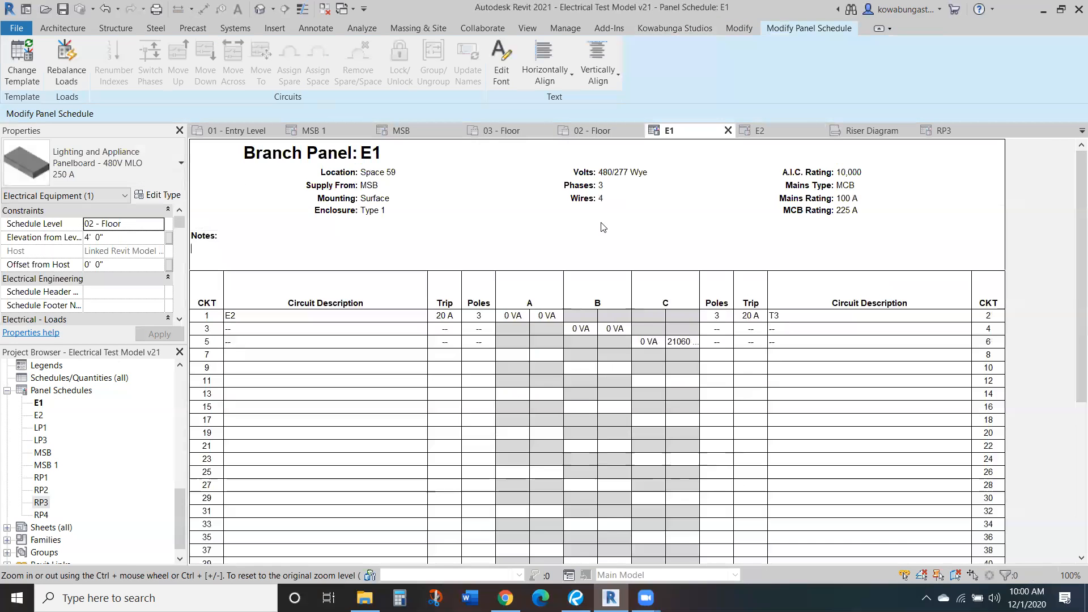
pyautogui.scroll(-3)
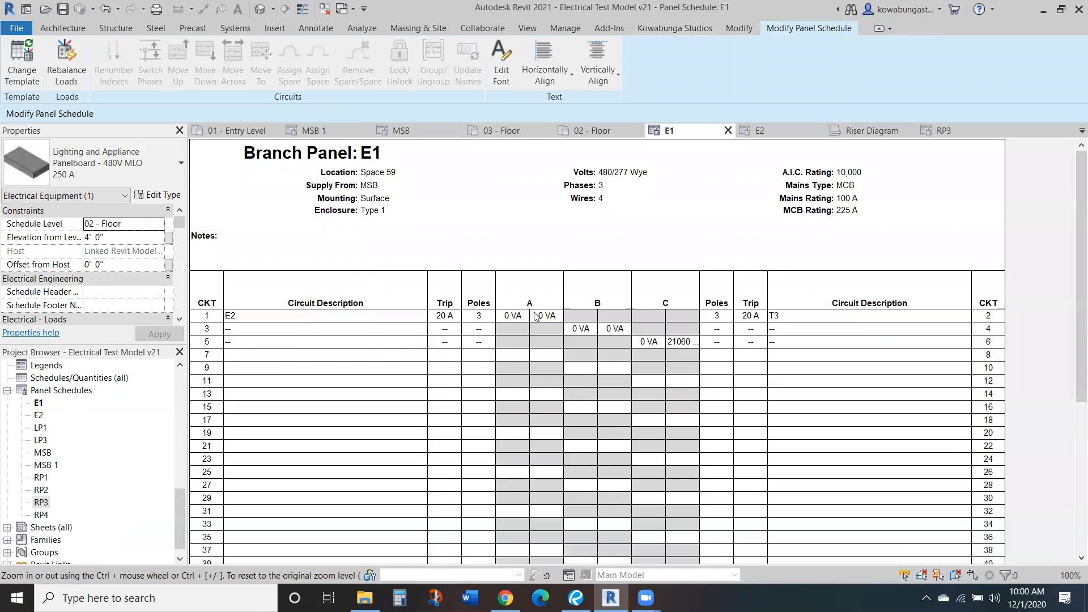
pyautogui.click(230, 316)
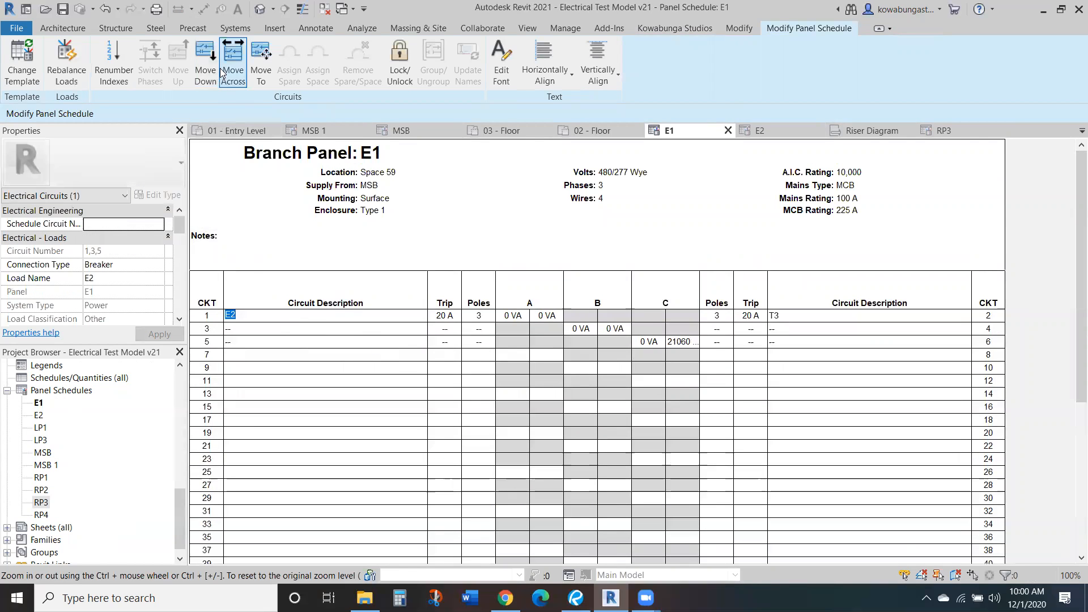
# Trial-move E2 down and to slots 20, 22, 24, then return it to circuit 1
pyautogui.click(204, 62)
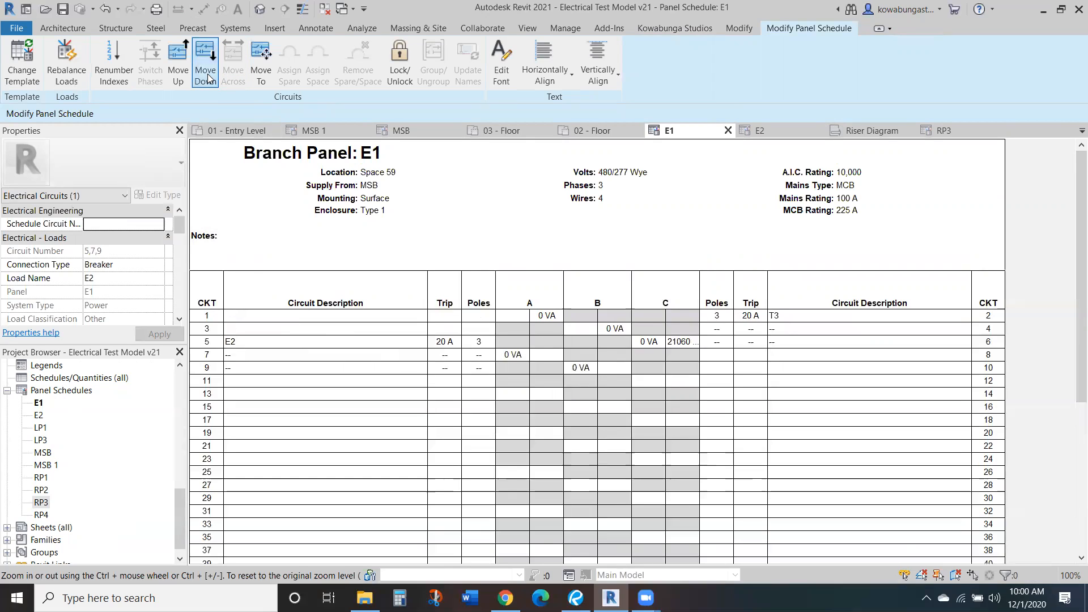
pyautogui.click(205, 62)
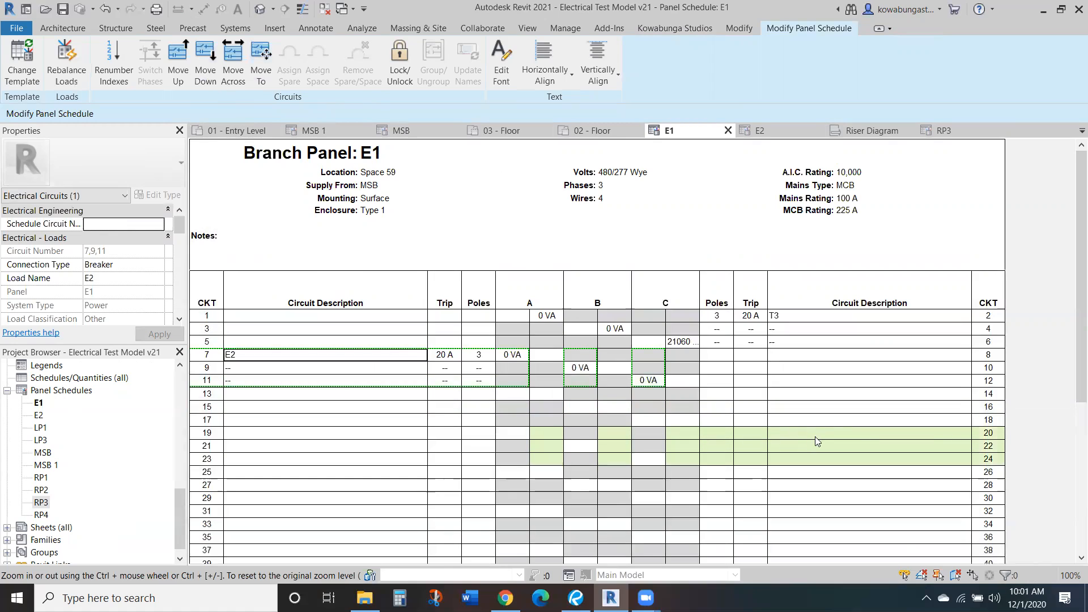
pyautogui.click(233, 62)
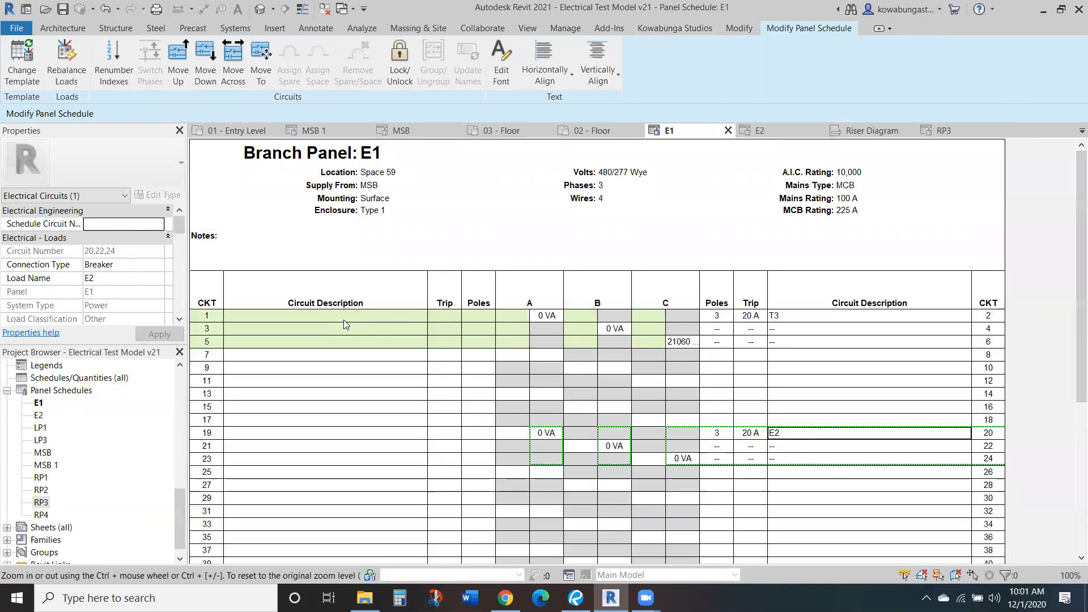
pyautogui.click(177, 62)
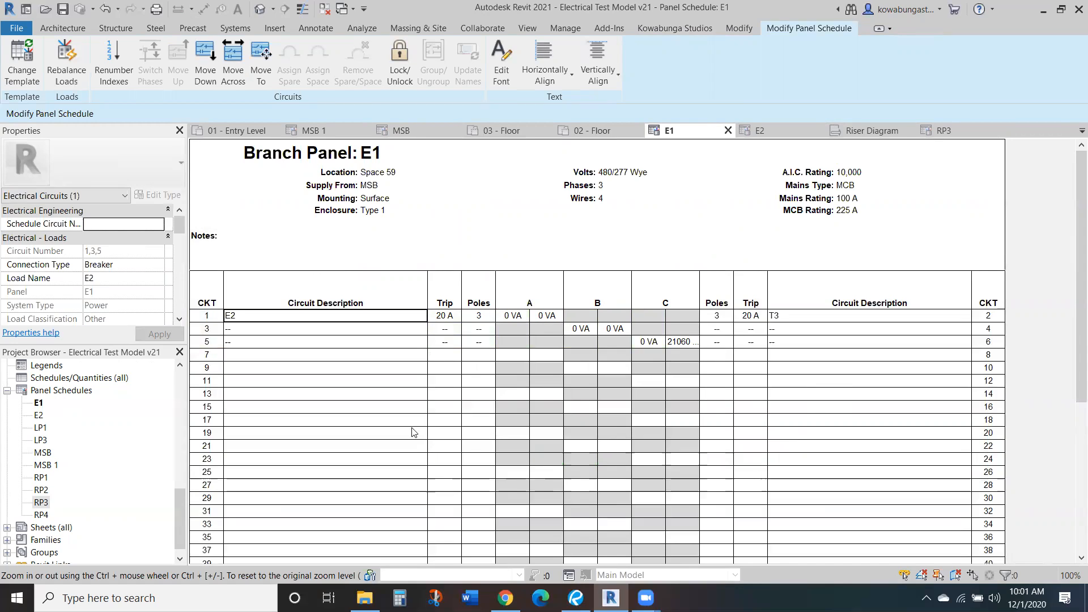
pyautogui.moveTo(430, 258)
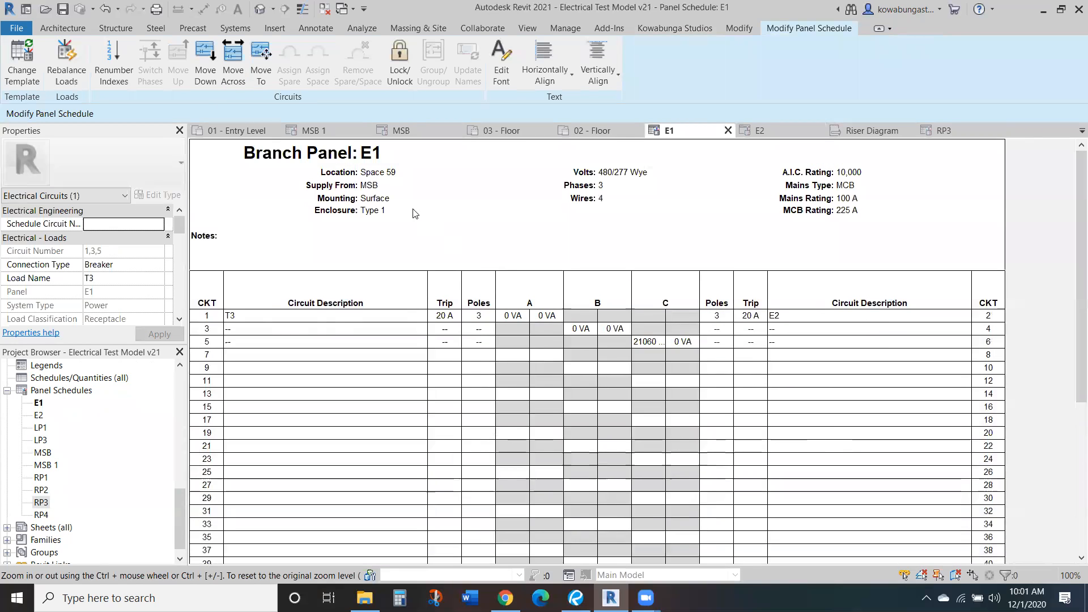
# Leave the panel schedule template unchanged and check which room panel E1 is in
pyautogui.click(22, 63)
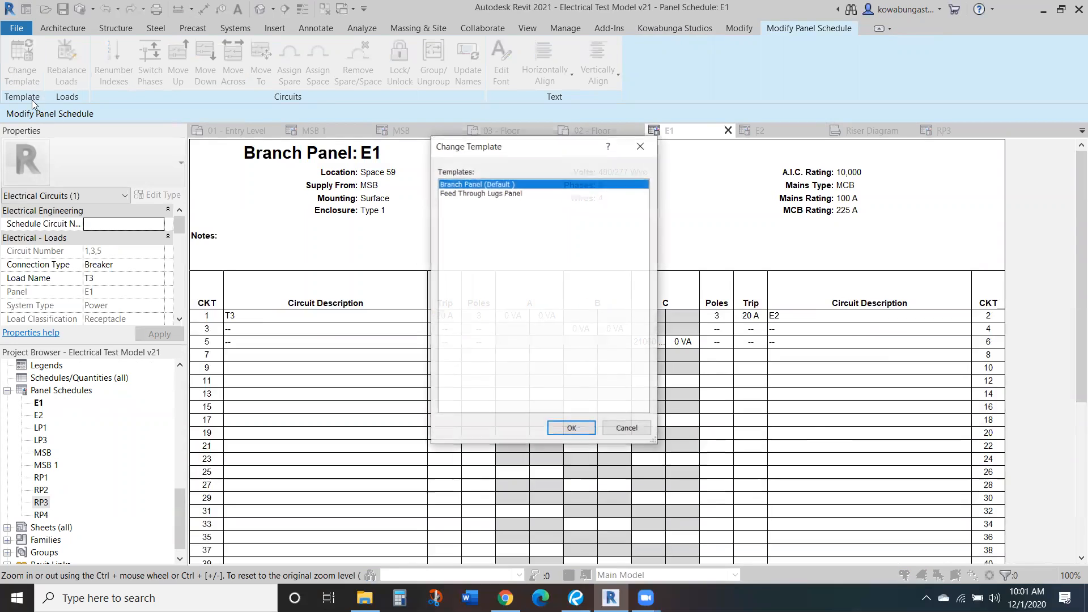
pyautogui.click(570, 428)
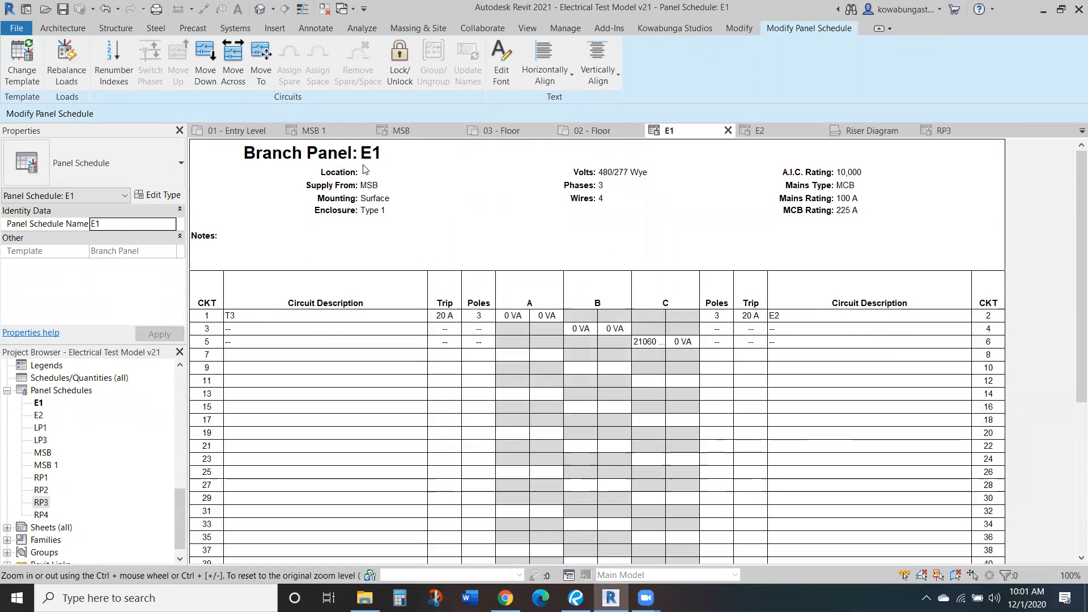
pyautogui.click(870, 130)
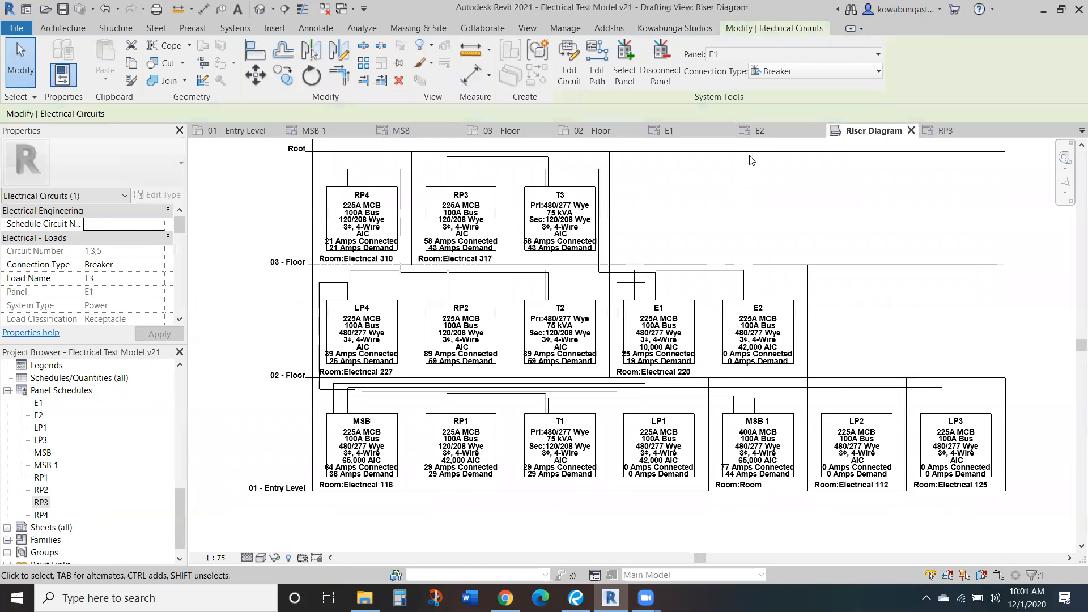
pyautogui.moveTo(589, 131)
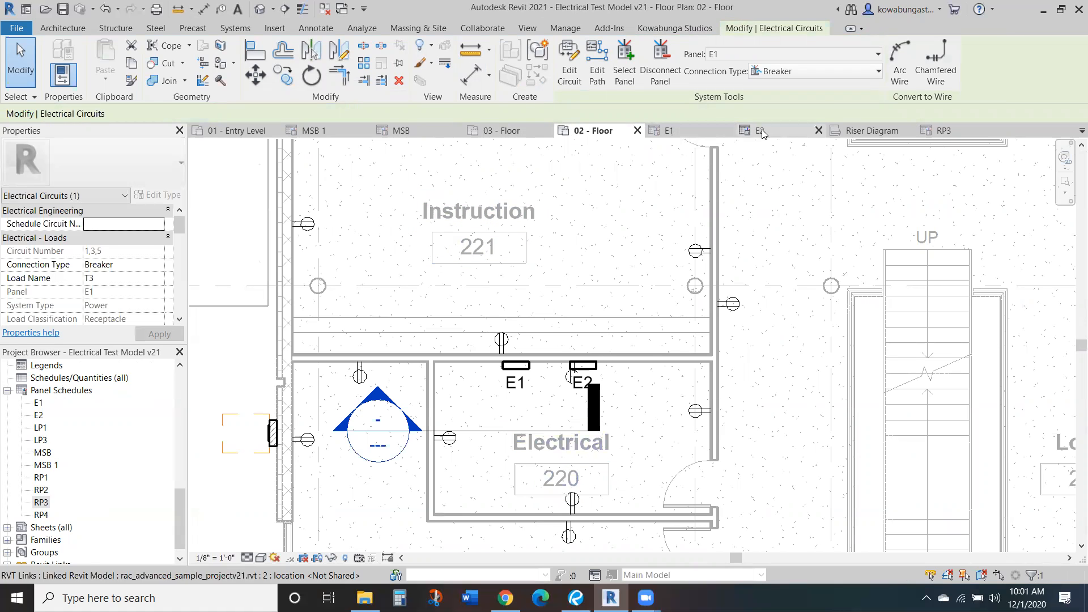
# Return to the E1 schedule and set its Location to Electrical 220
pyautogui.click(760, 130)
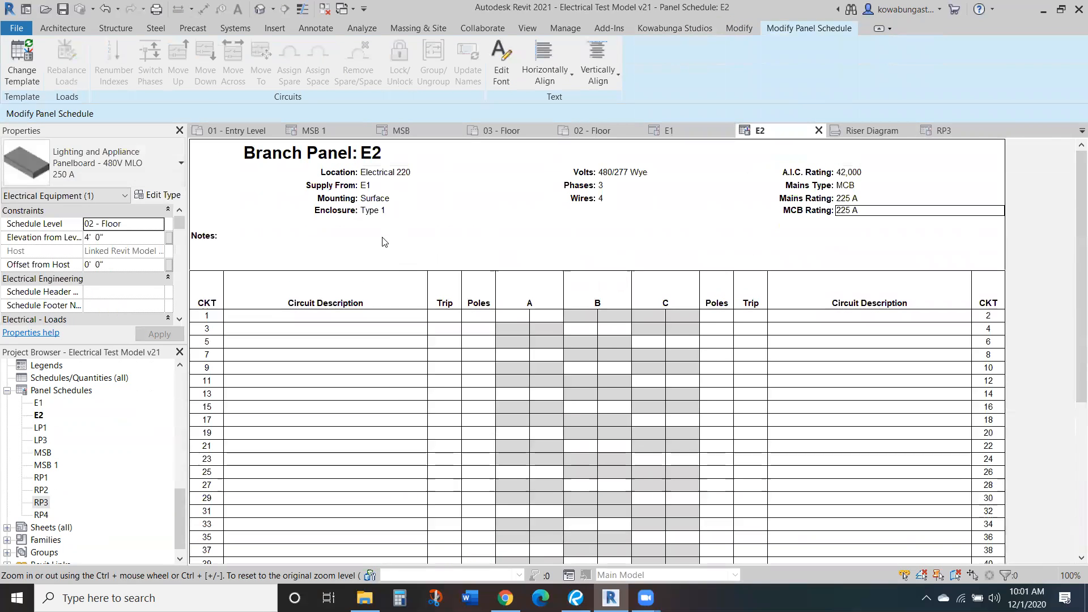
pyautogui.click(668, 130)
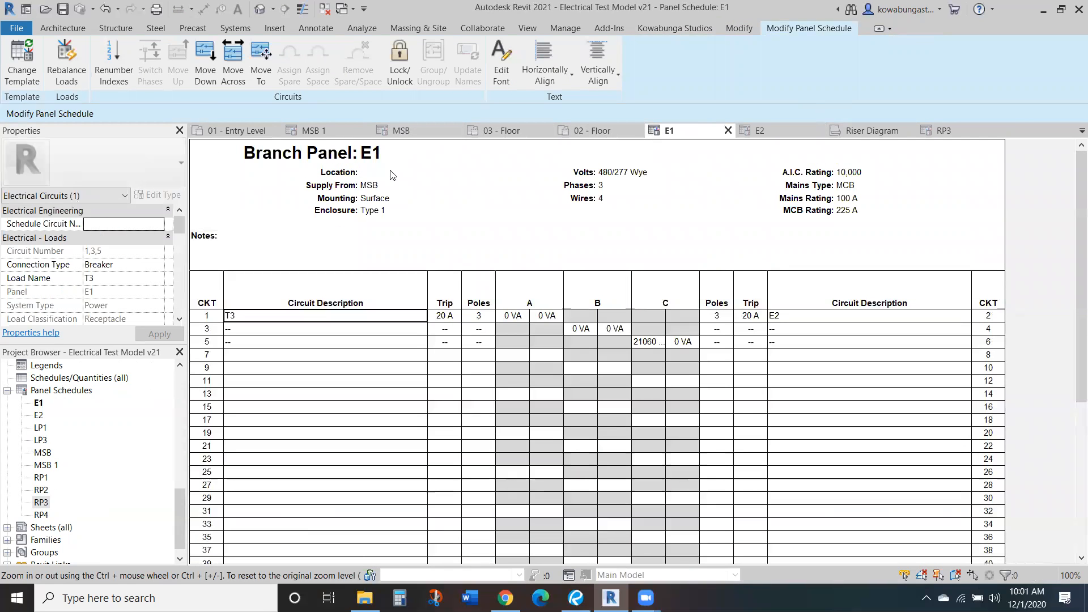
pyautogui.write('Electrical 220')
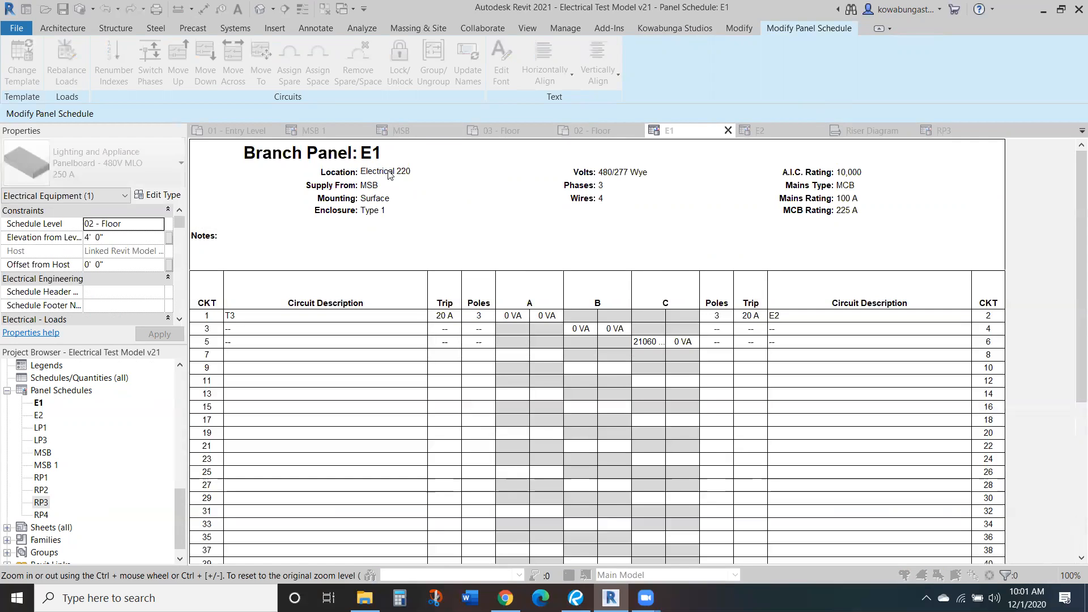
# Open sheet A101 and place the E1 panel schedule at its top right
pyautogui.click(395, 185)
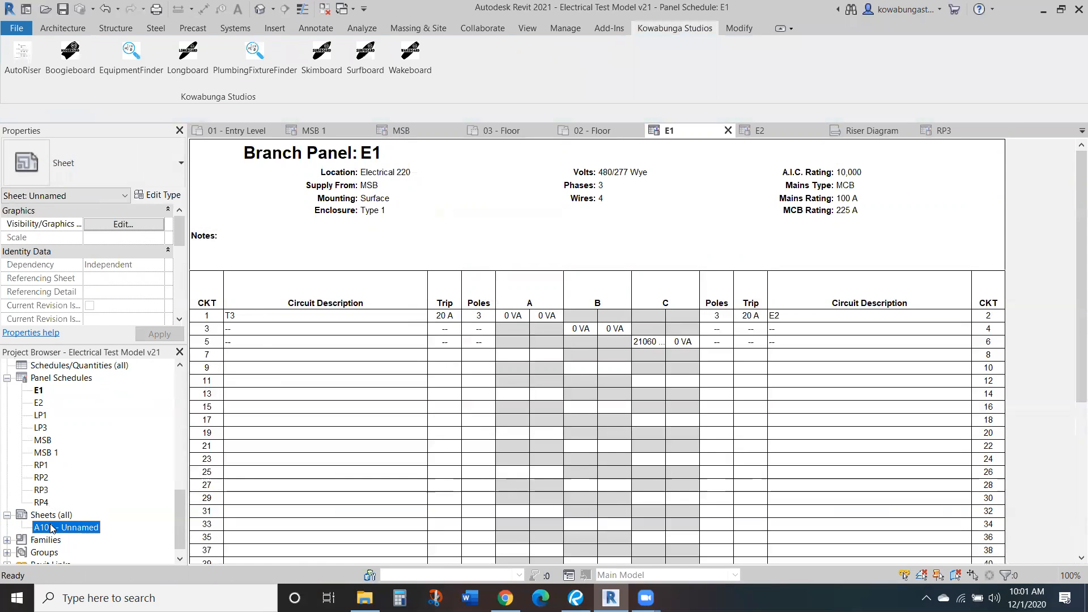
pyautogui.doubleClick(65, 526)
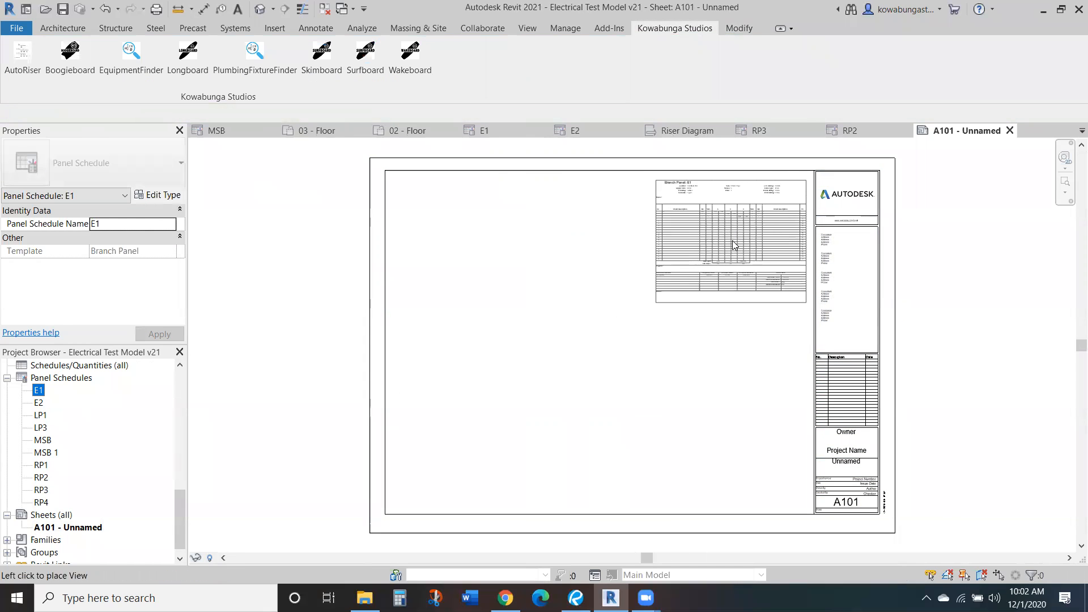
pyautogui.click(705, 367)
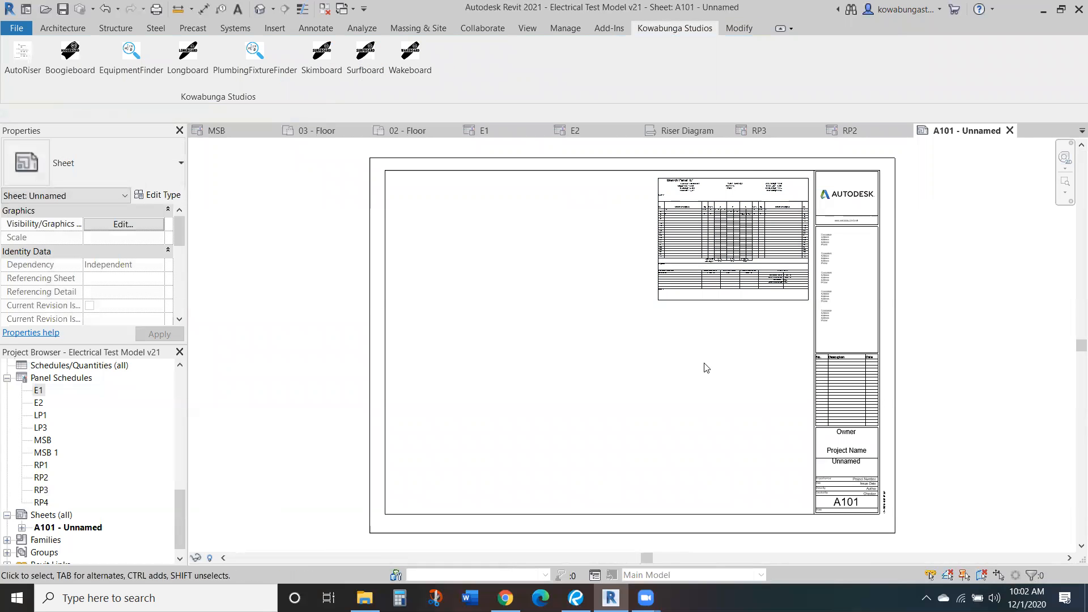